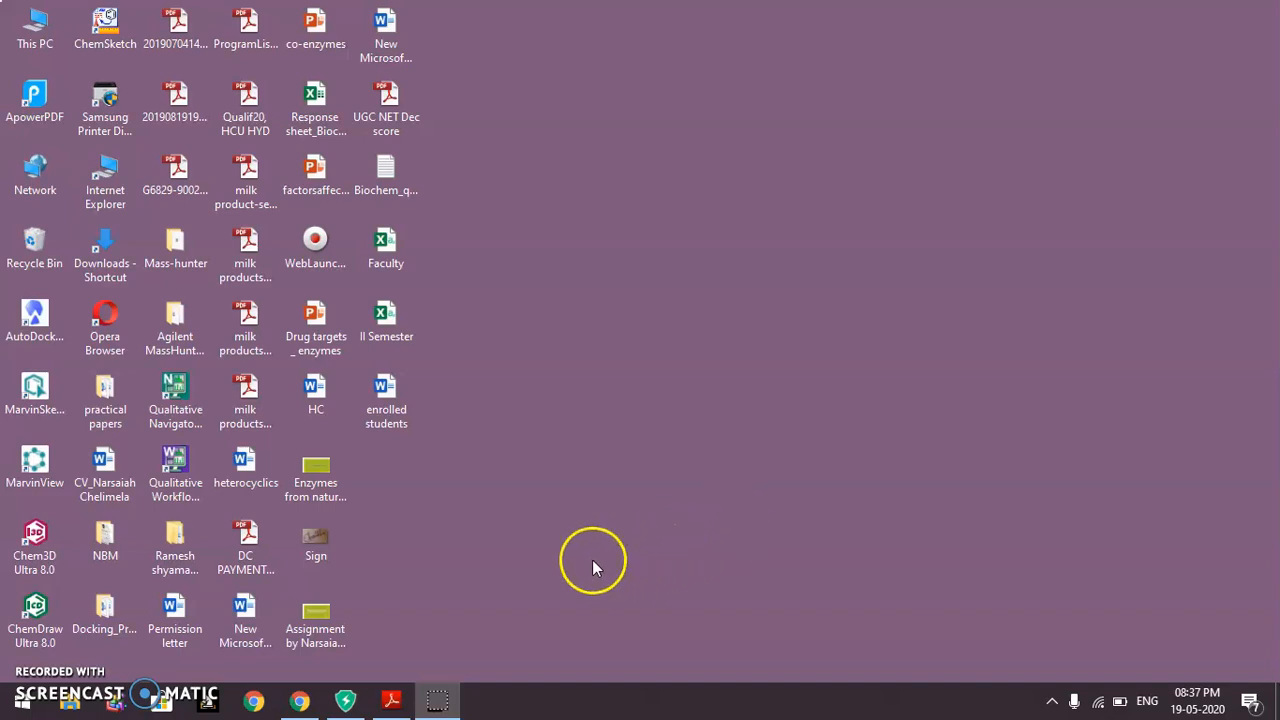
mouse_move(451, 640)
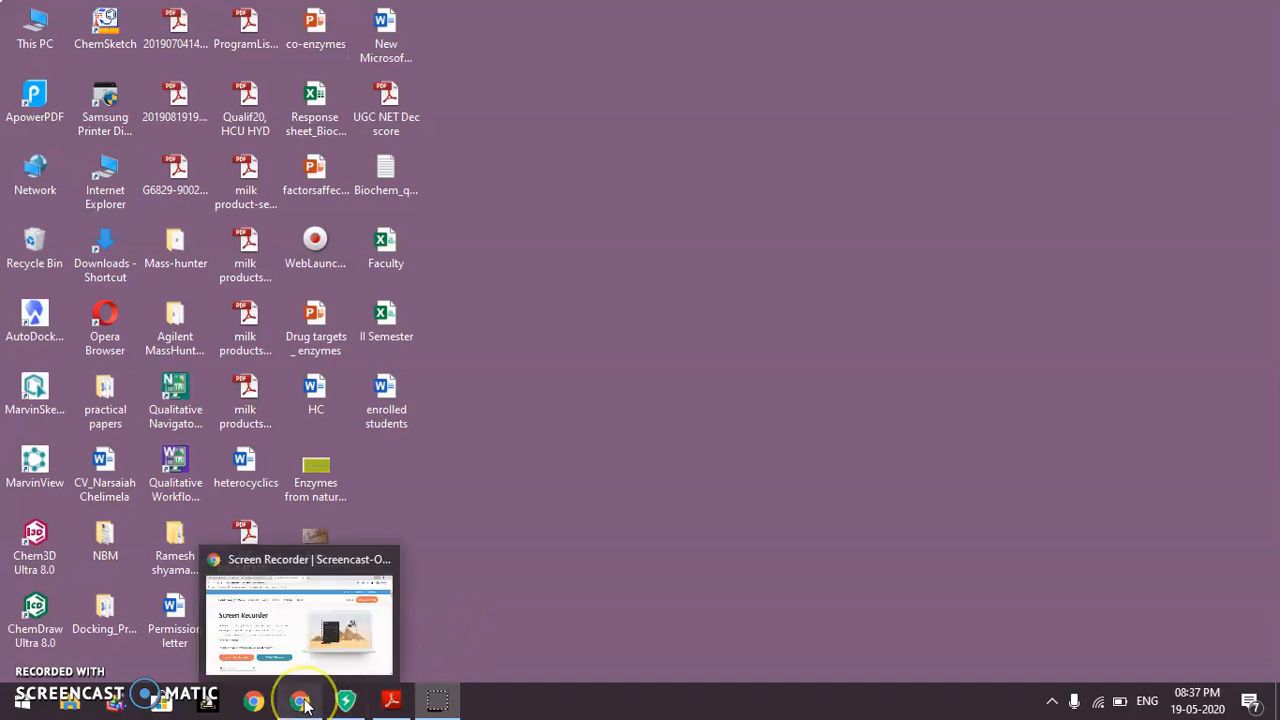
mouse_move(301, 700)
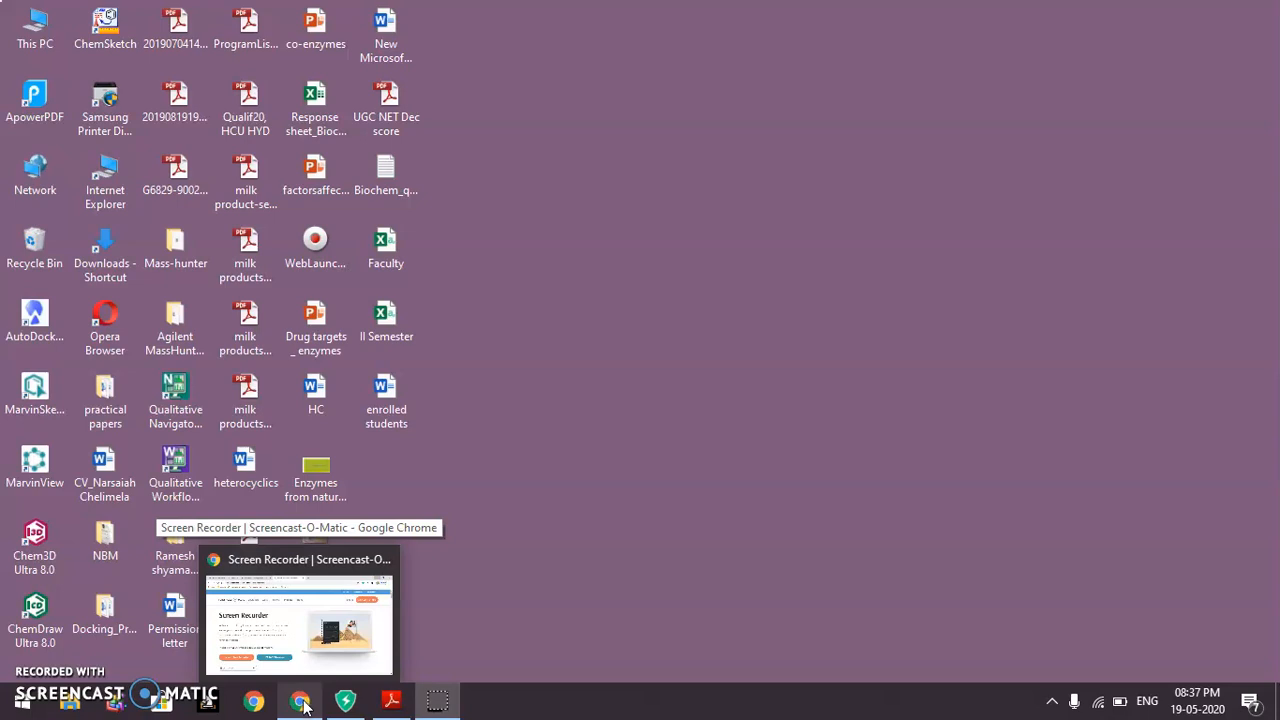
Bring the Chrome window showing the Screen Recorder page back onto the desktop
click(300, 620)
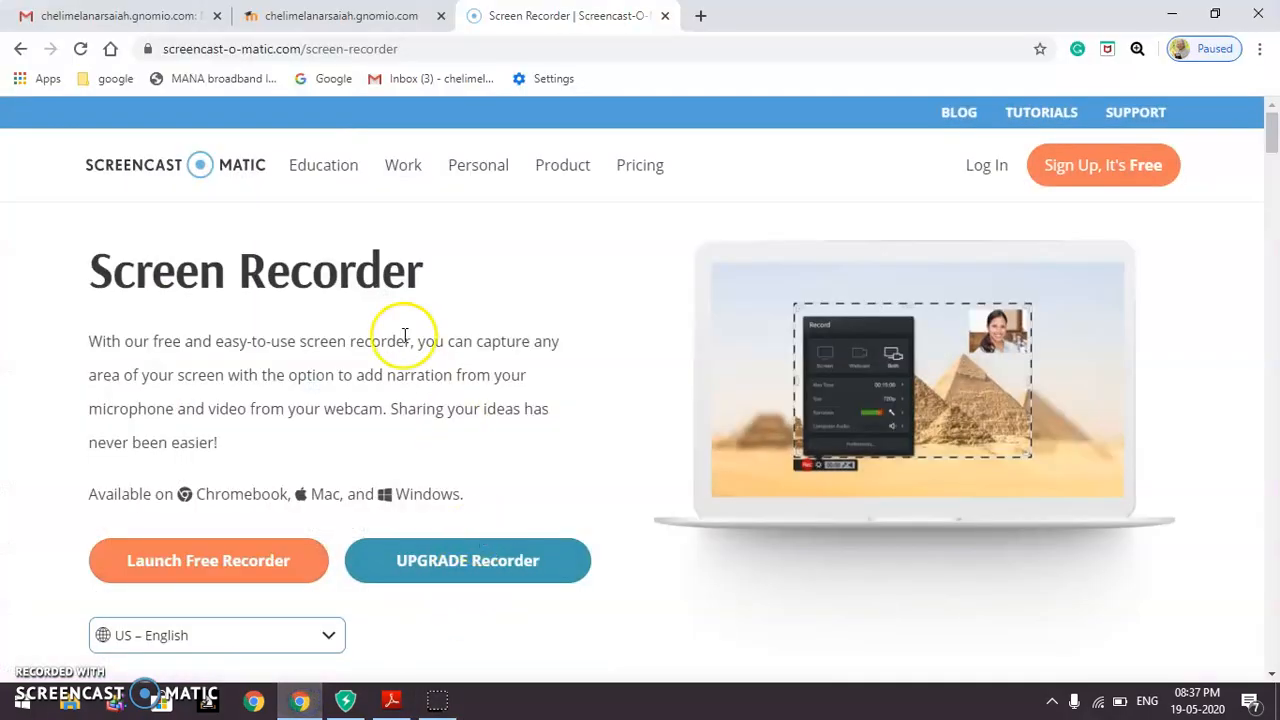
mouse_move(80, 167)
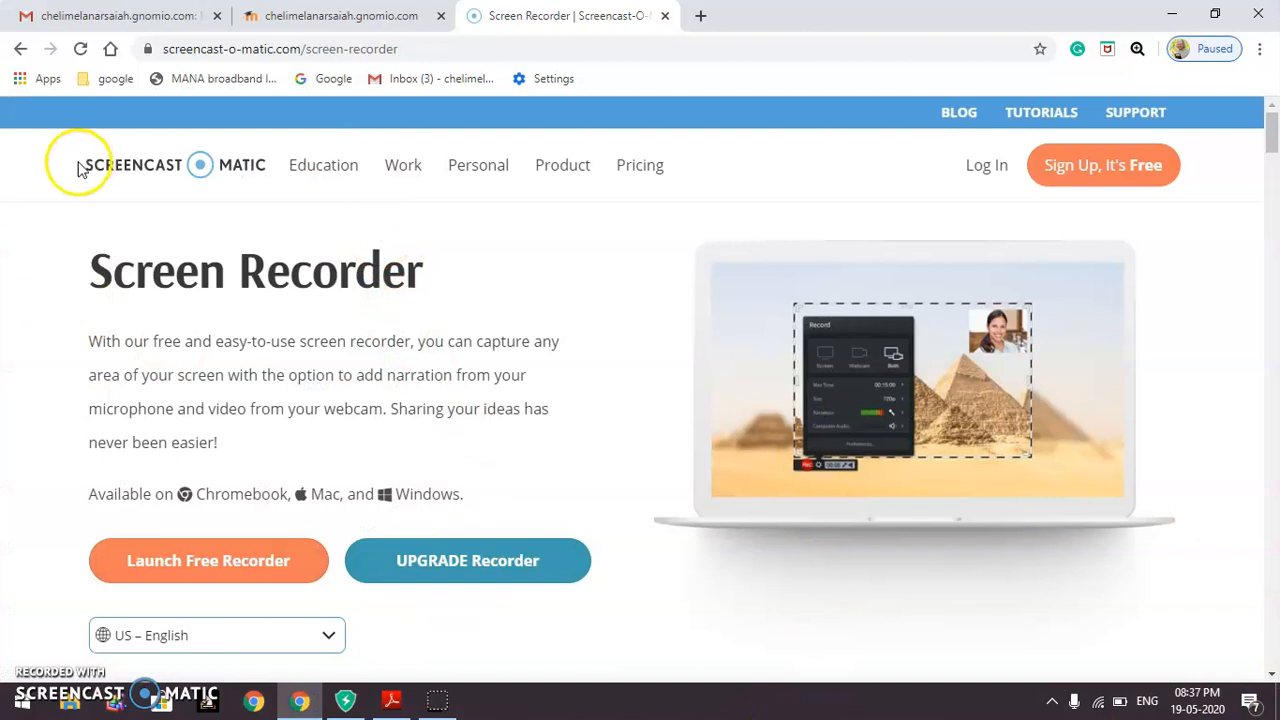
mouse_move(120, 15)
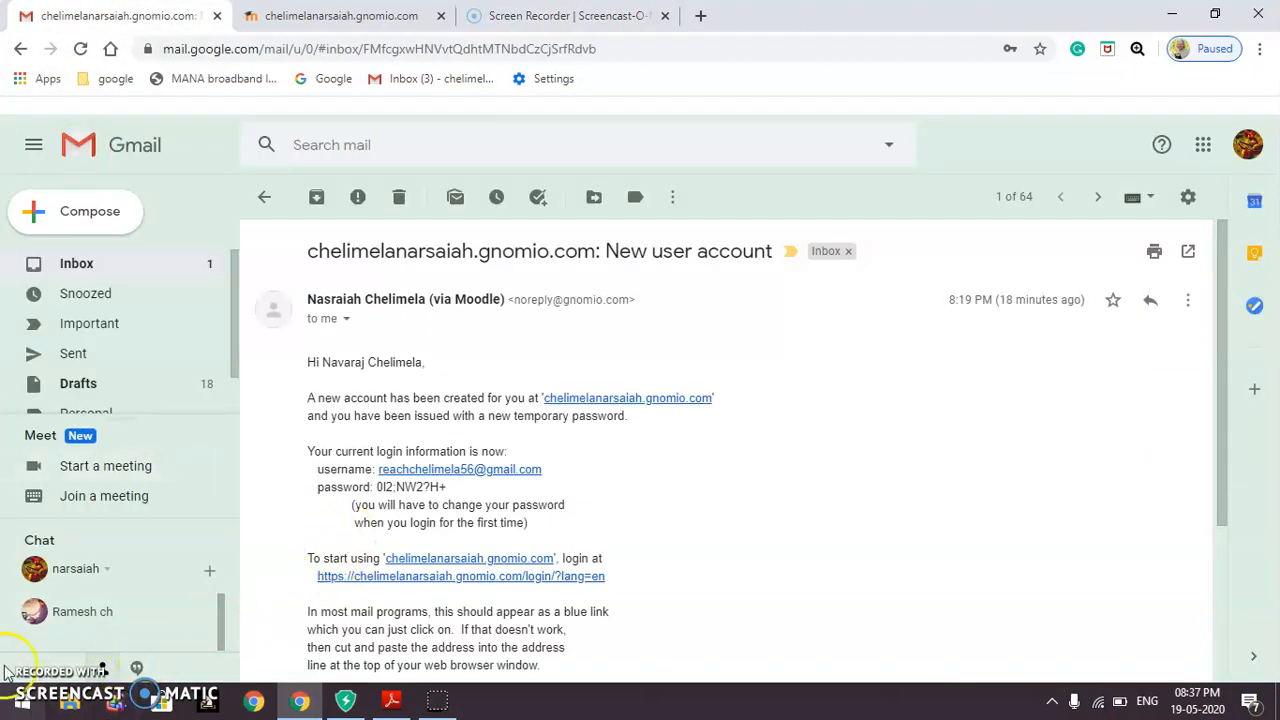
Open the Gnomio login link from the new-account email and copy the username
double_click(345, 251)
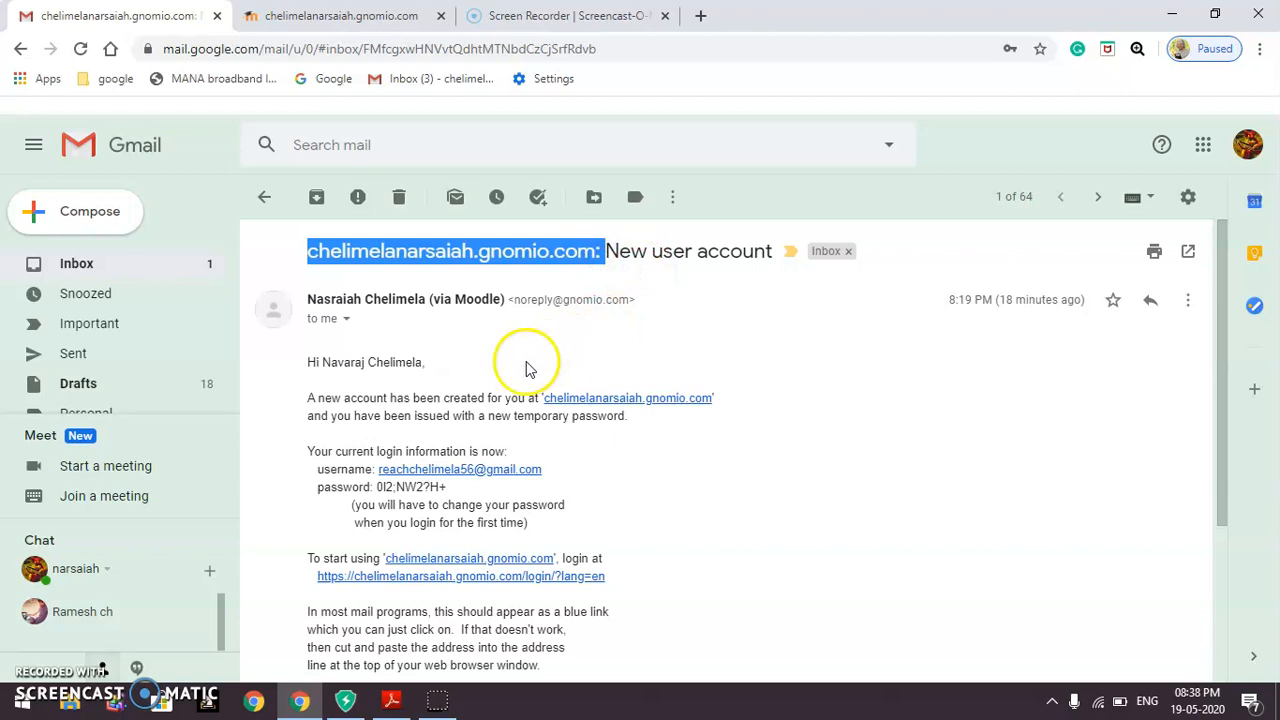
scroll(down, 3)
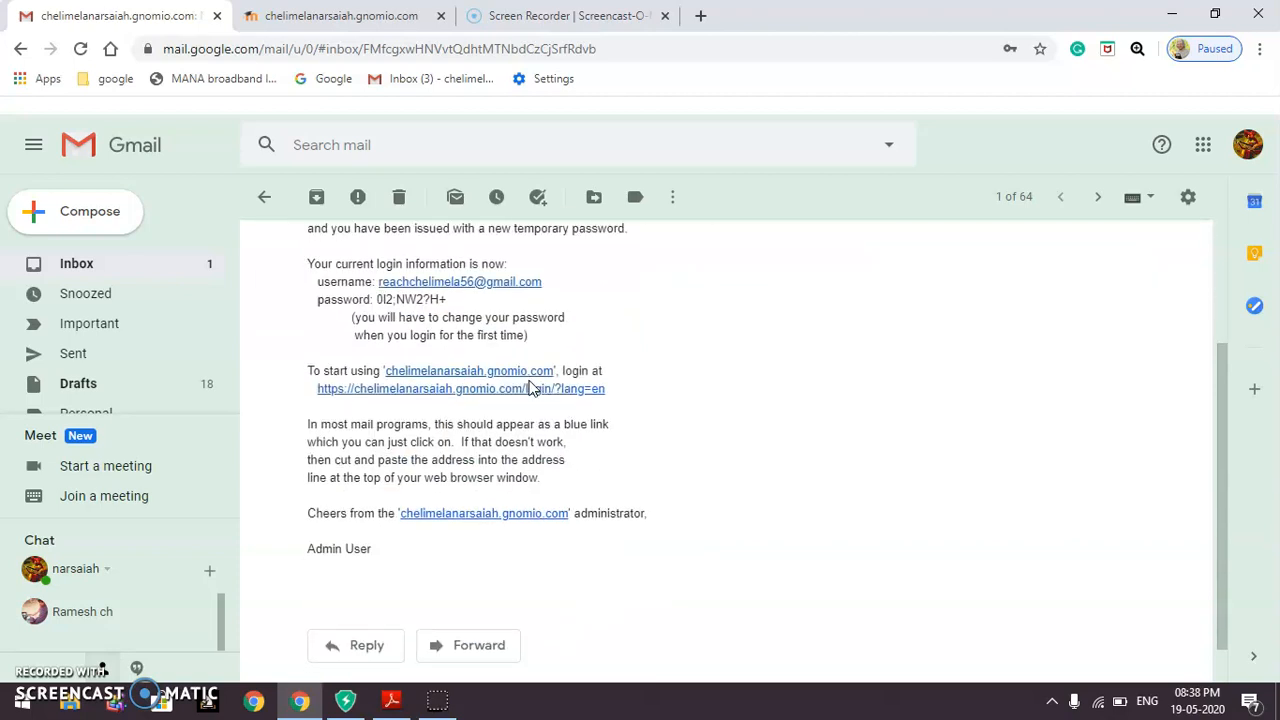
scroll(up, 3)
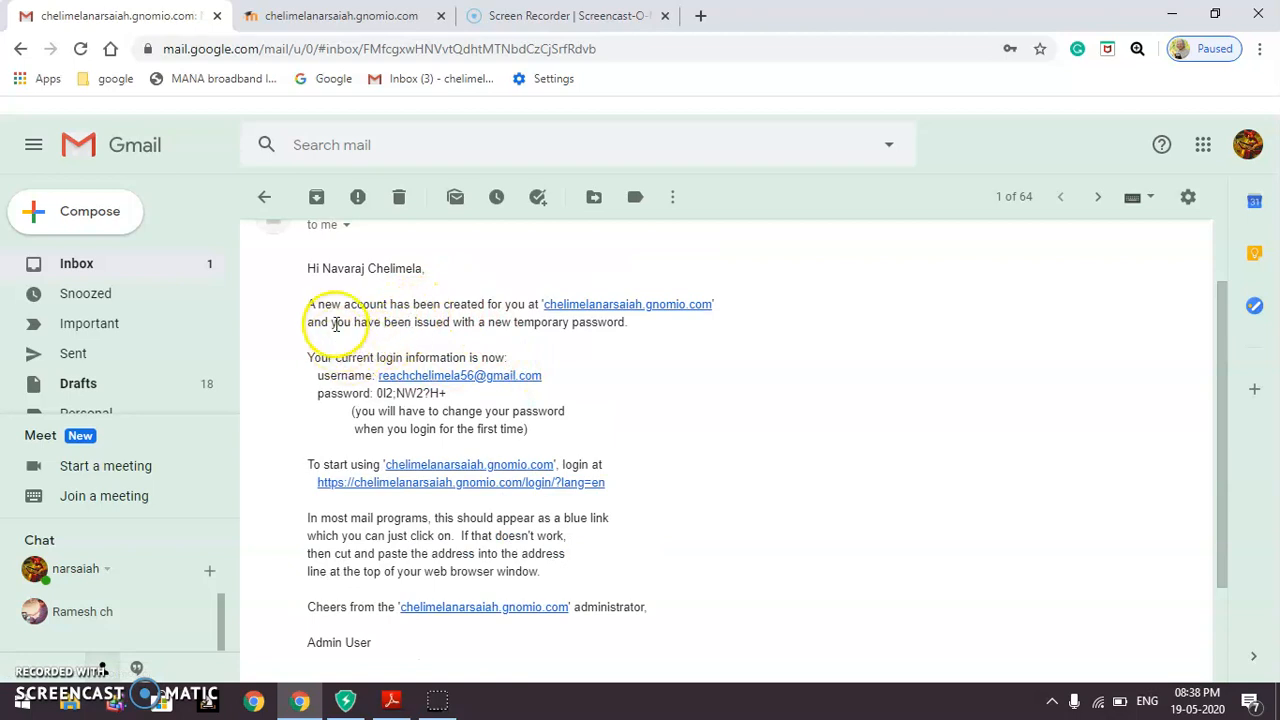
mouse_move(562, 318)
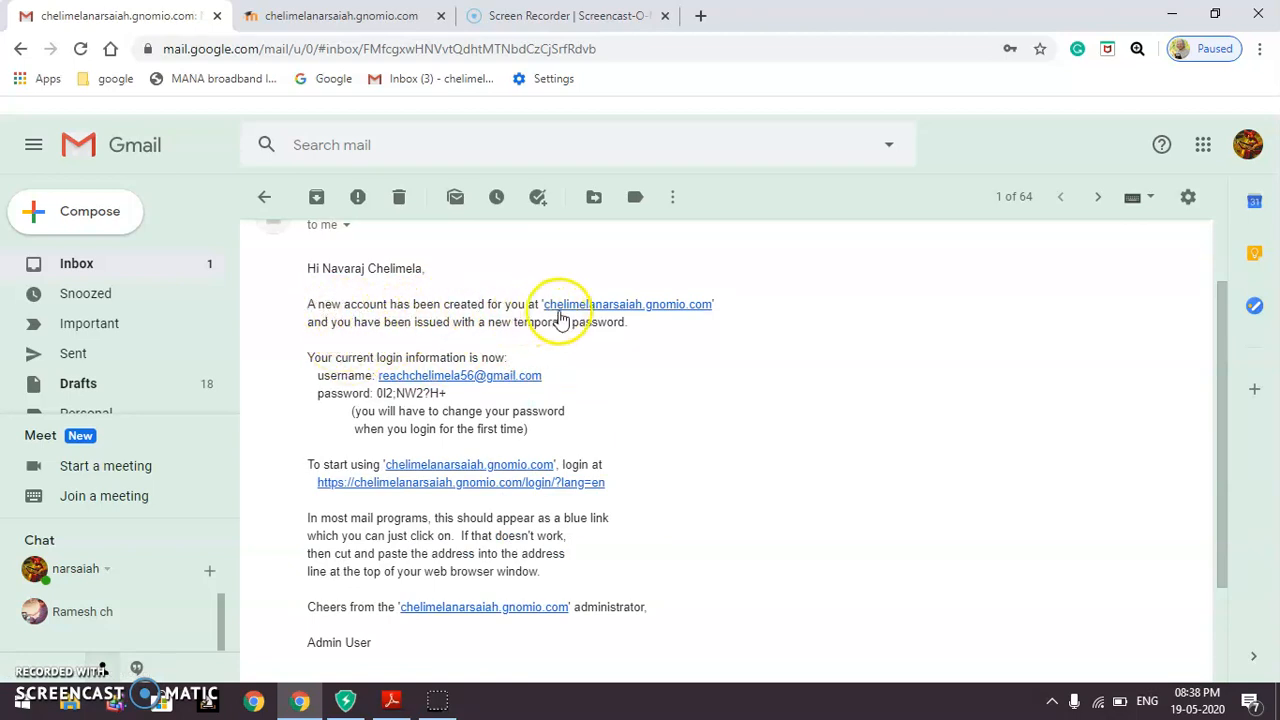
mouse_move(623, 318)
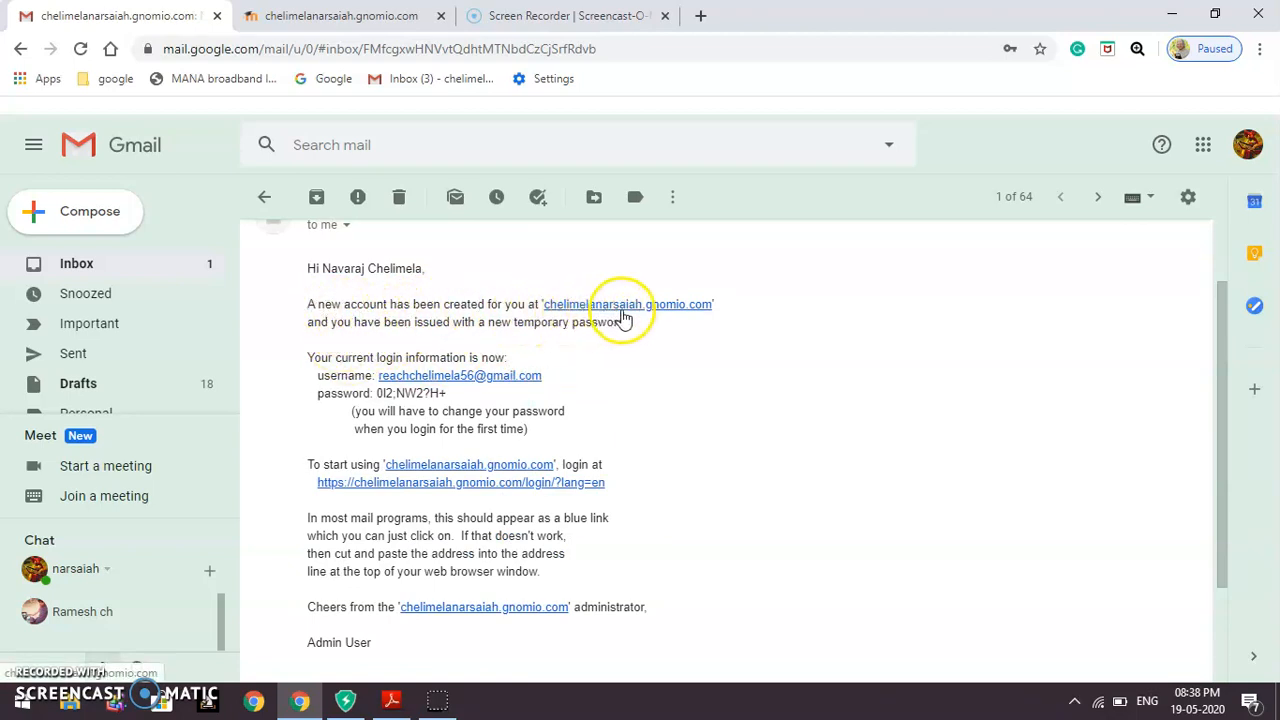
mouse_move(637, 315)
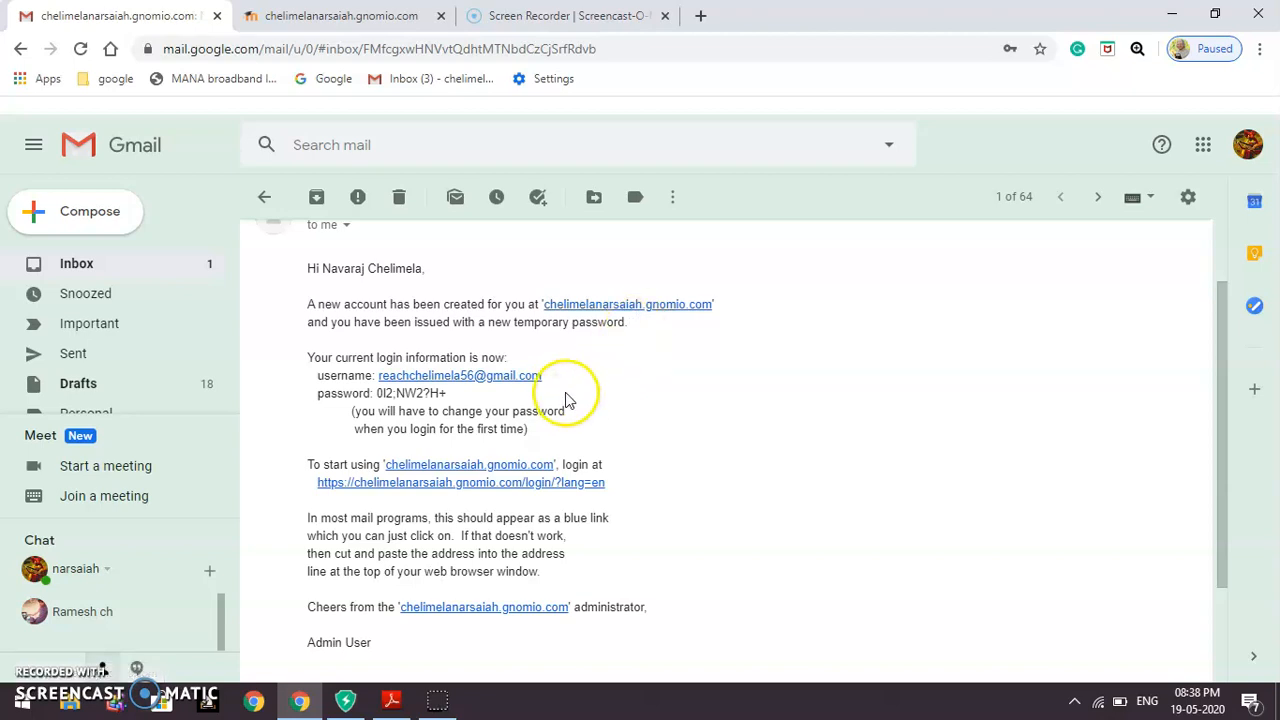
mouse_move(400, 372)
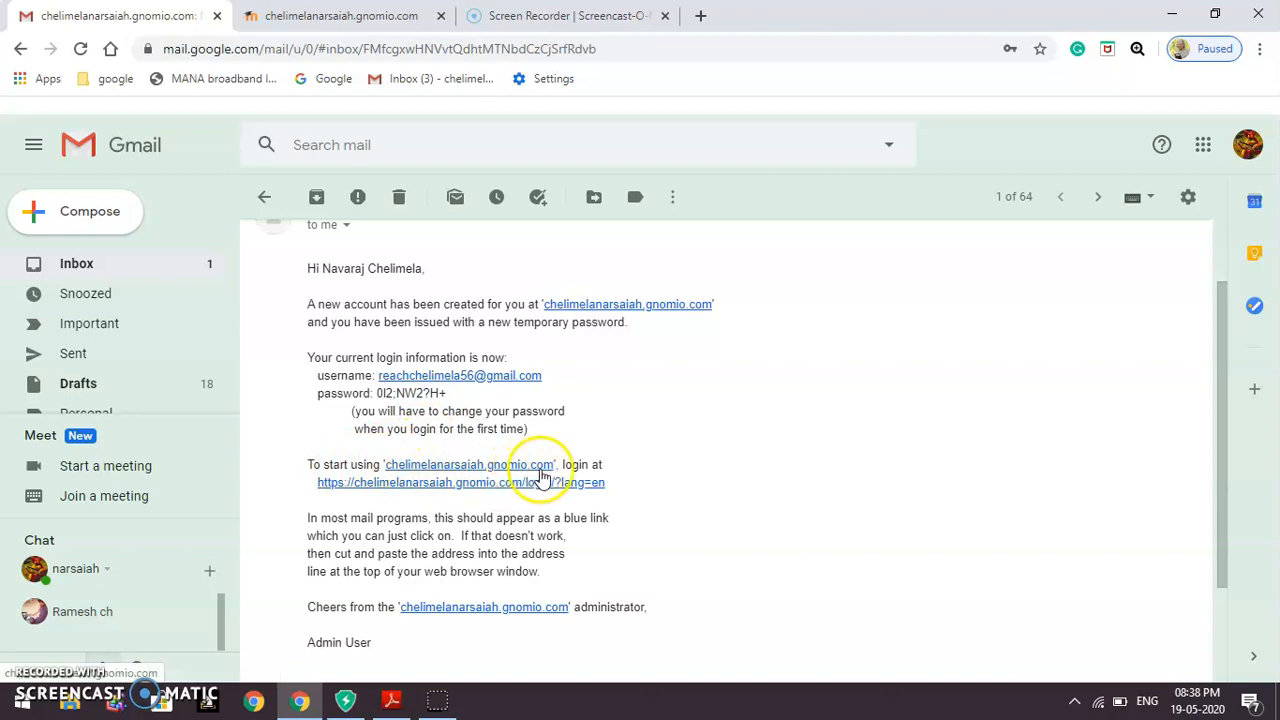
mouse_move(441, 489)
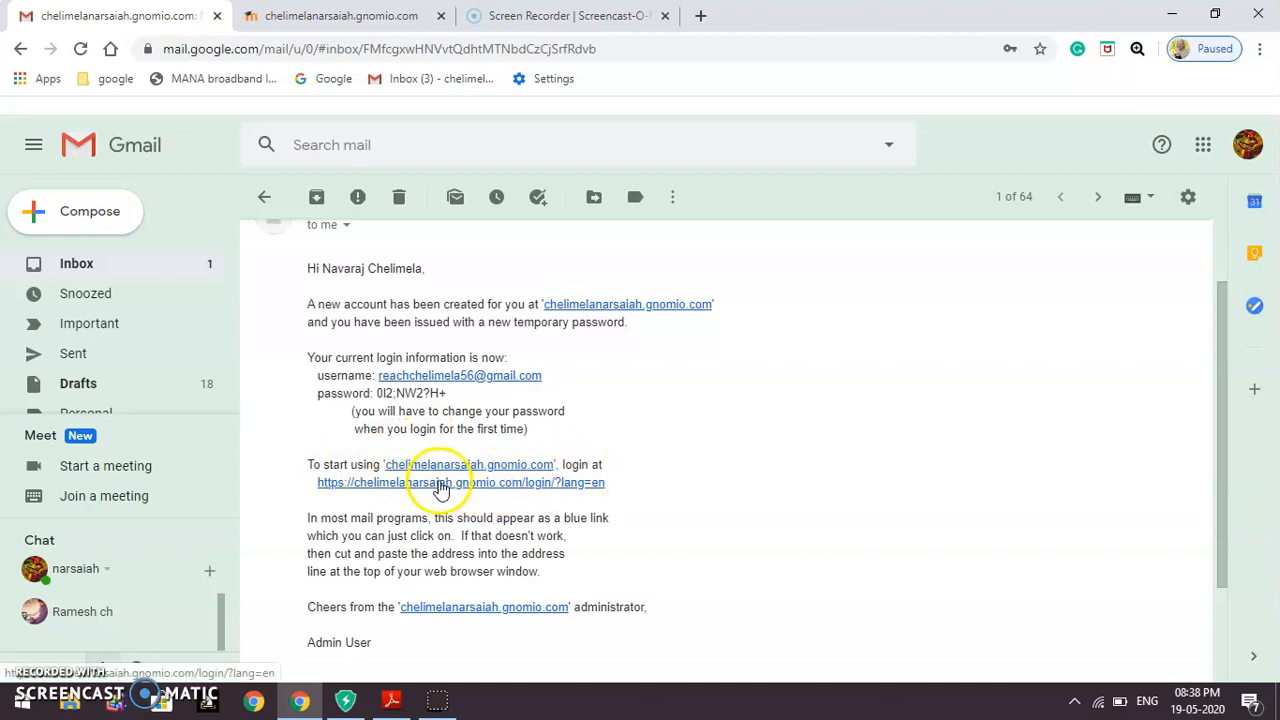
mouse_move(397, 490)
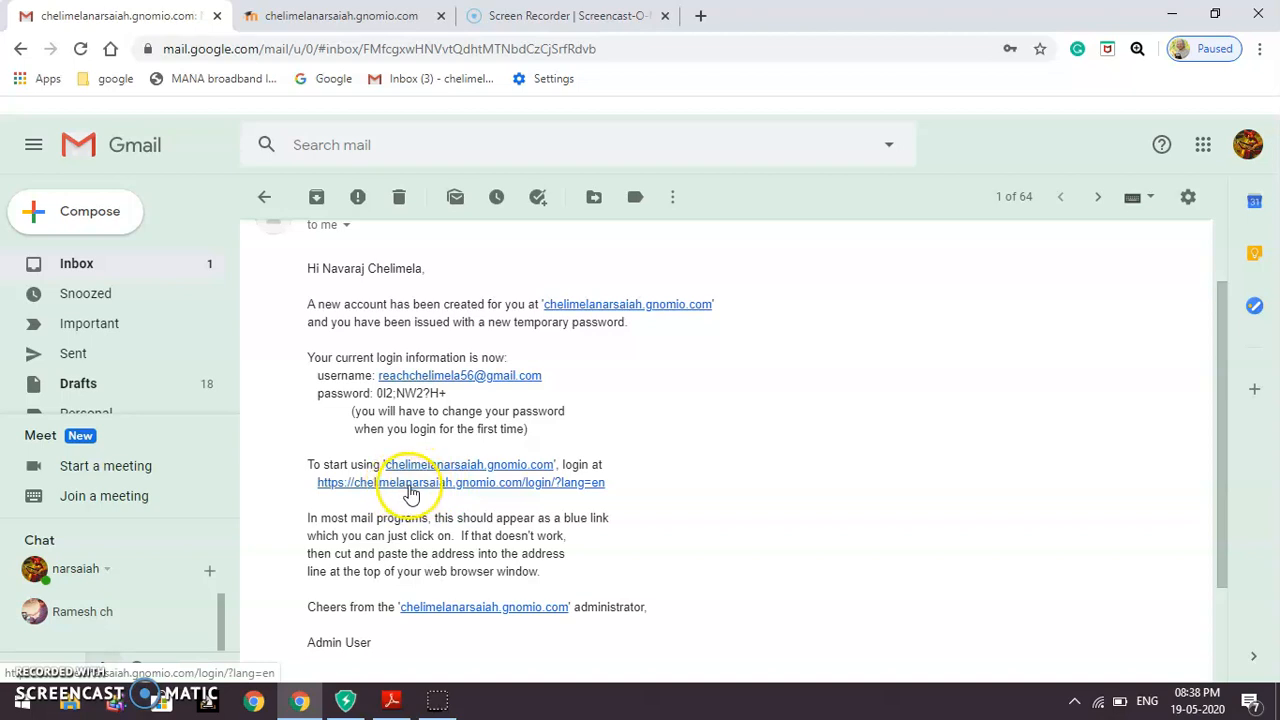
click(460, 482)
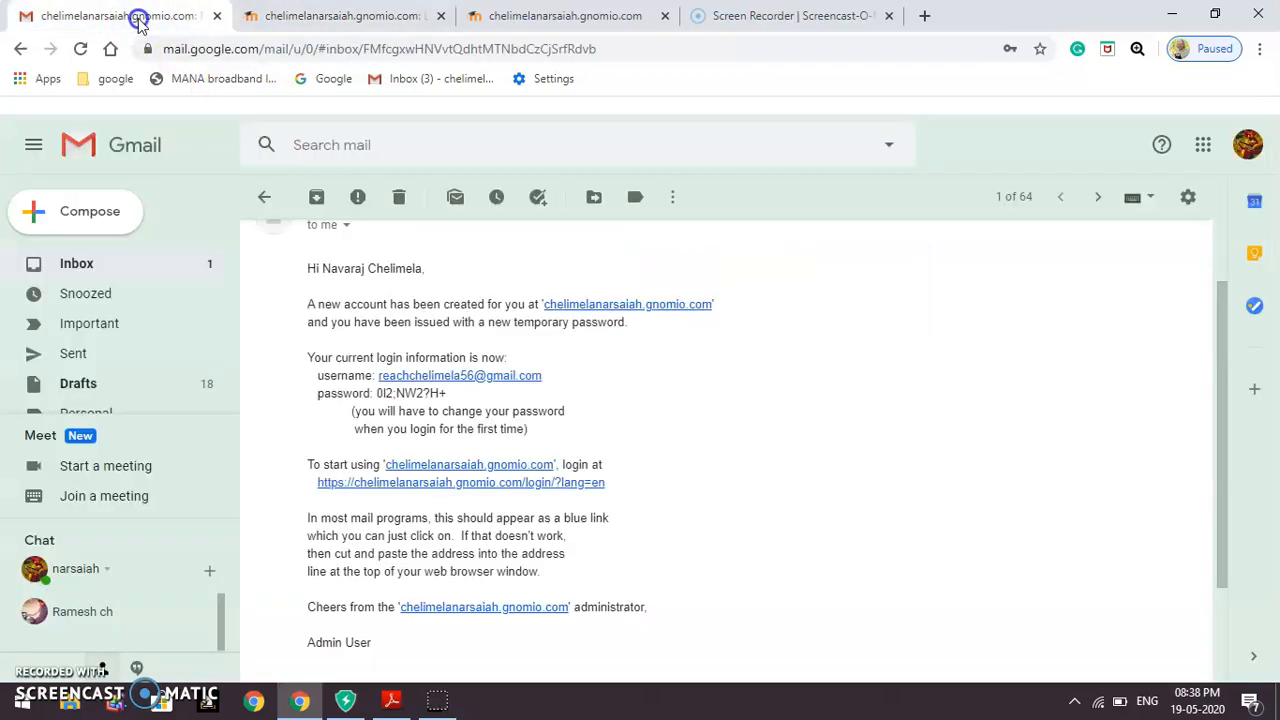
mouse_move(390, 456)
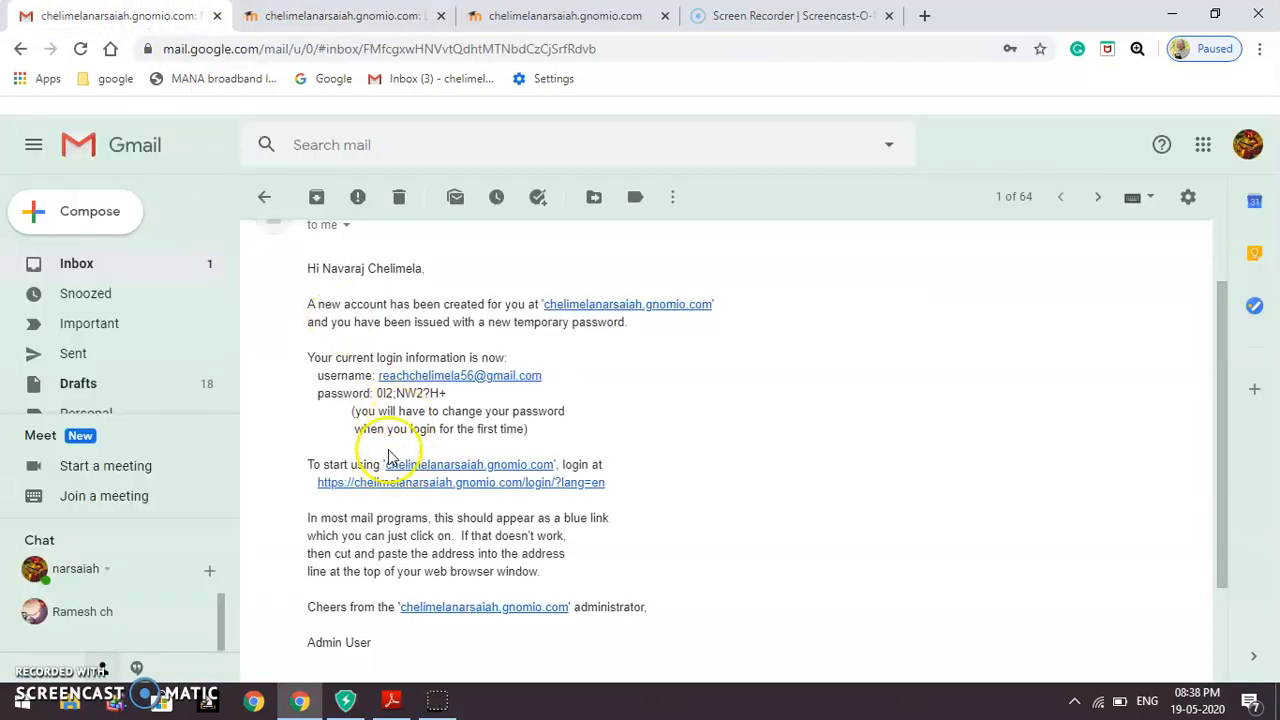
mouse_move(376, 375)
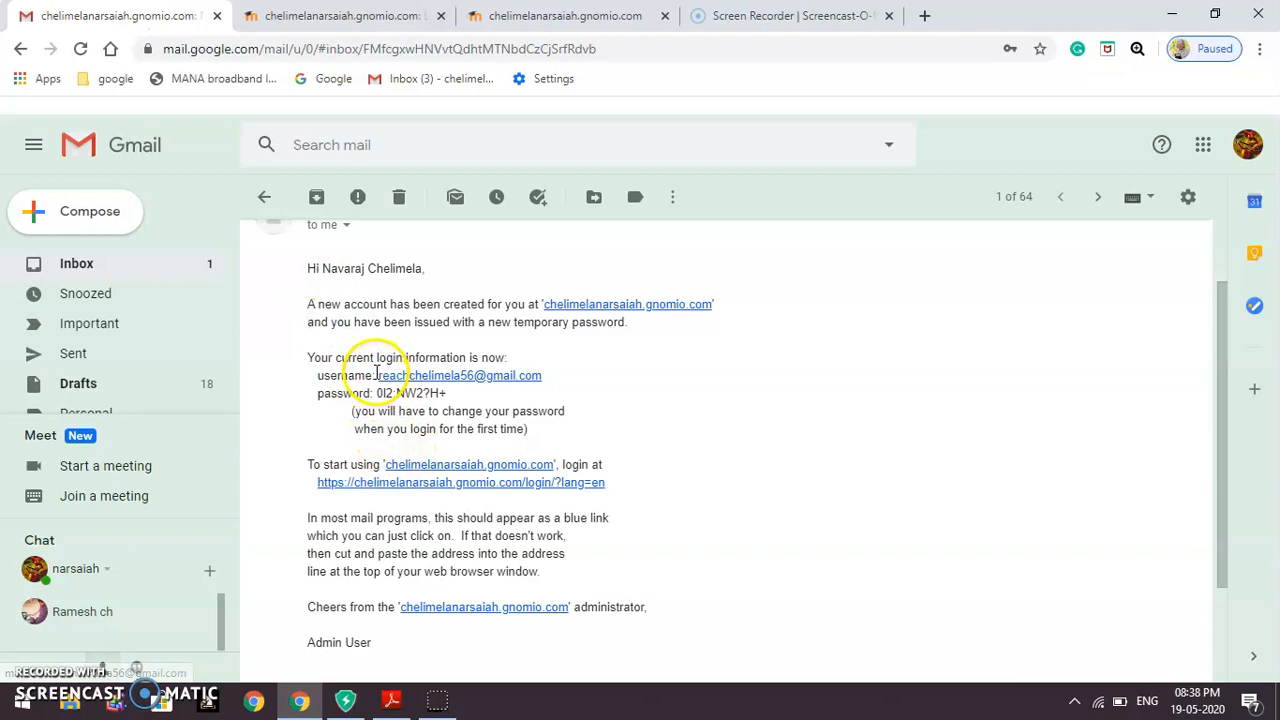
double_click(460, 375)
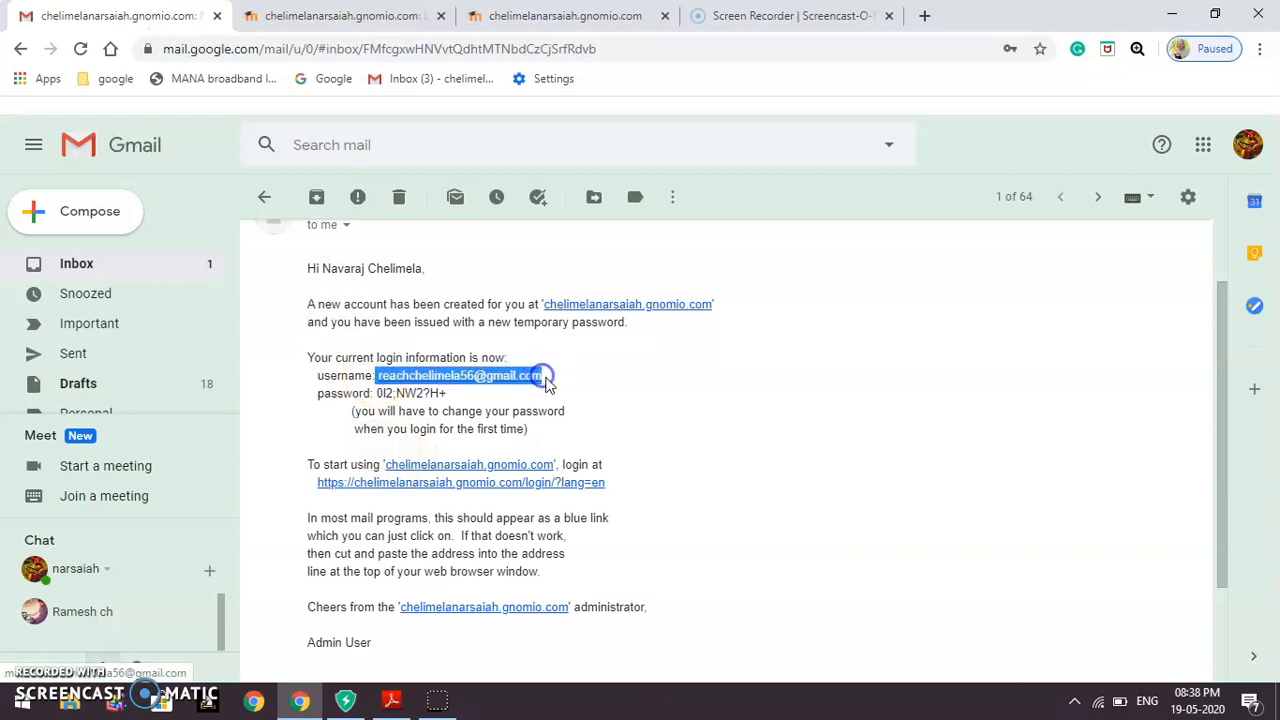
mouse_move(352, 15)
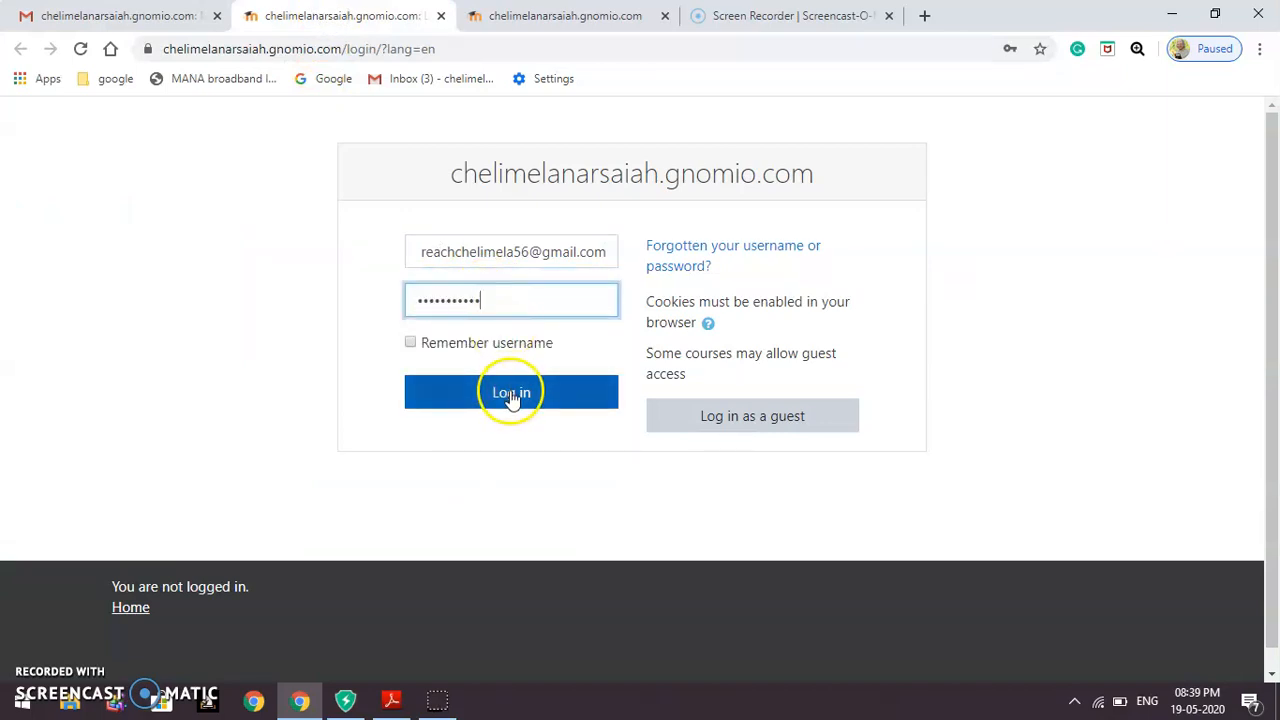
Submit the login details, get the Invalid login message, and refocus the username field
click(511, 391)
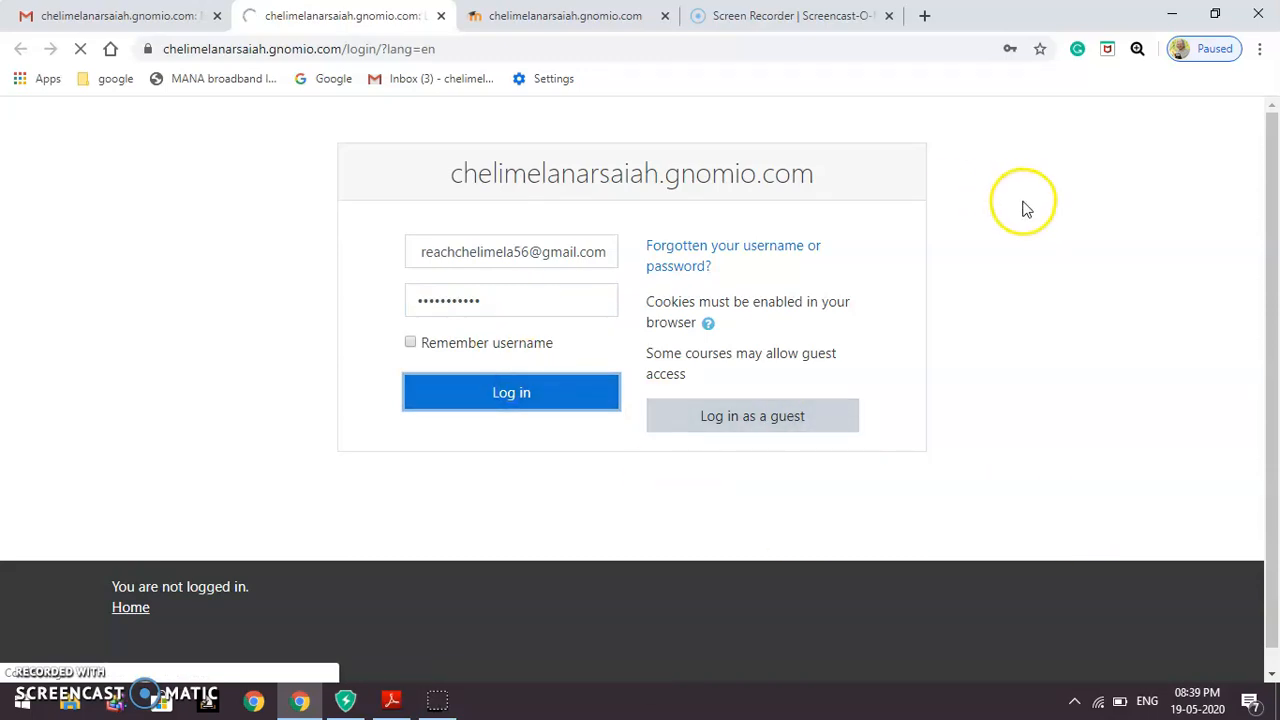
click(511, 392)
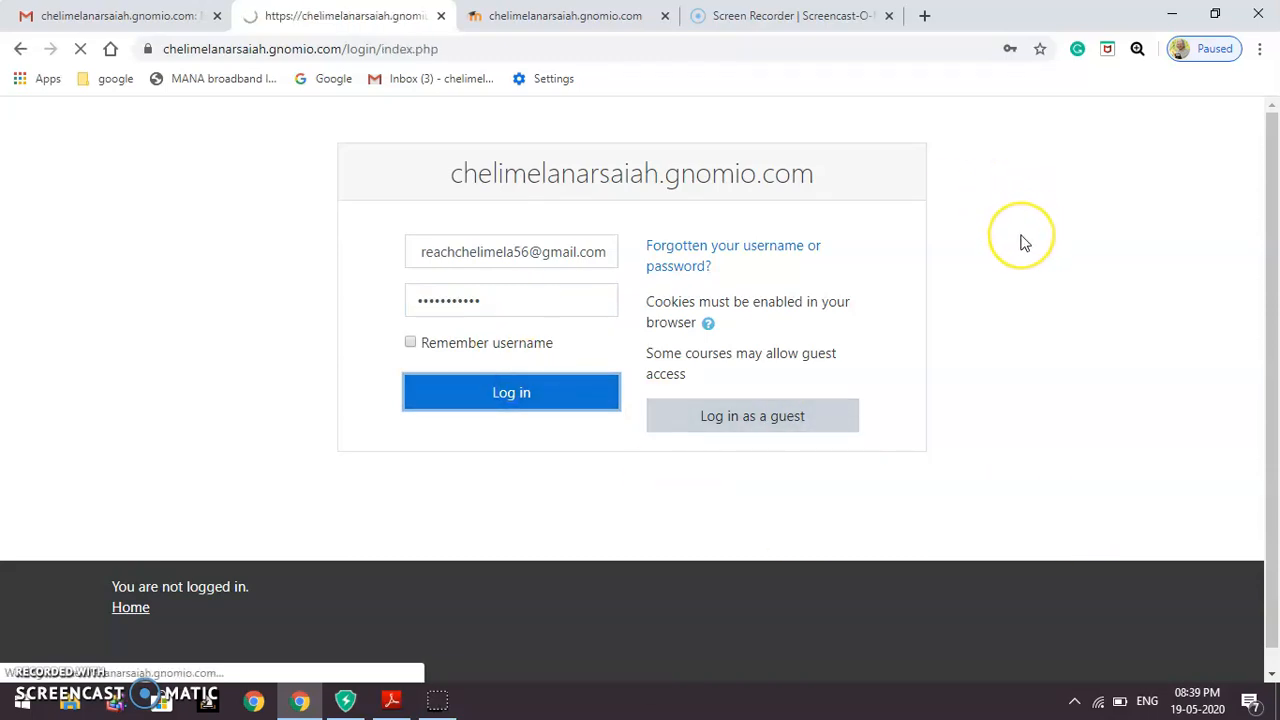
click(511, 391)
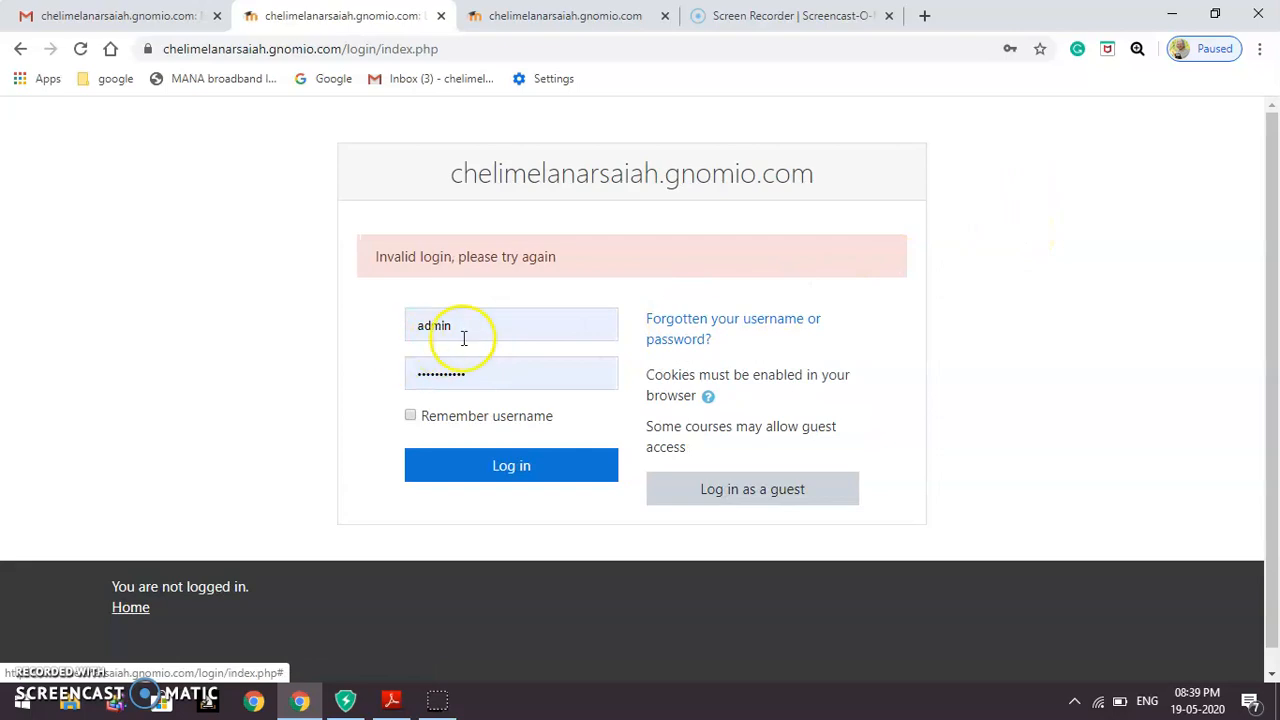
click(110, 15)
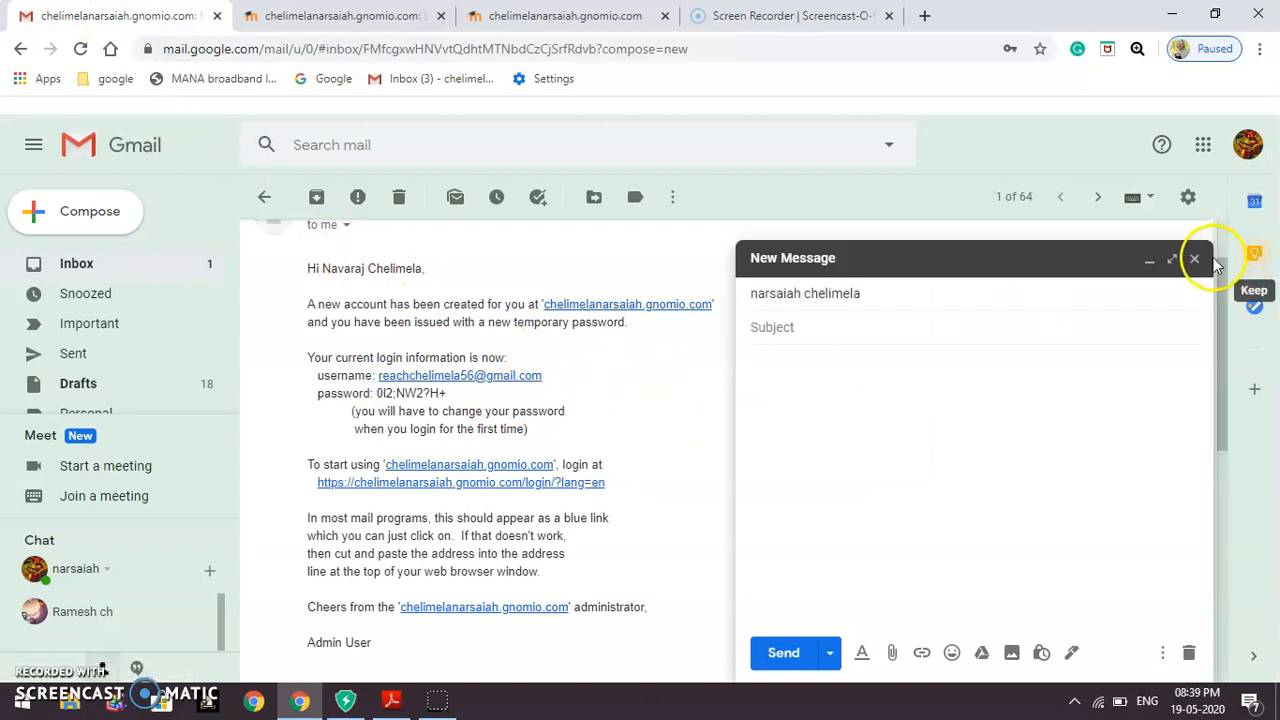
Close the accidental New Message draft and copy the temporary password from the email
click(1193, 258)
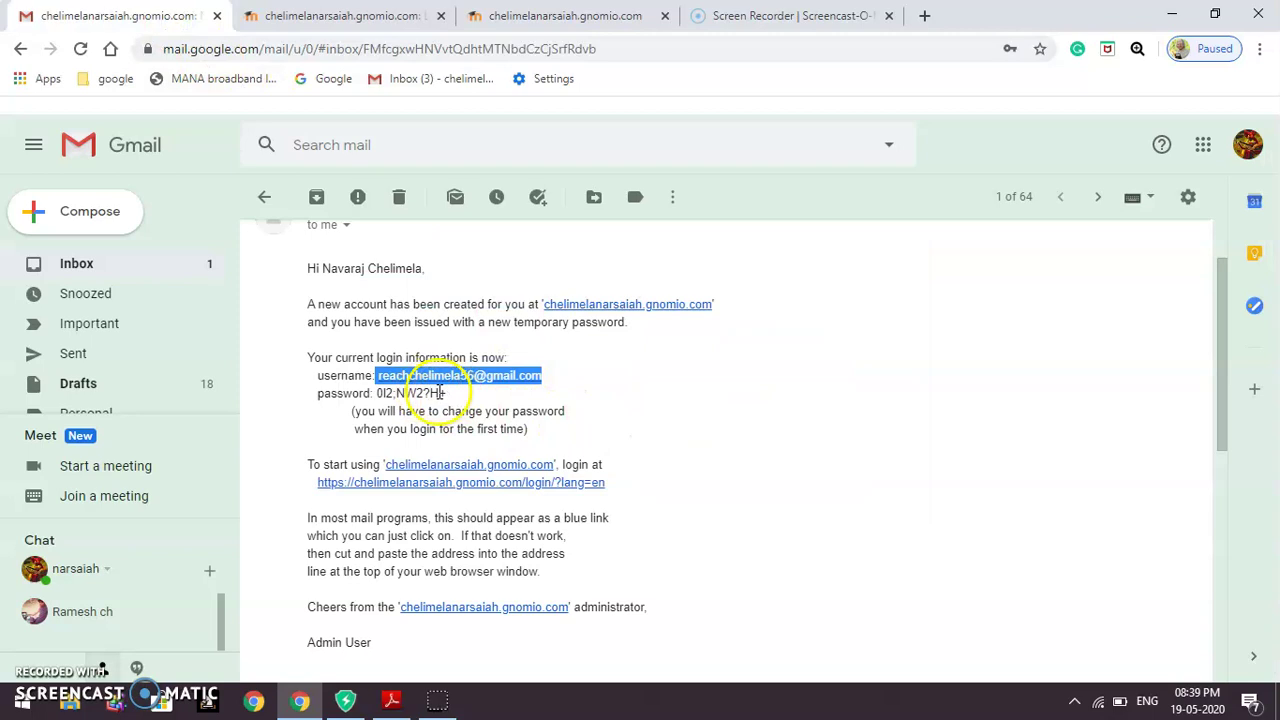
double_click(410, 393)
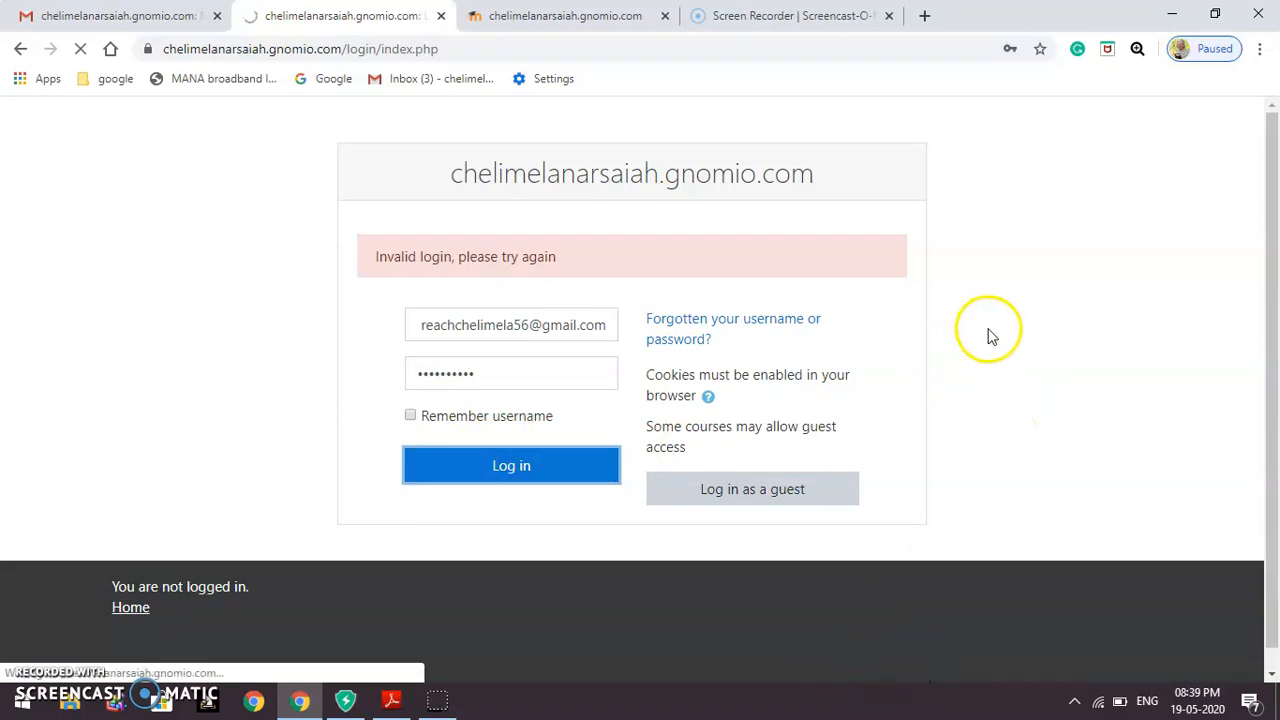
mouse_move(1005, 335)
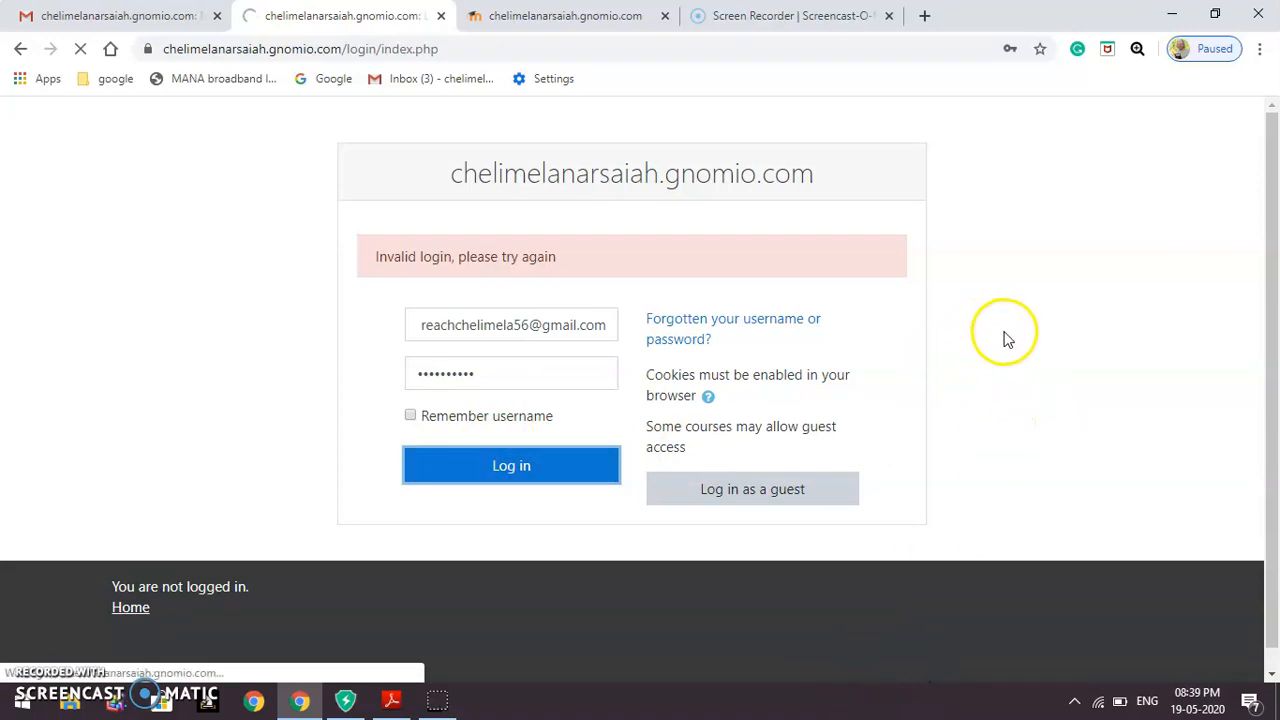
Log in again with the copied credentials, reaching the forced Change password form
click(511, 465)
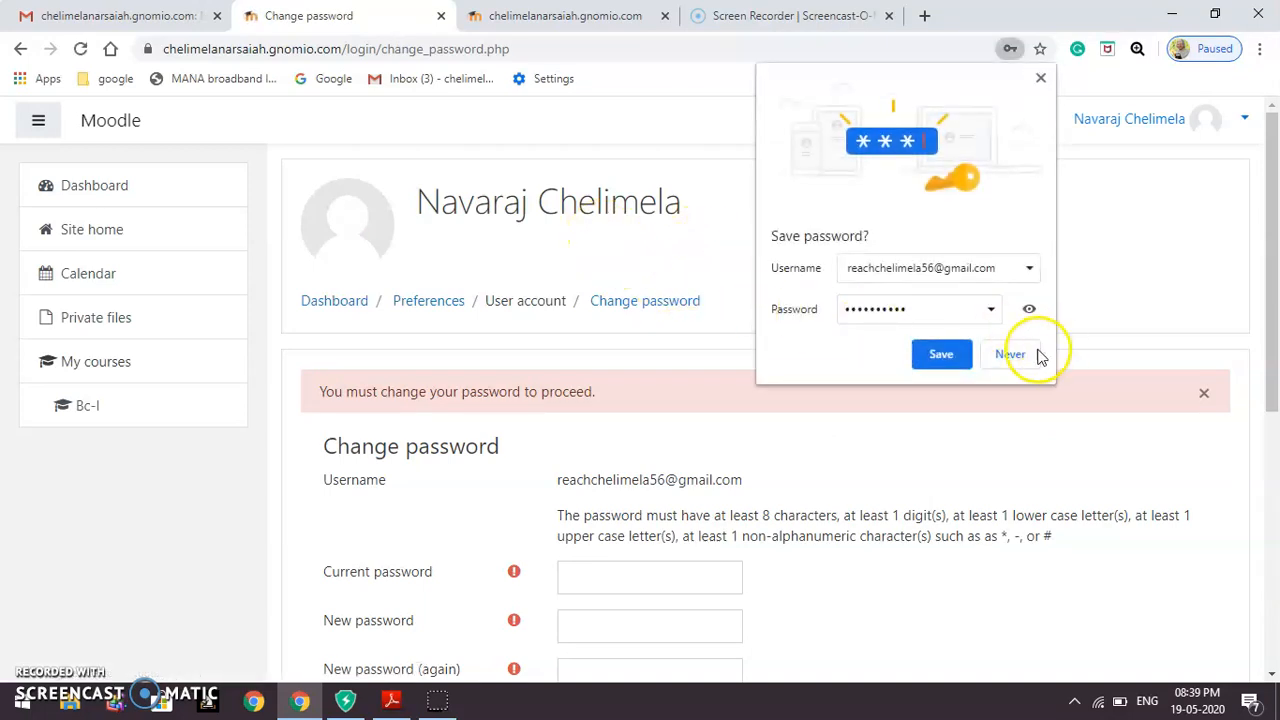
click(1009, 354)
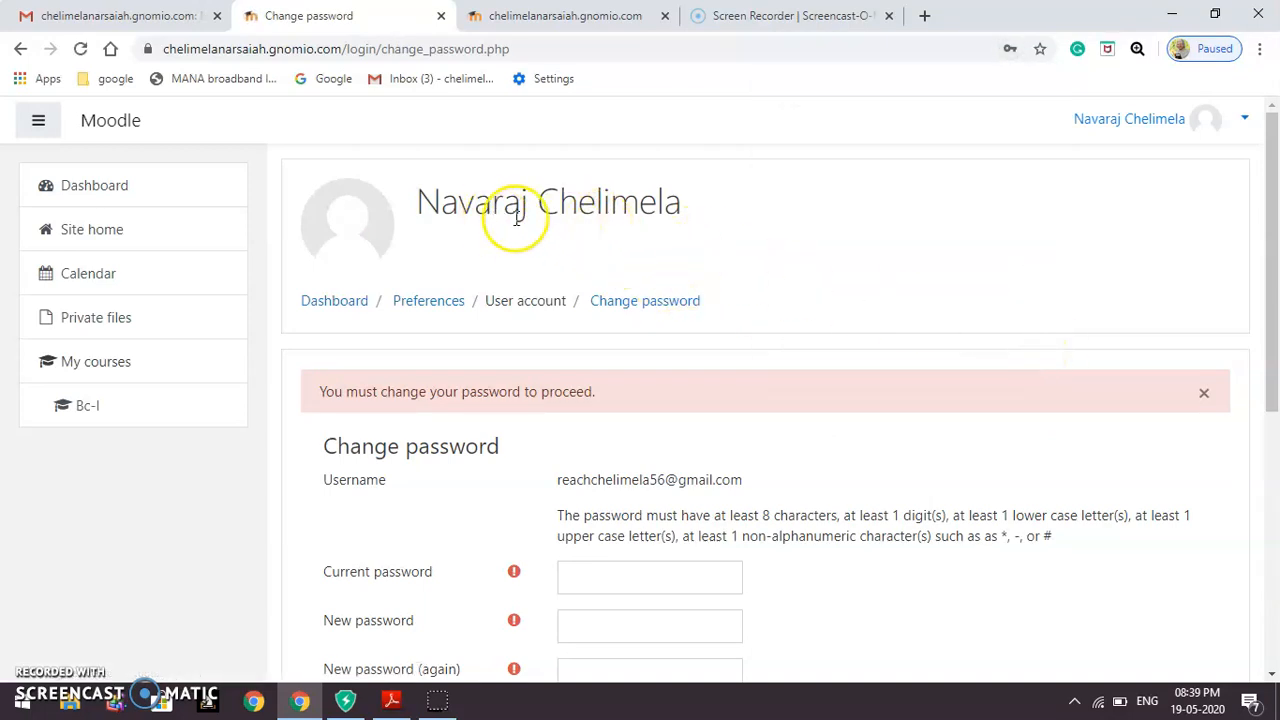
mouse_move(565, 183)
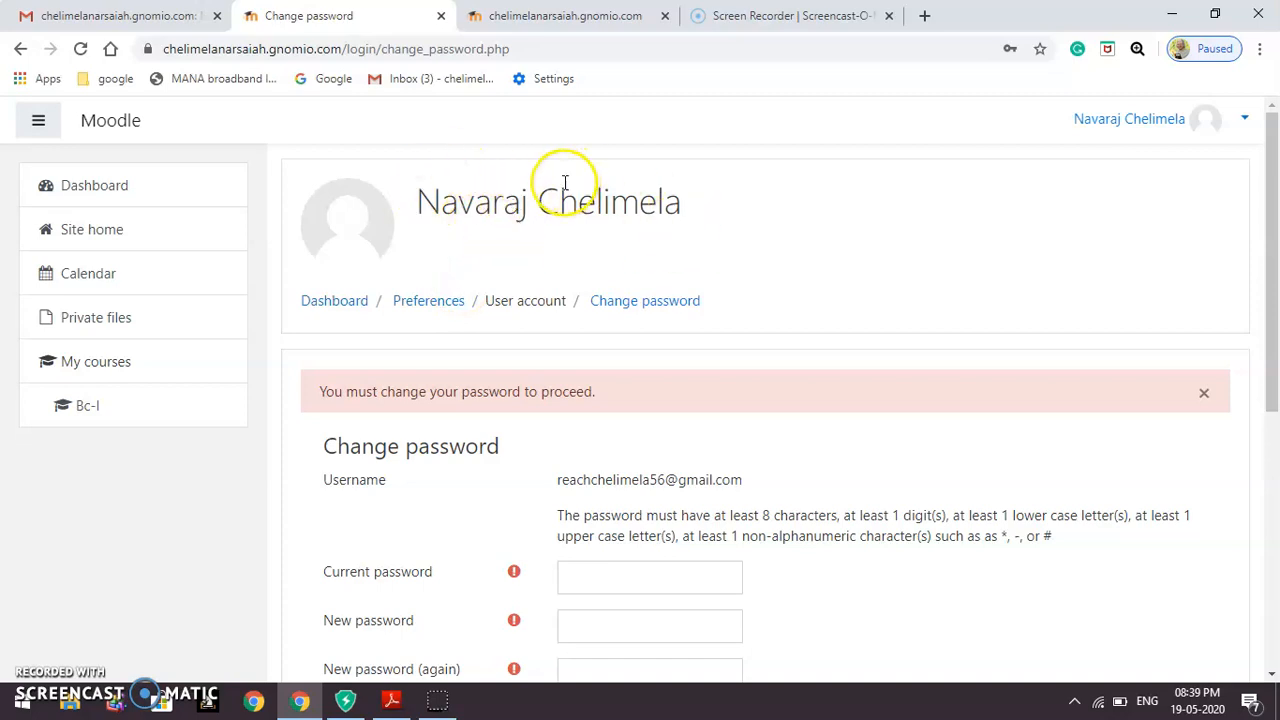
mouse_move(355, 290)
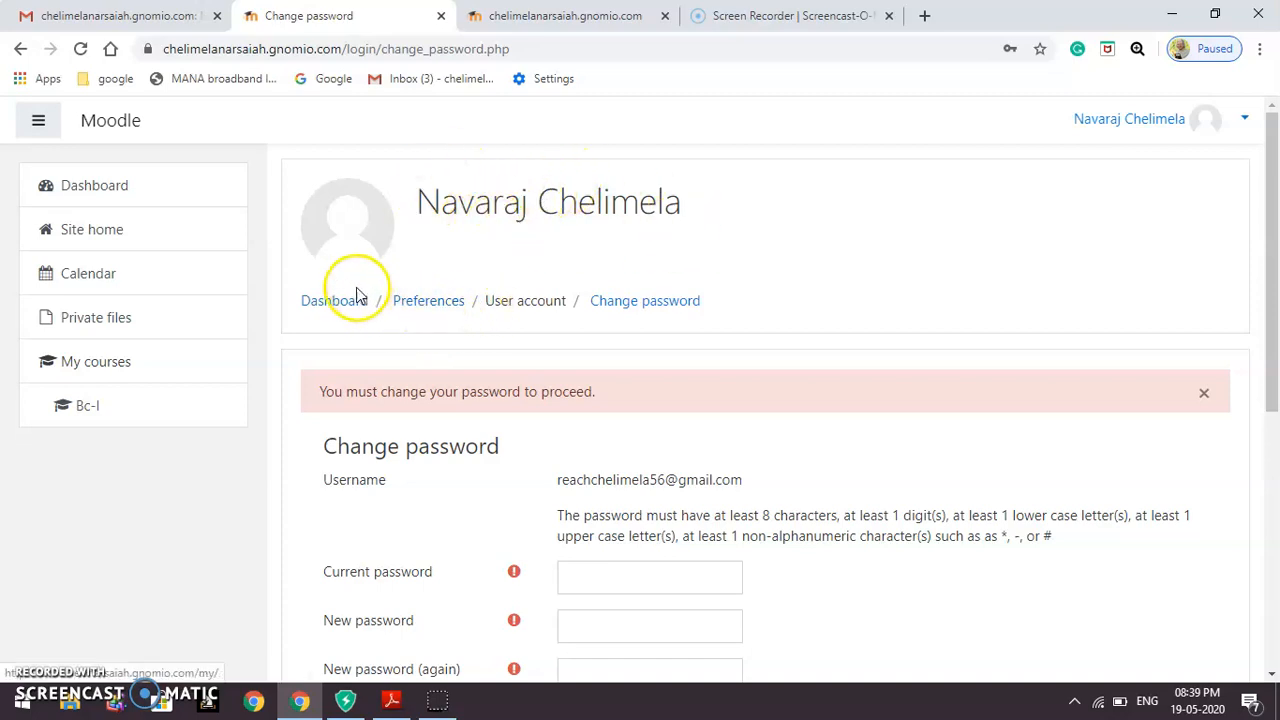
mouse_move(390, 260)
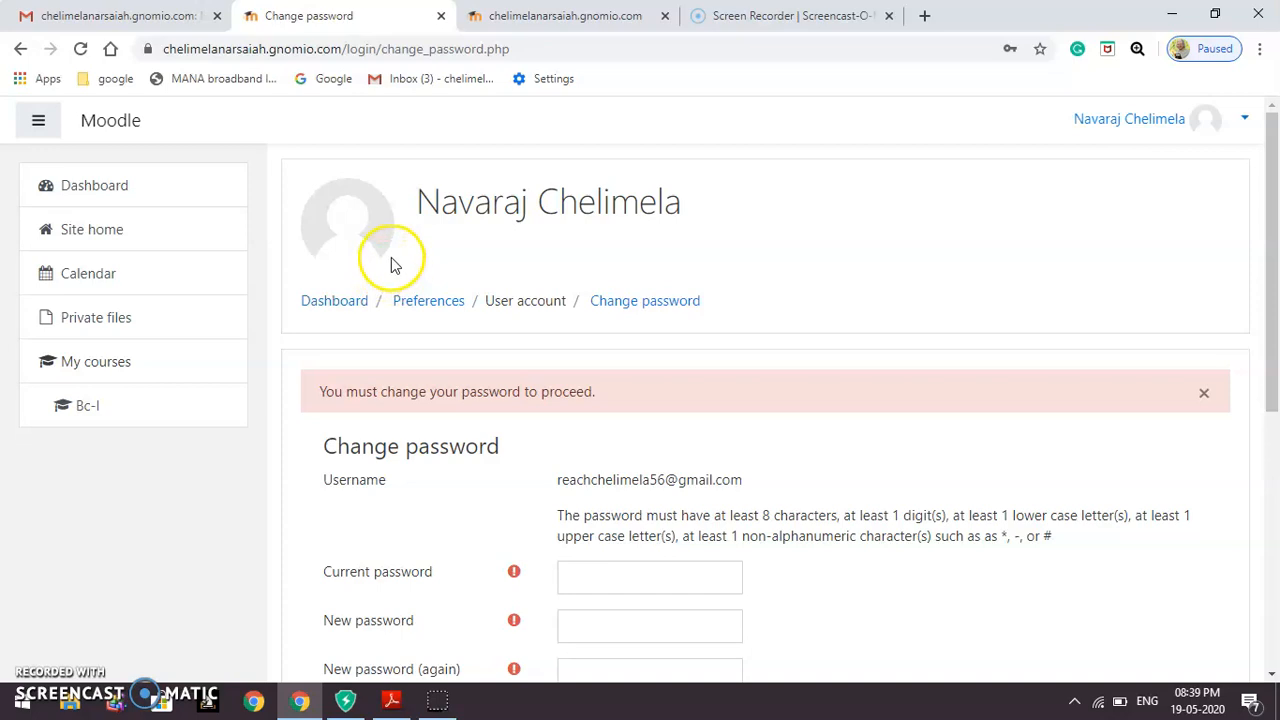
scroll(down, 3)
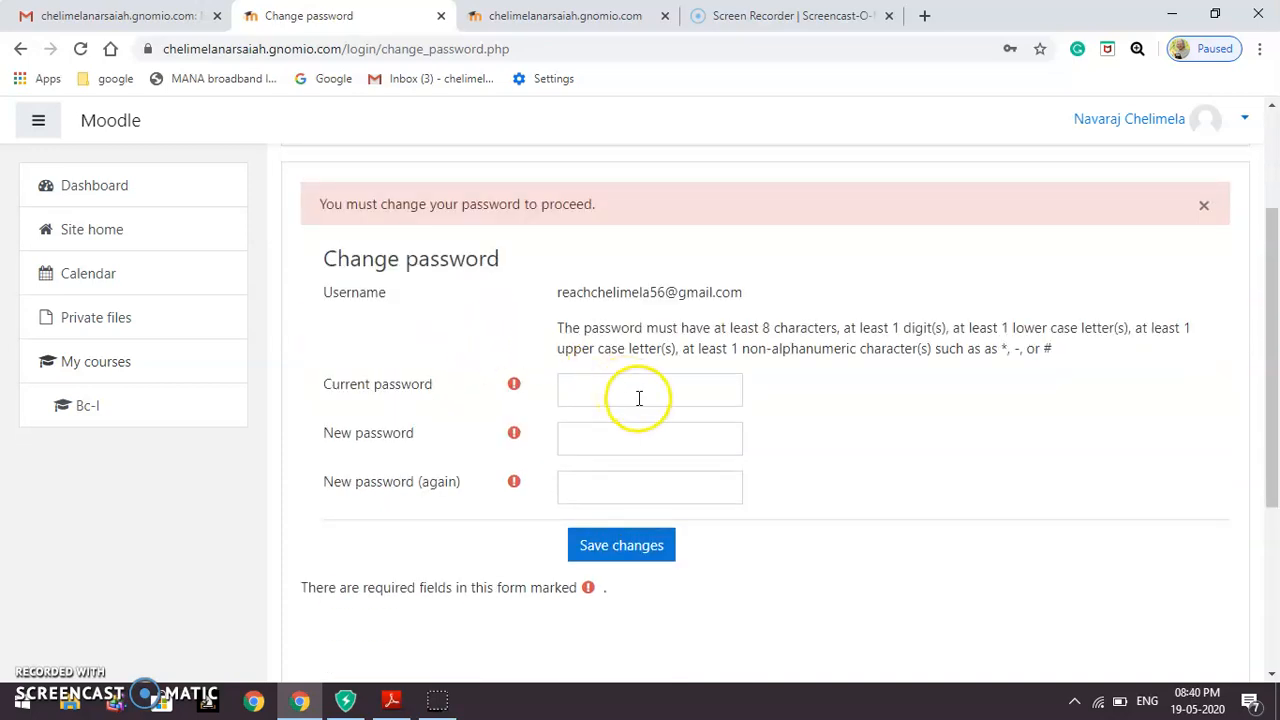
Enter the current password and the new password twice, then save the change
text(password)
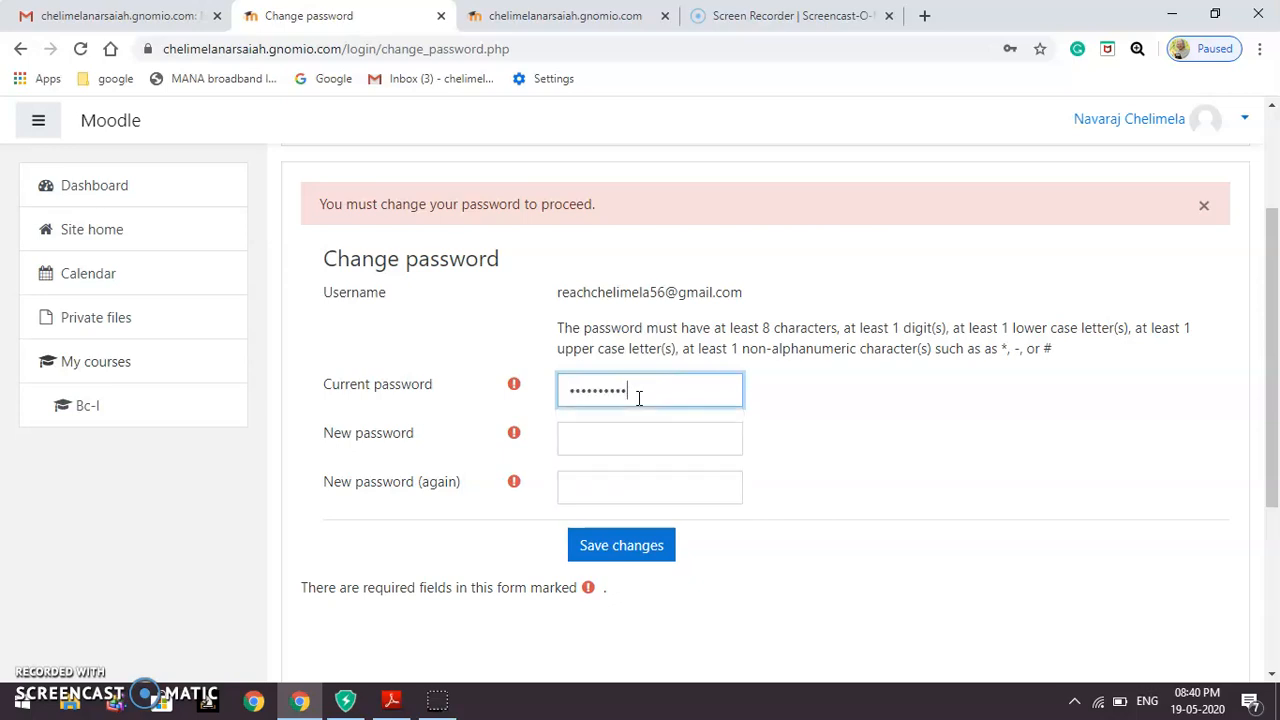
click(649, 437)
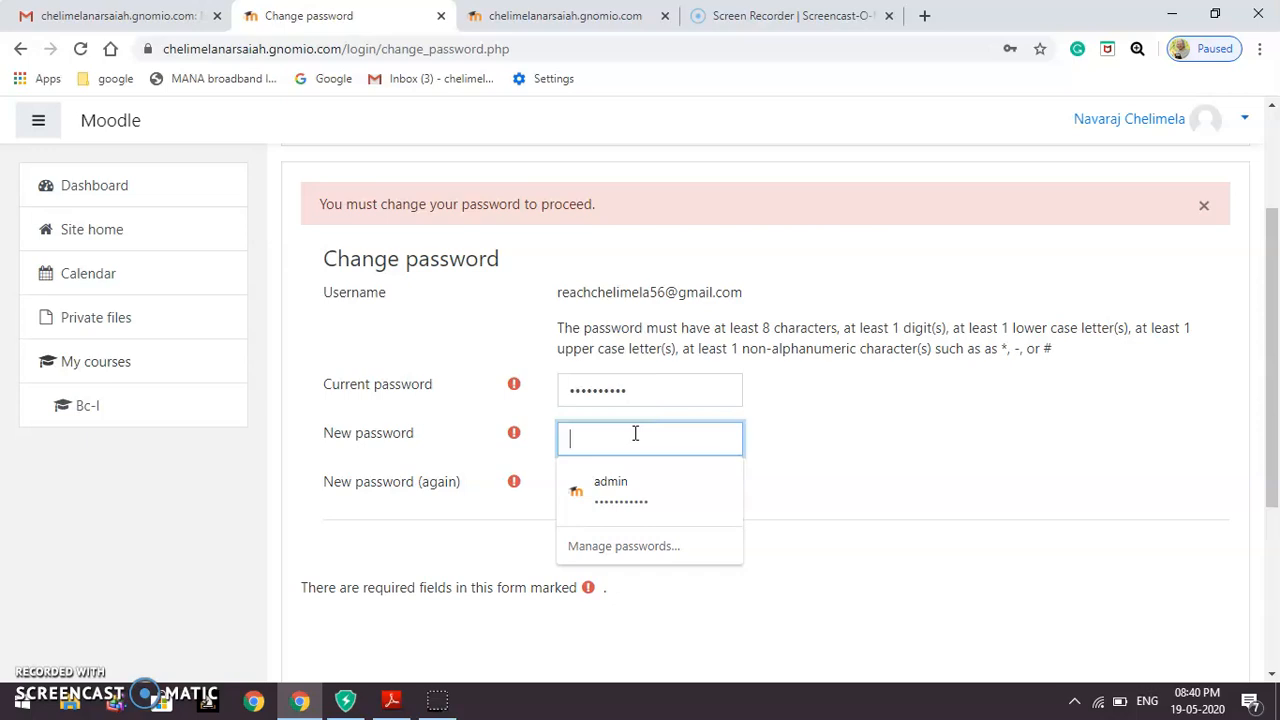
text(•)
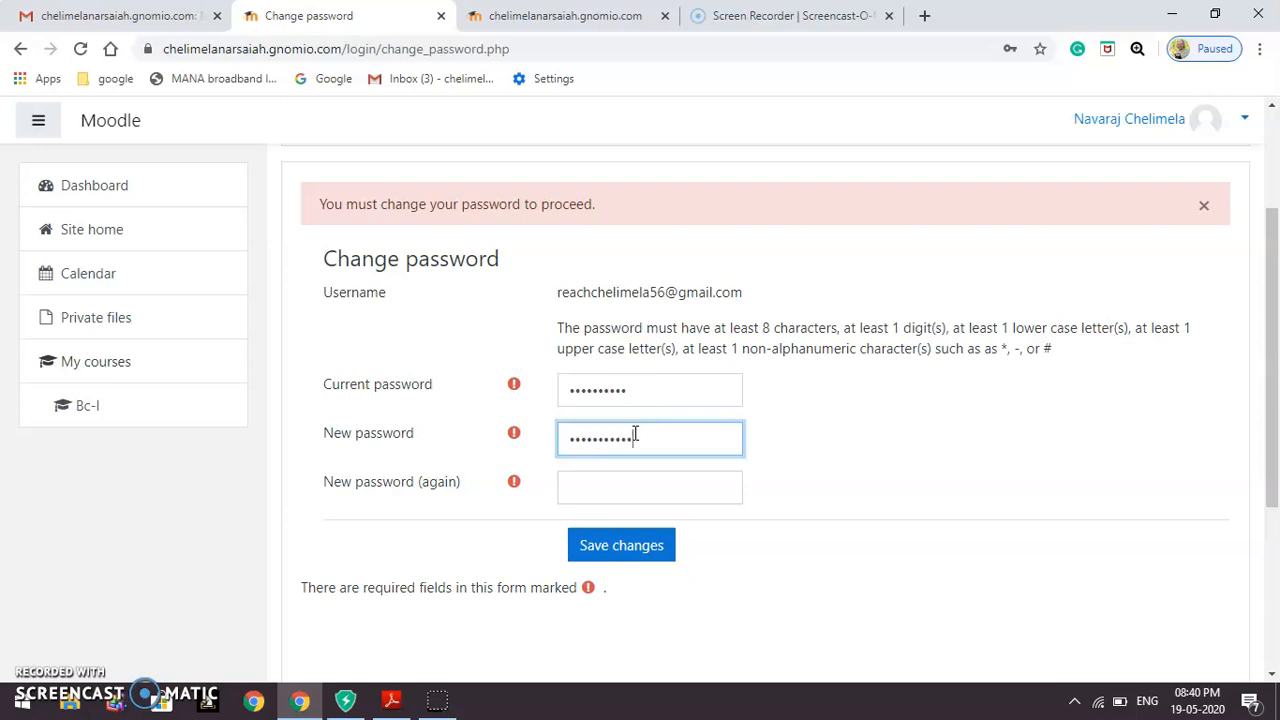
click(649, 488)
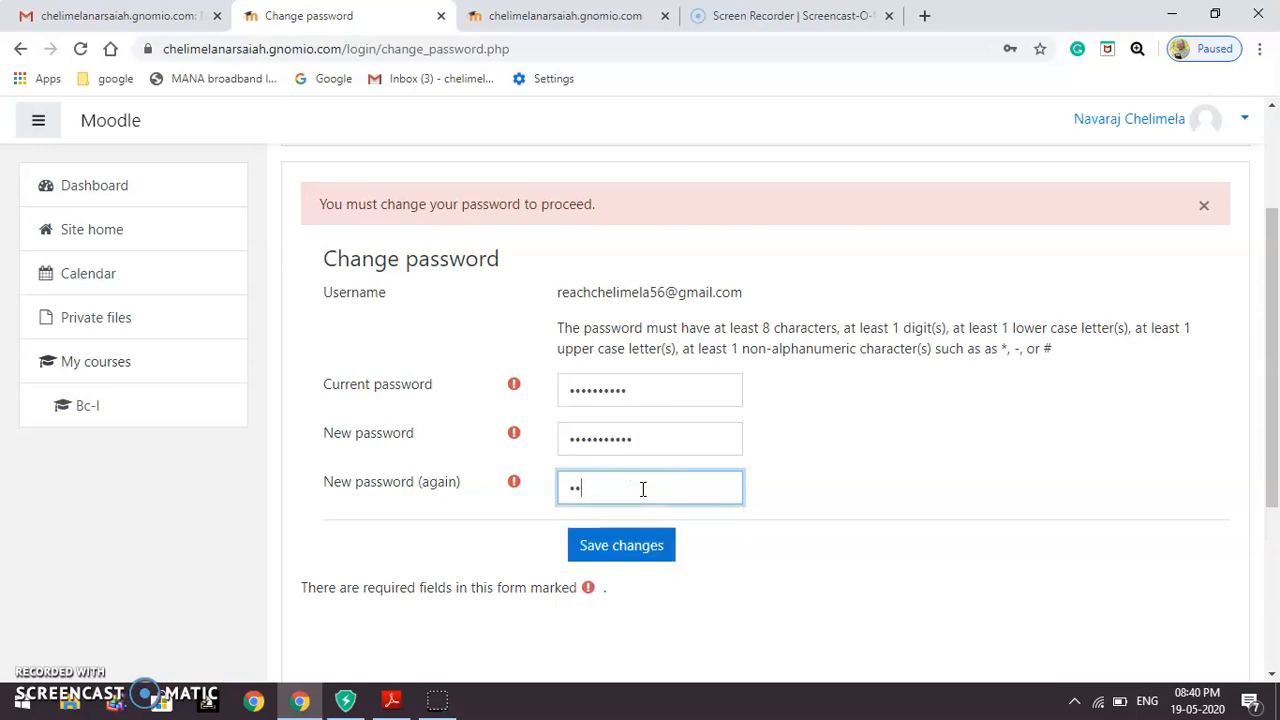
text(•••)
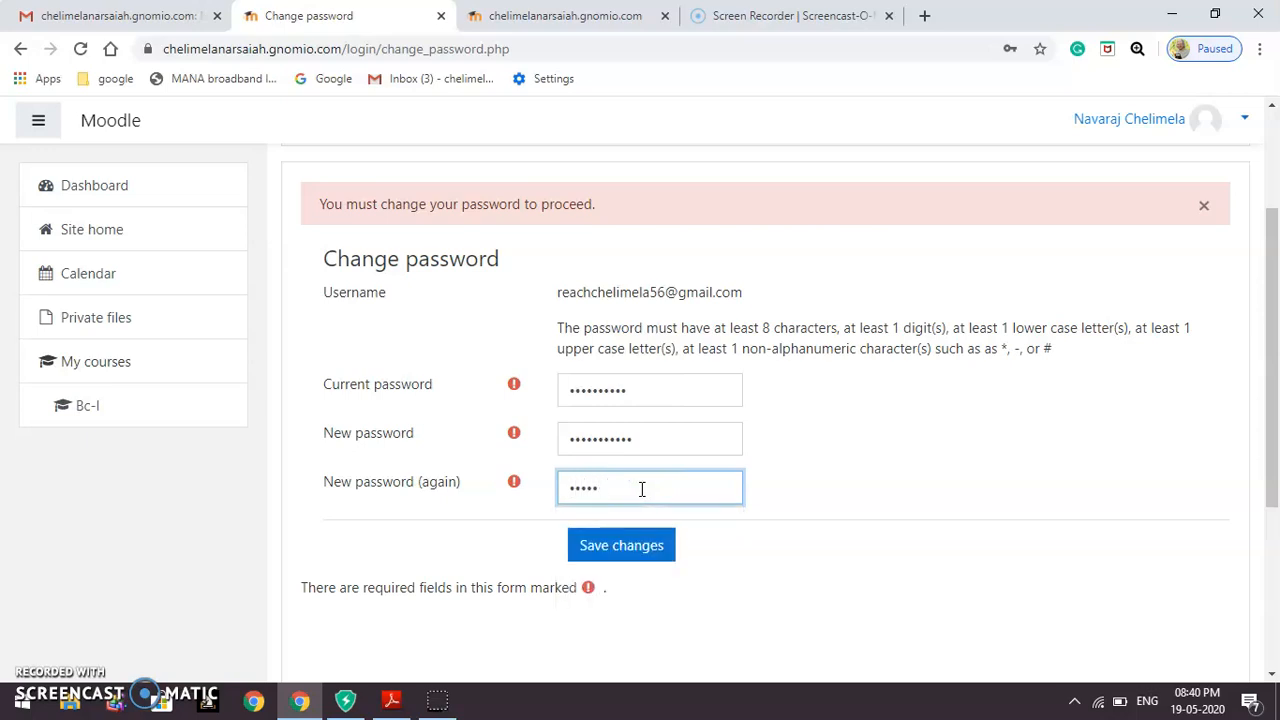
text(••••••)
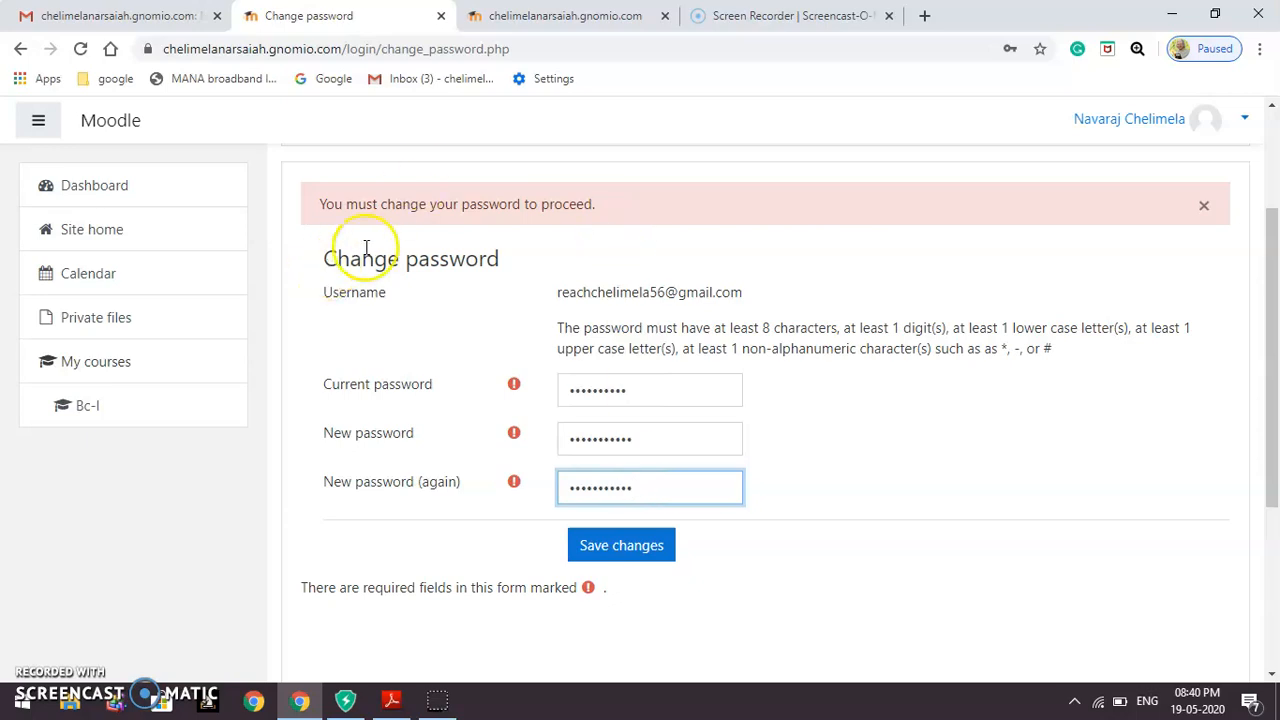
mouse_move(1030, 273)
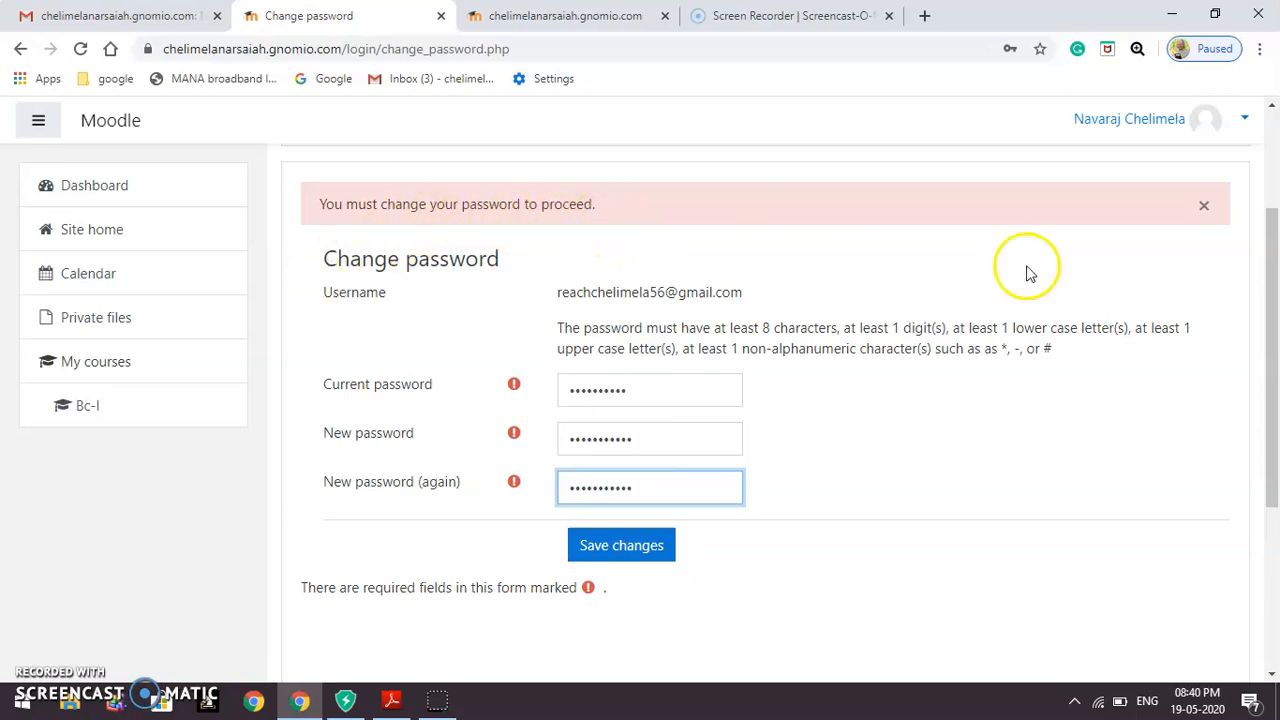
click(1204, 205)
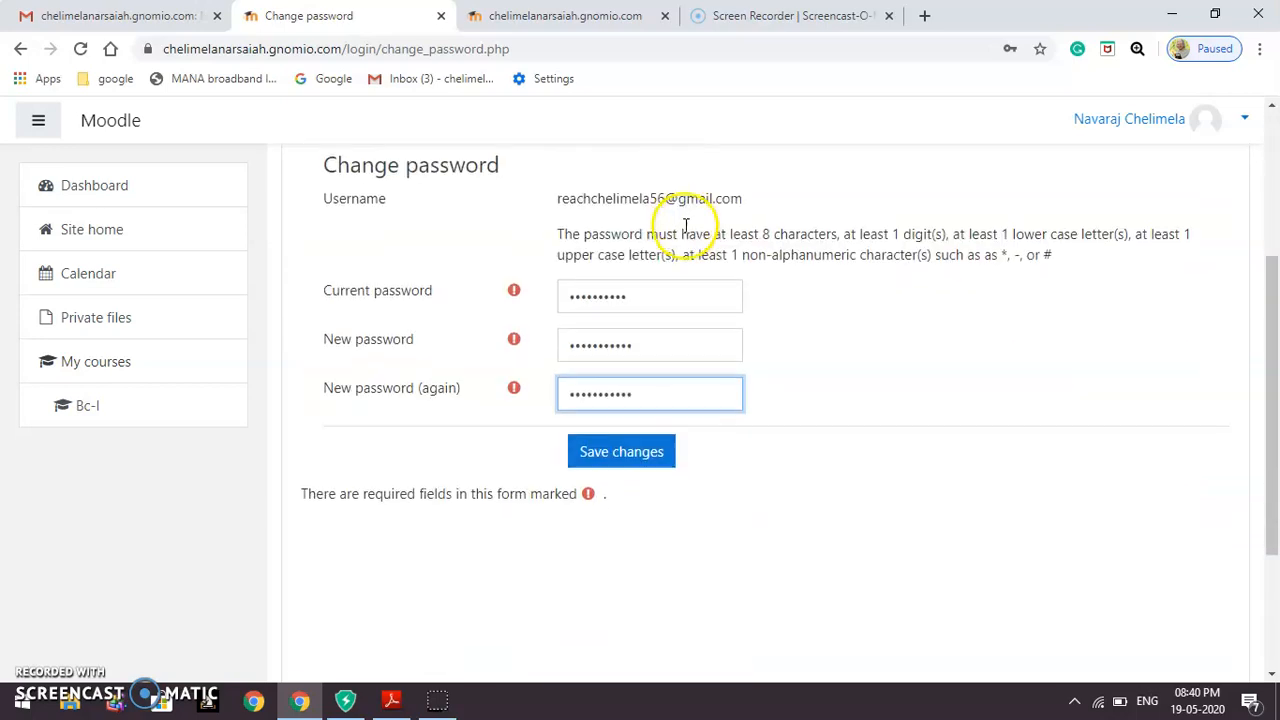
click(621, 451)
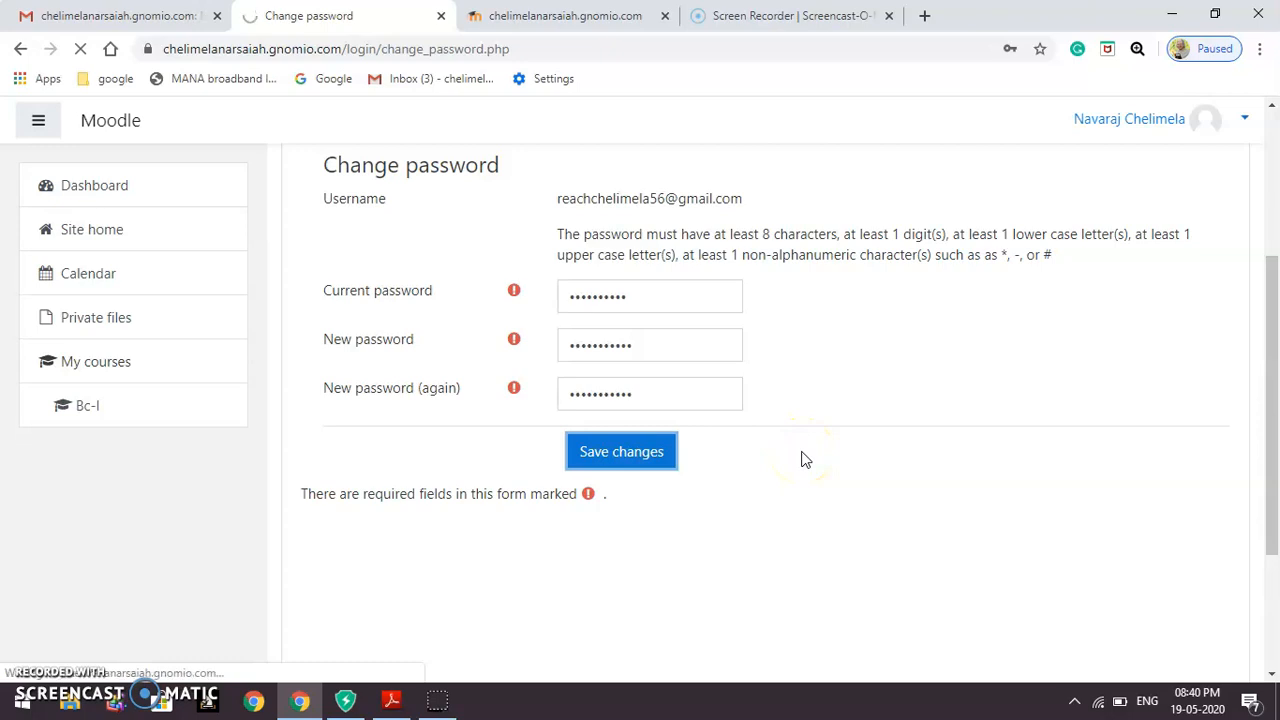
click(621, 451)
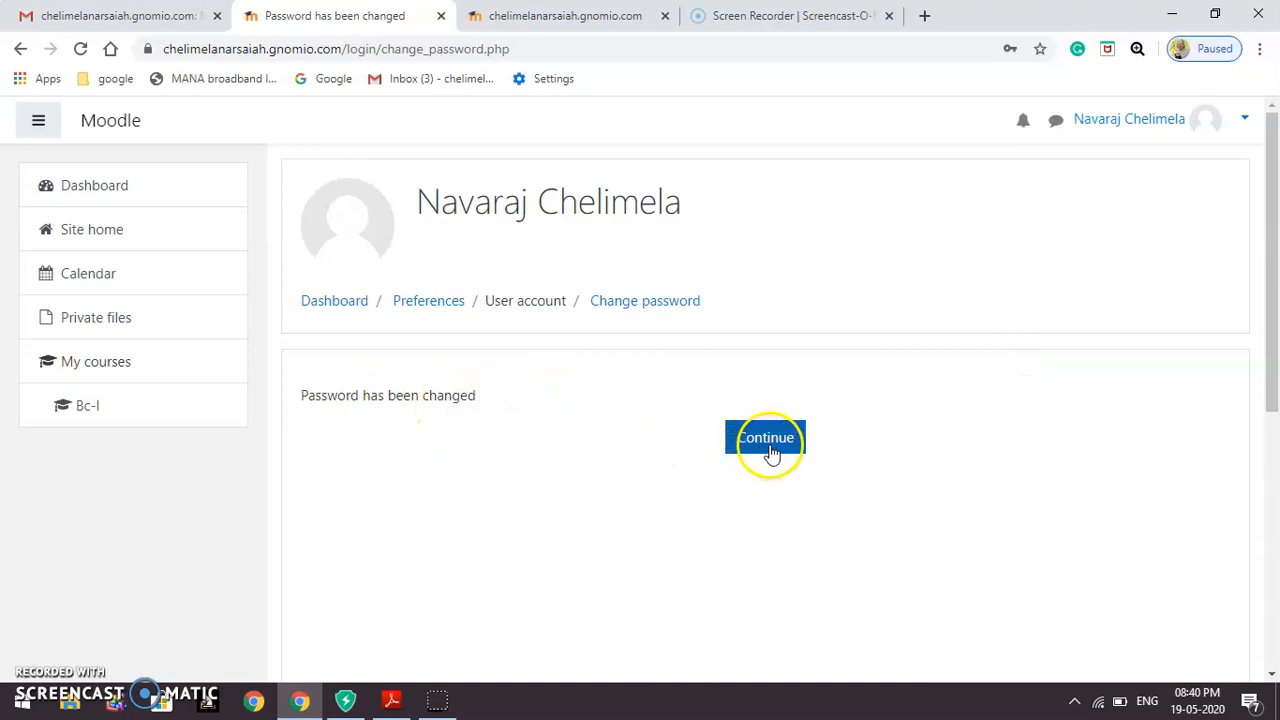
Continue past the password-changed confirmation and scroll through the Dashboard's course overview
click(765, 437)
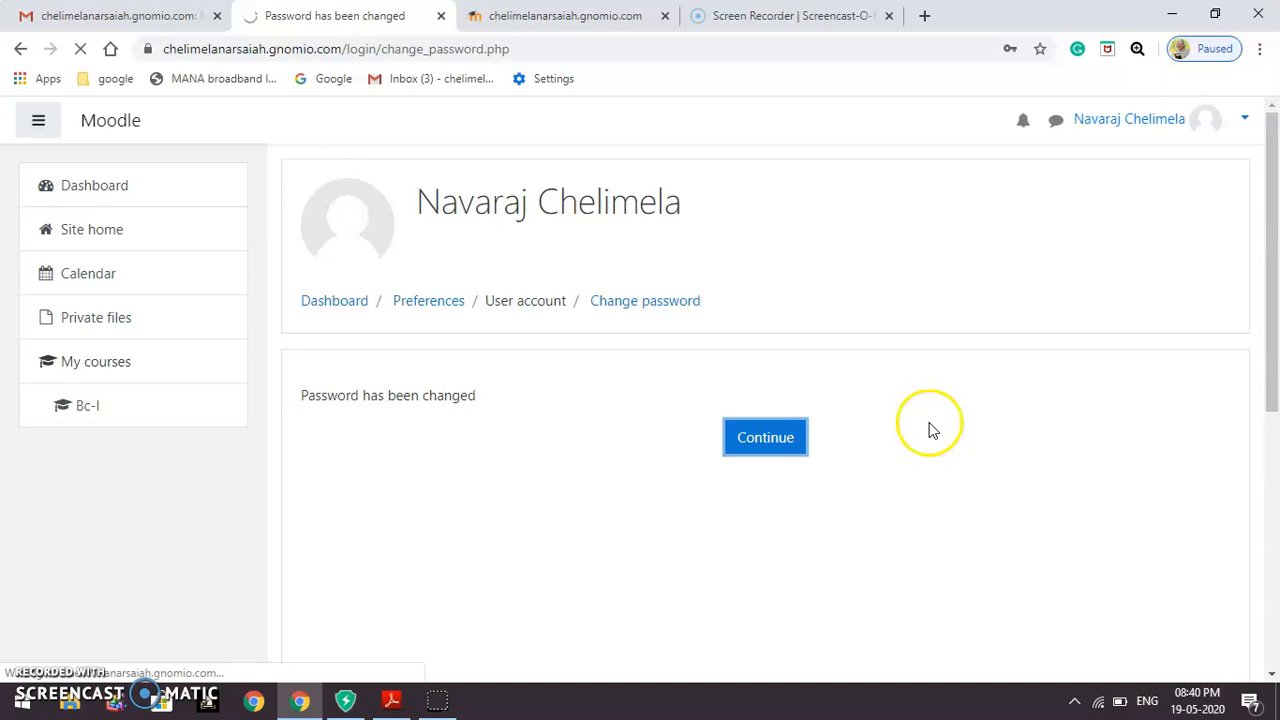
click(765, 437)
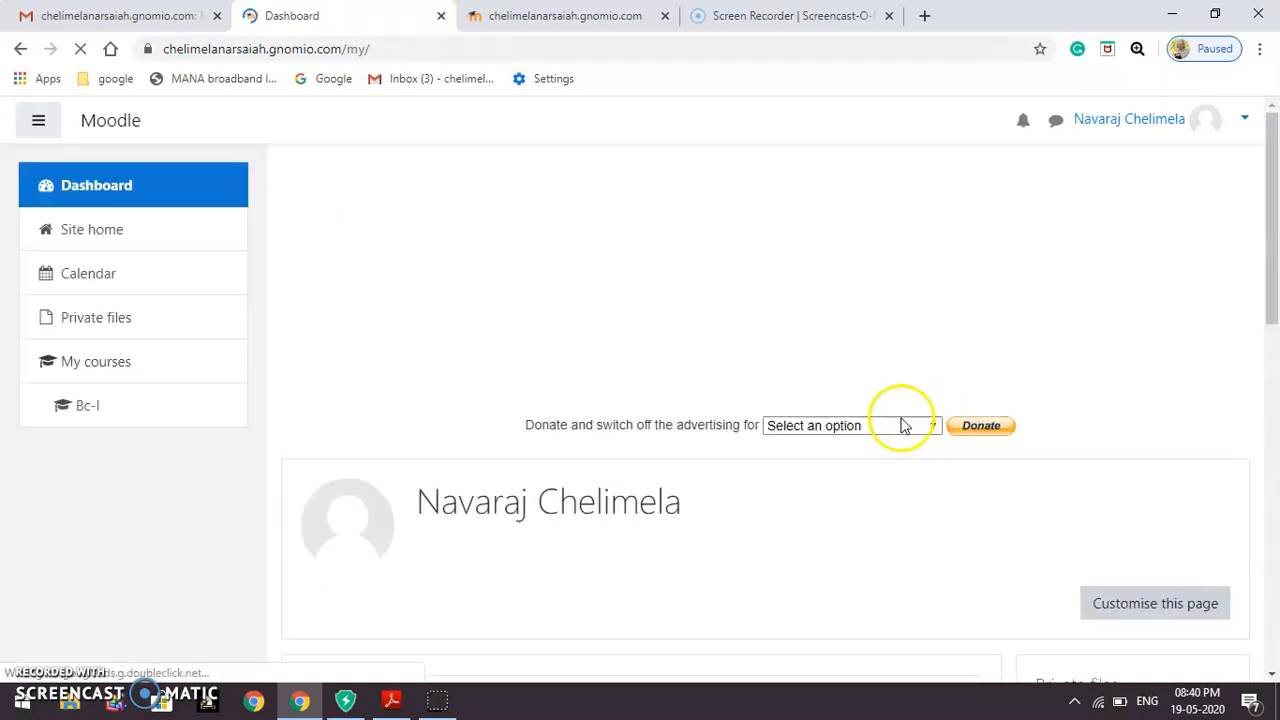
scroll(down, 3)
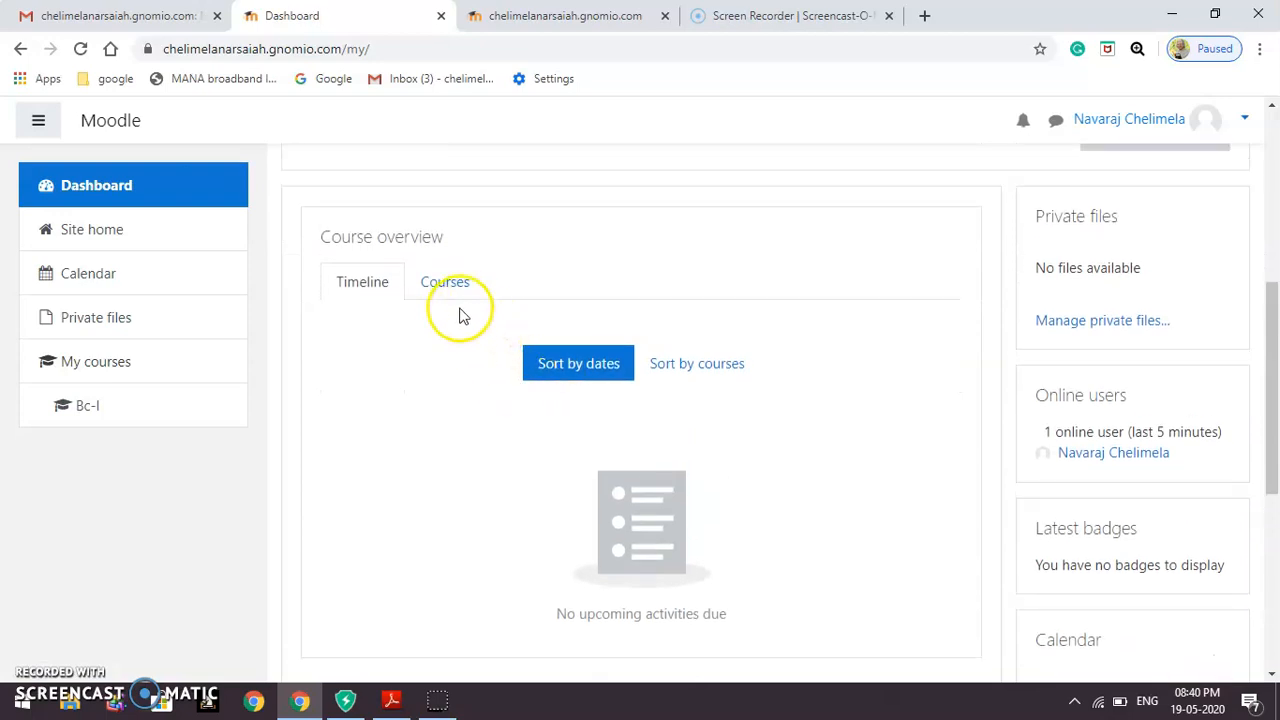
scroll(up, 3)
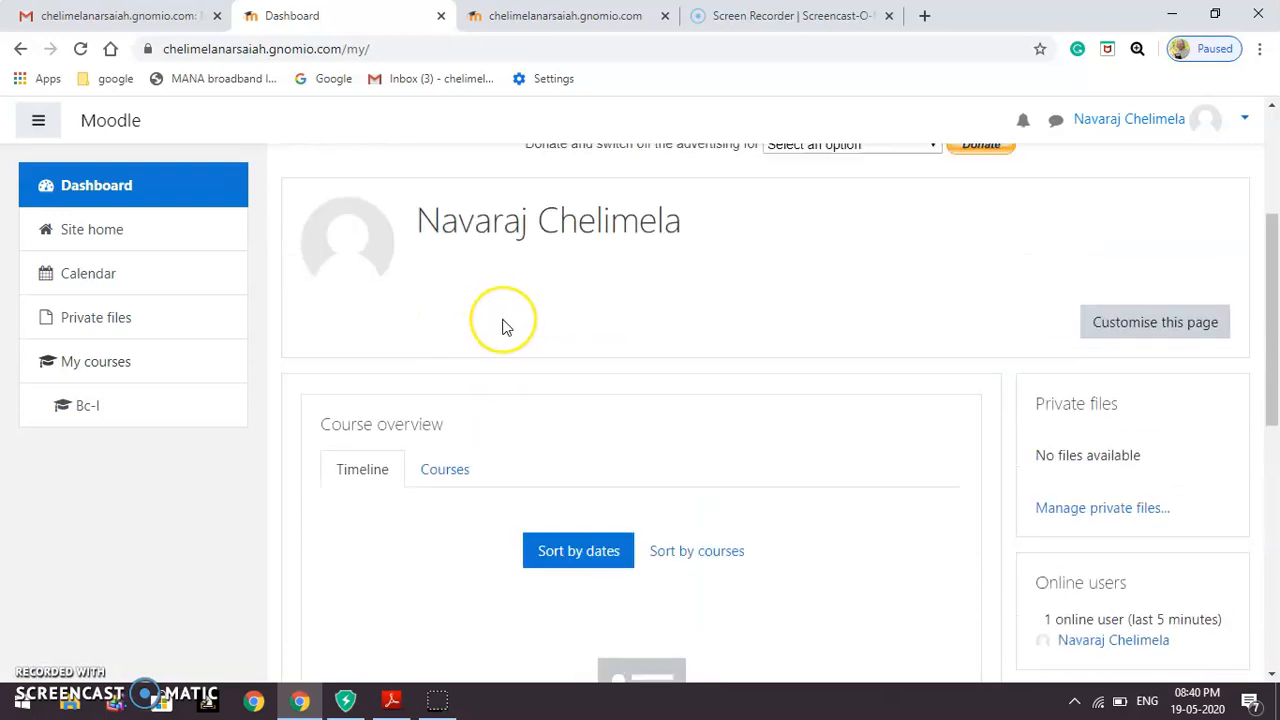
mouse_move(191, 405)
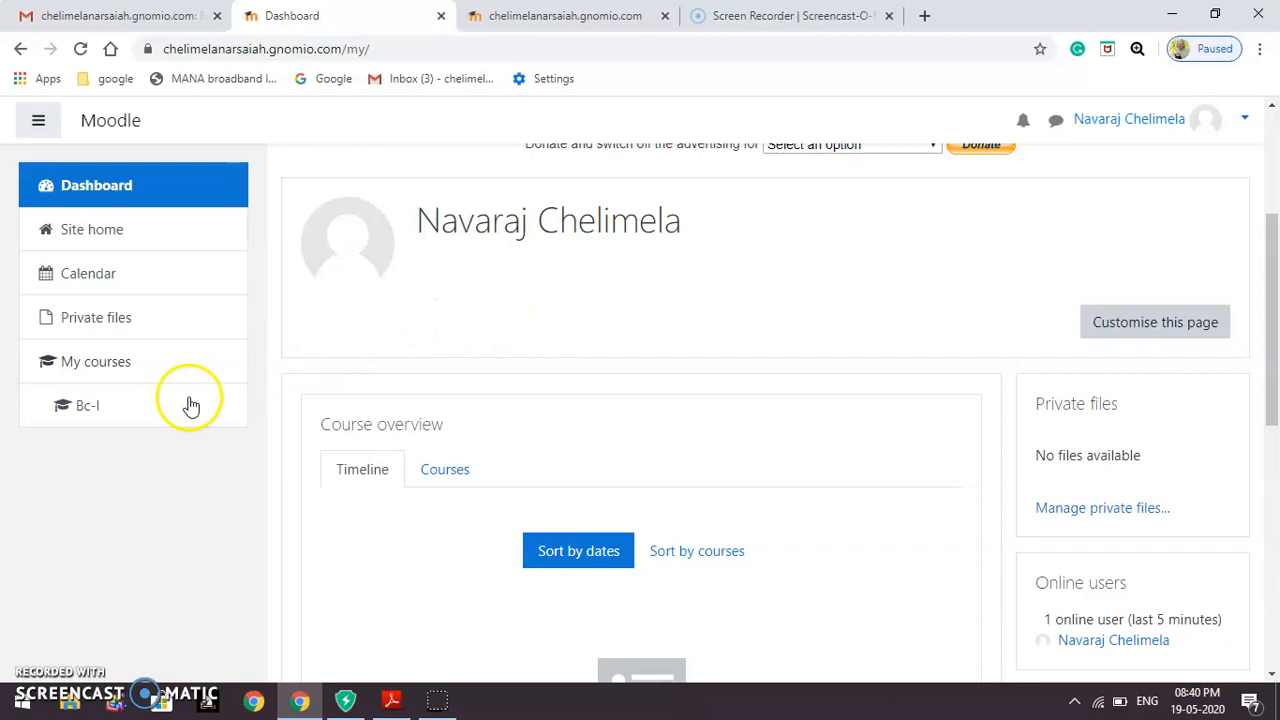
Open the Bc-I course and scroll through the Block 1 Carbohydrates topics, then back to Quiz 1
click(88, 405)
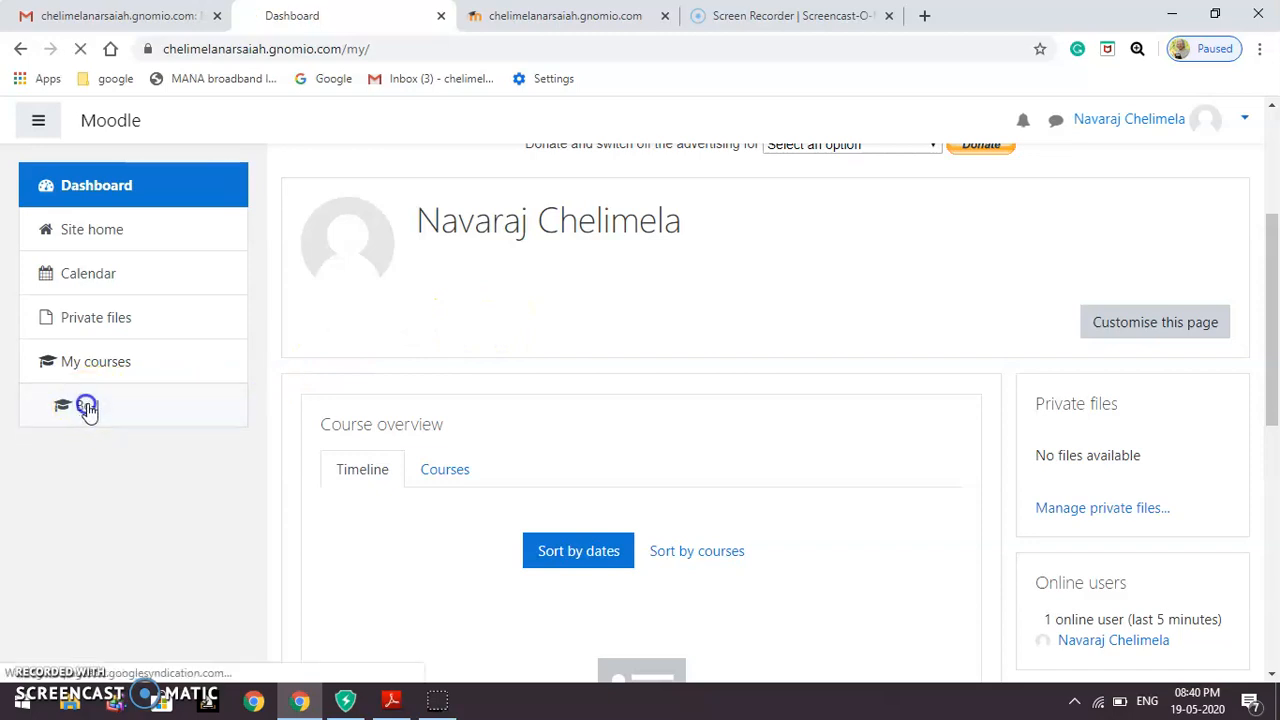
click(88, 405)
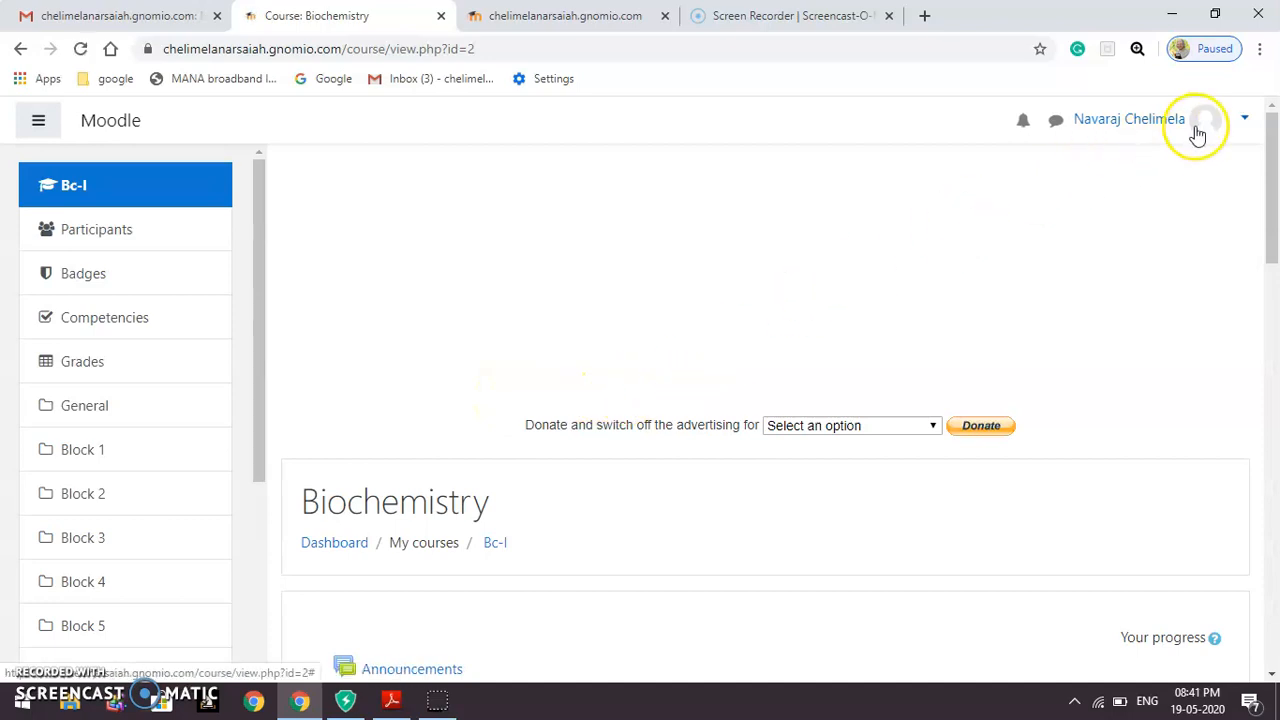
mouse_move(1162, 157)
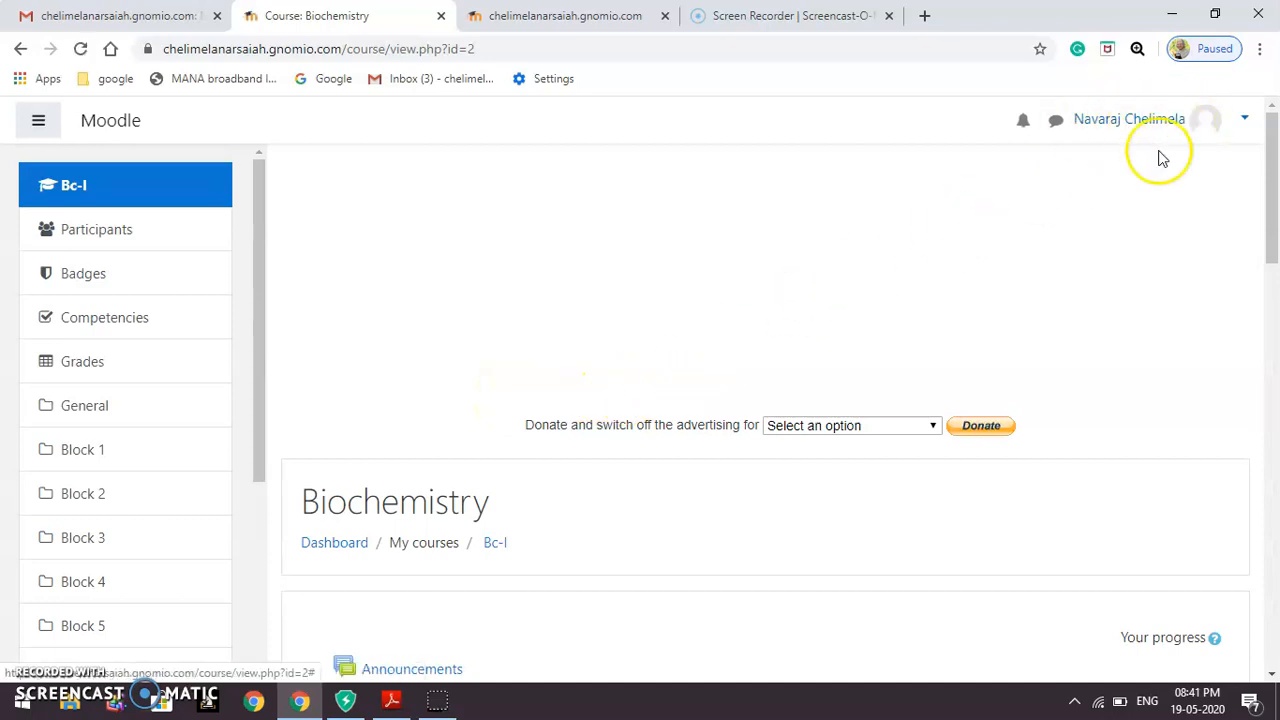
scroll(down, 3)
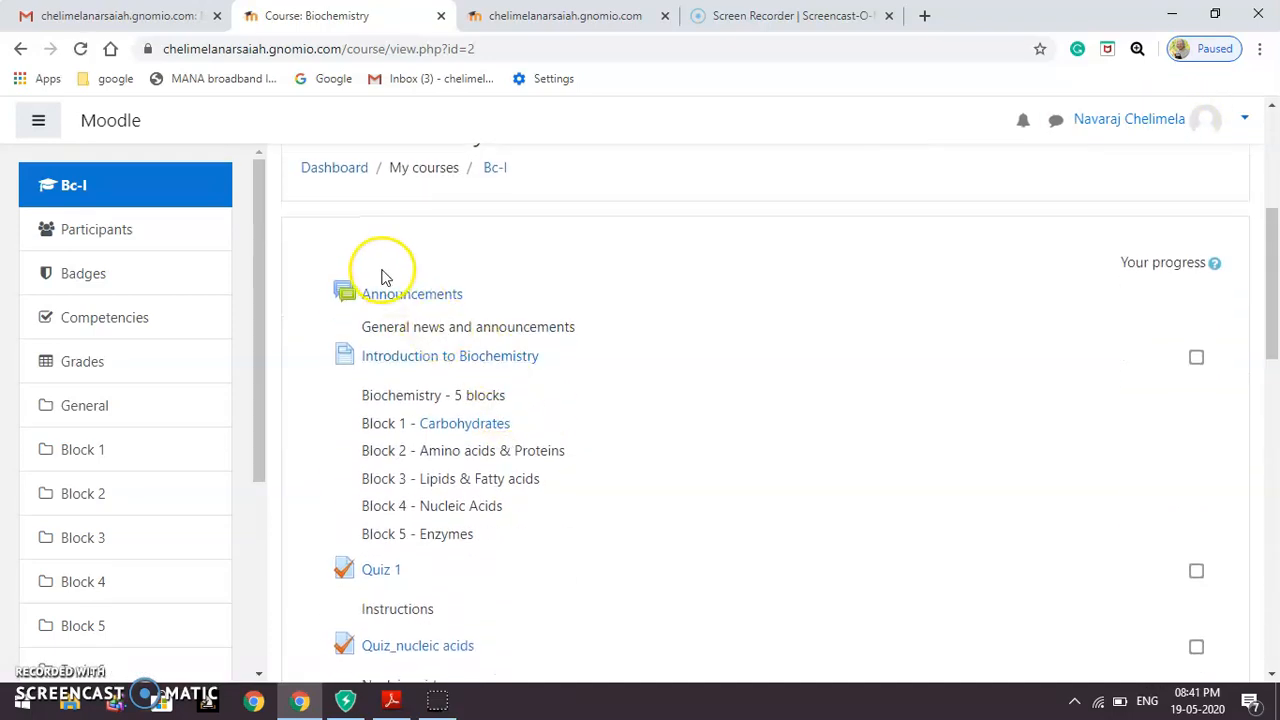
scroll(up, 3)
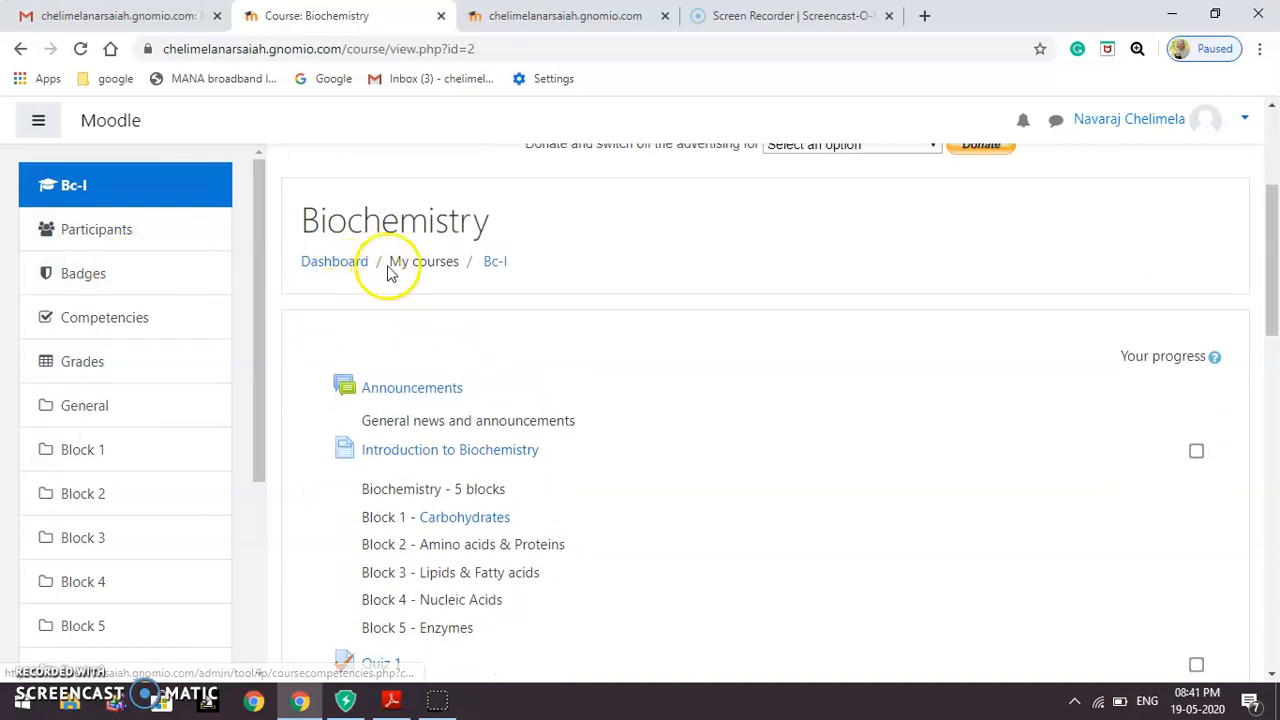
scroll(down, 3)
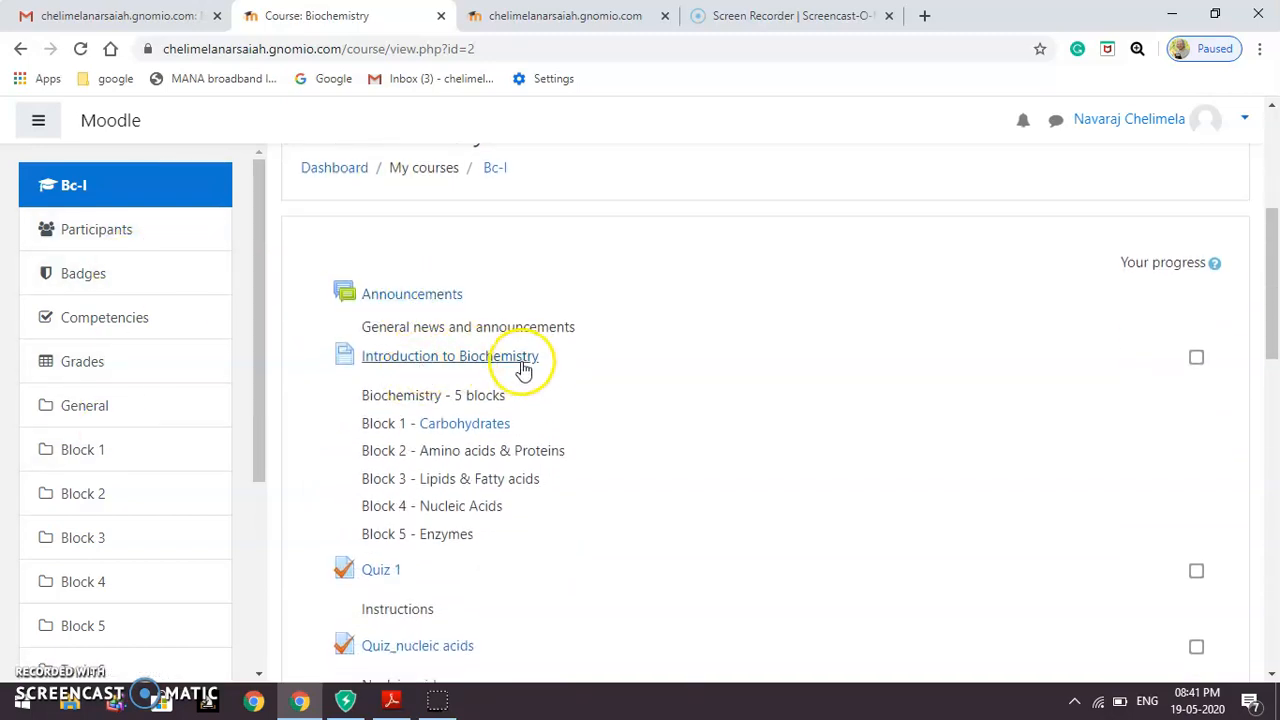
scroll(down, 3)
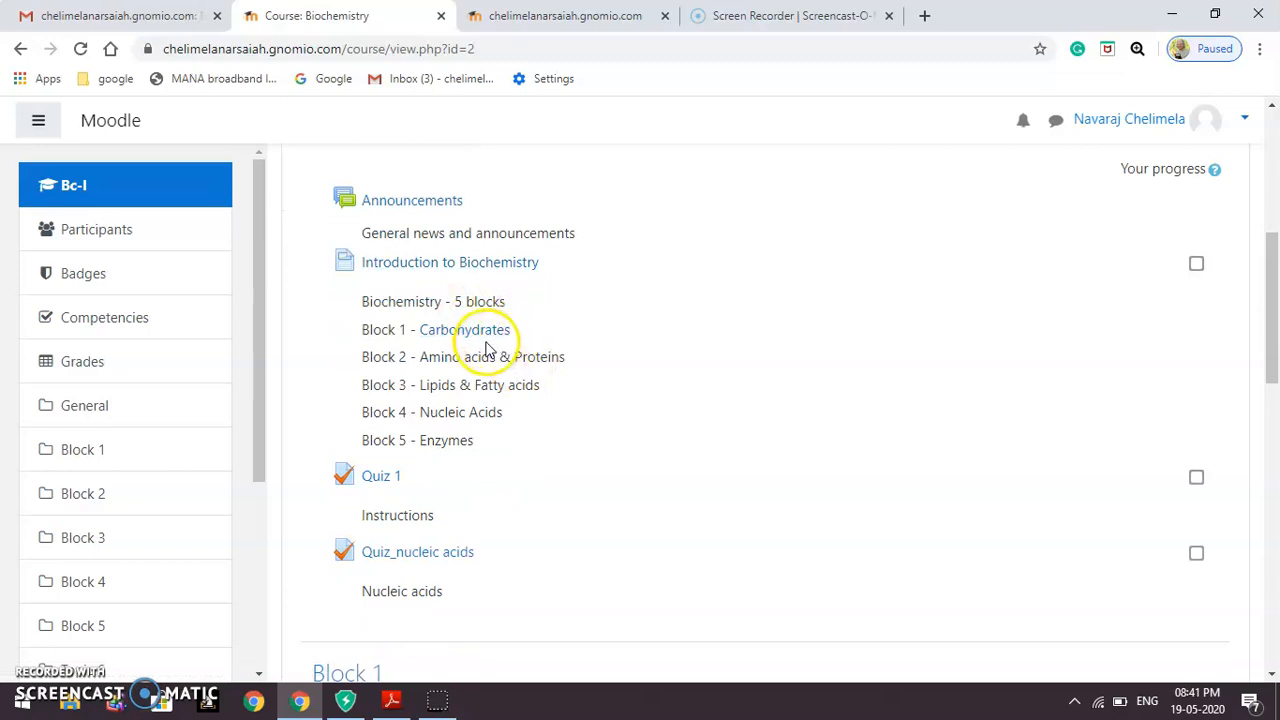
scroll(down, 3)
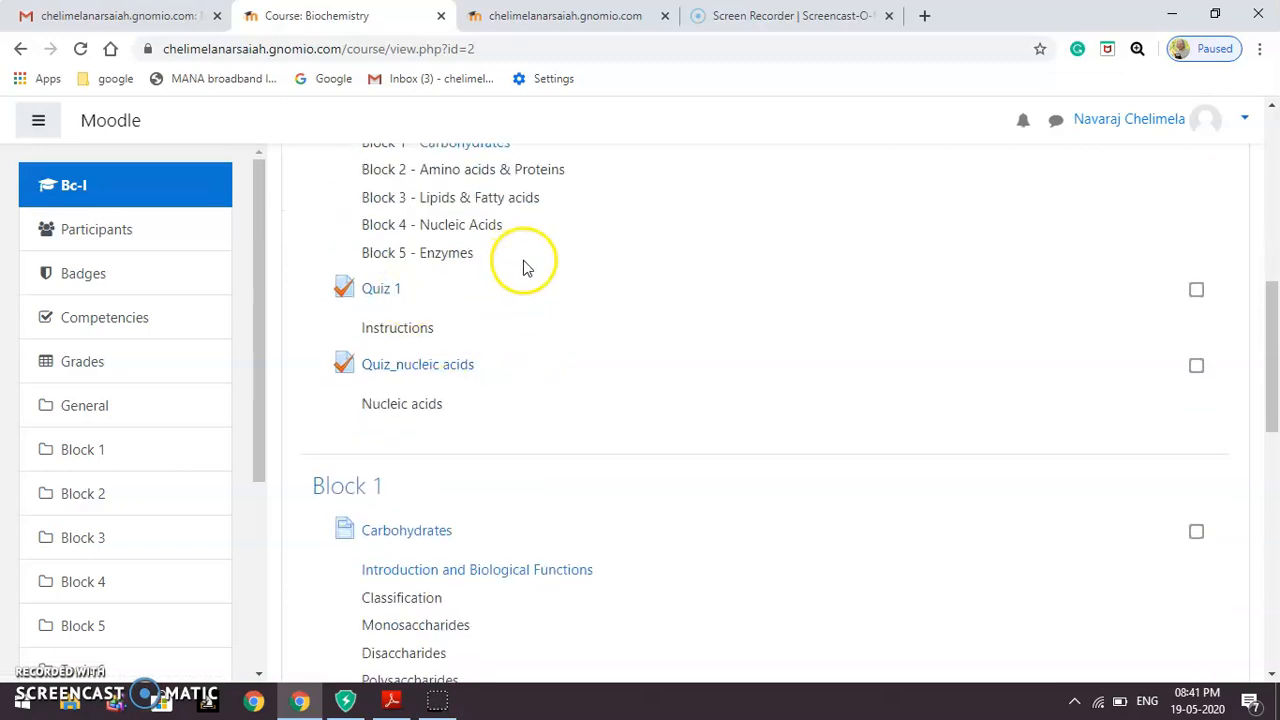
scroll(down, 3)
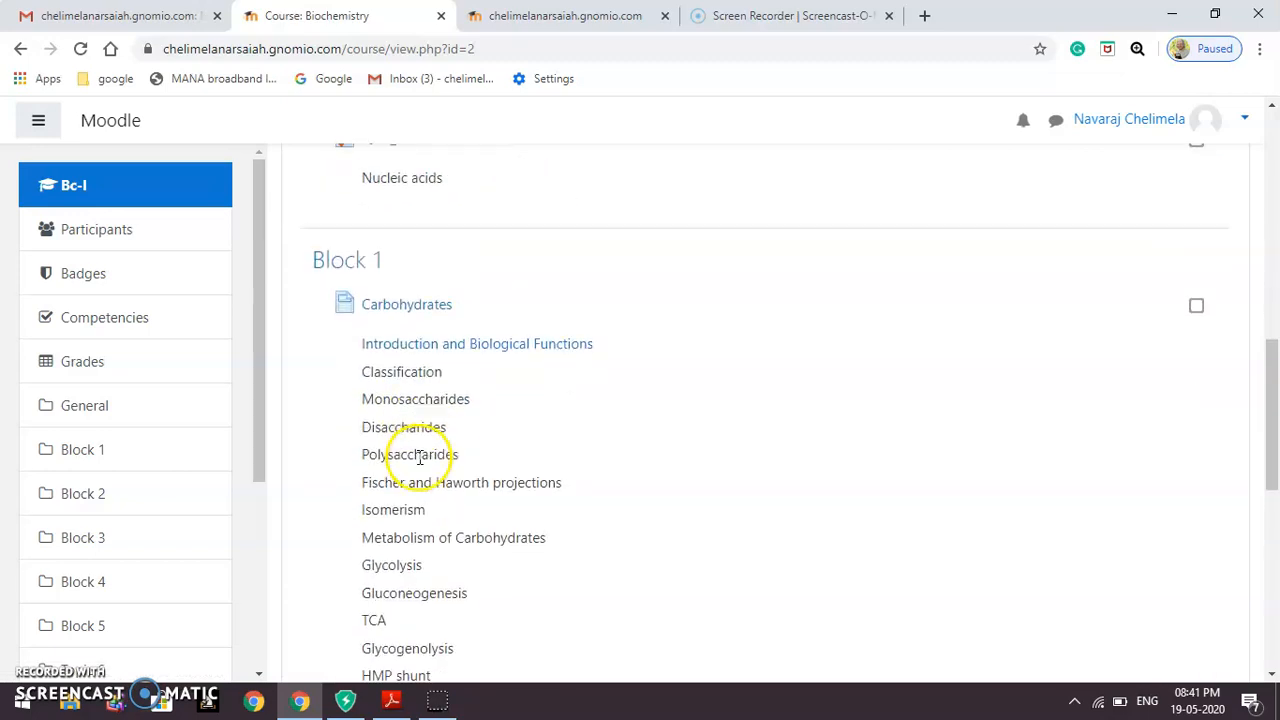
scroll(down, 3)
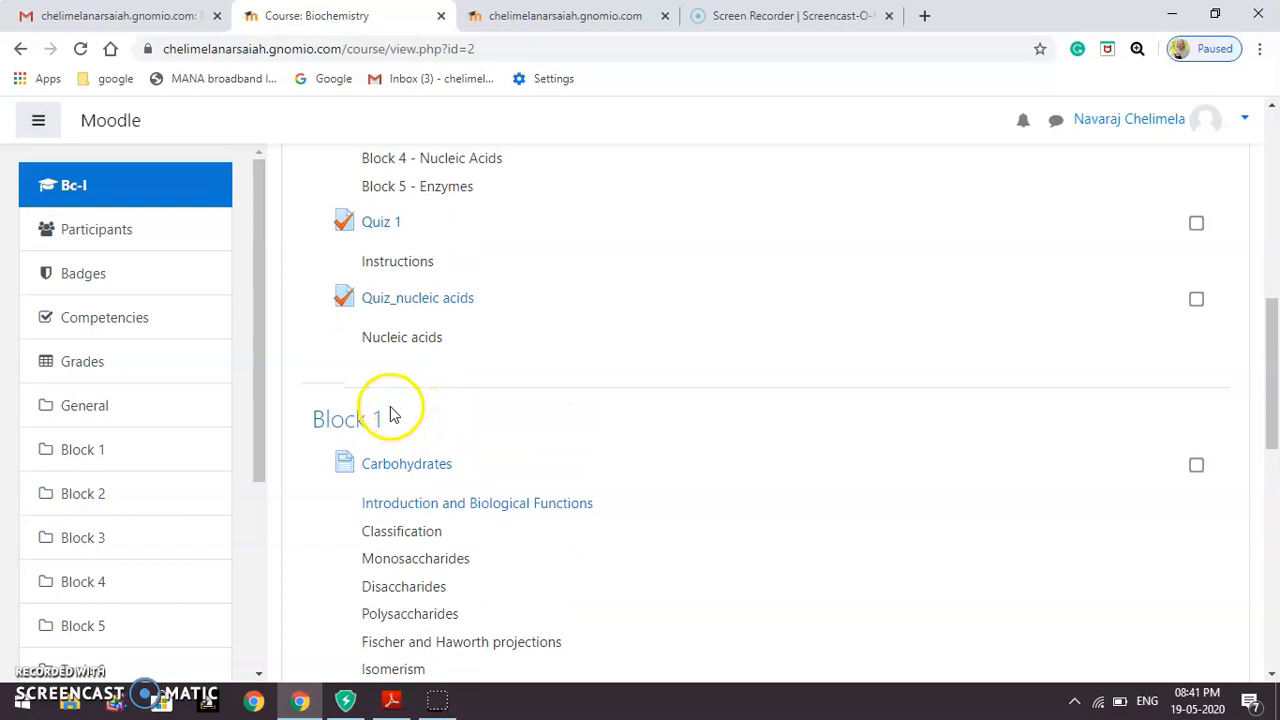
mouse_move(406, 298)
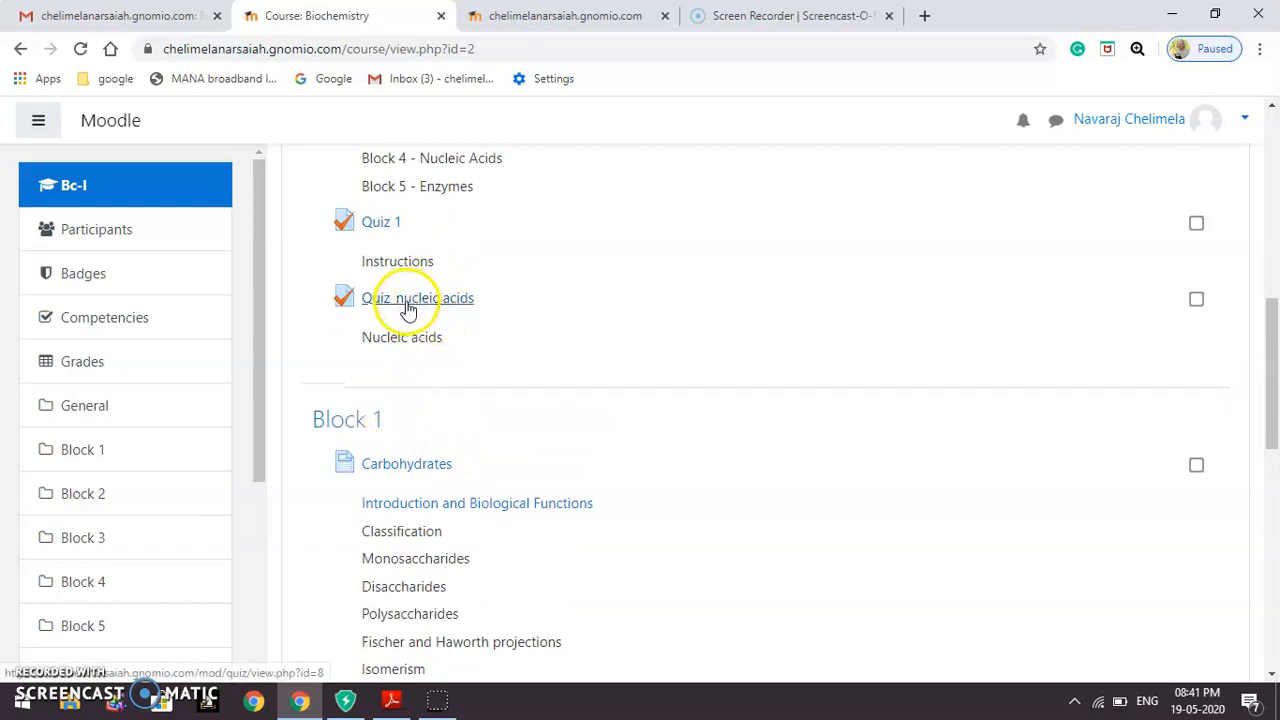
mouse_move(391, 247)
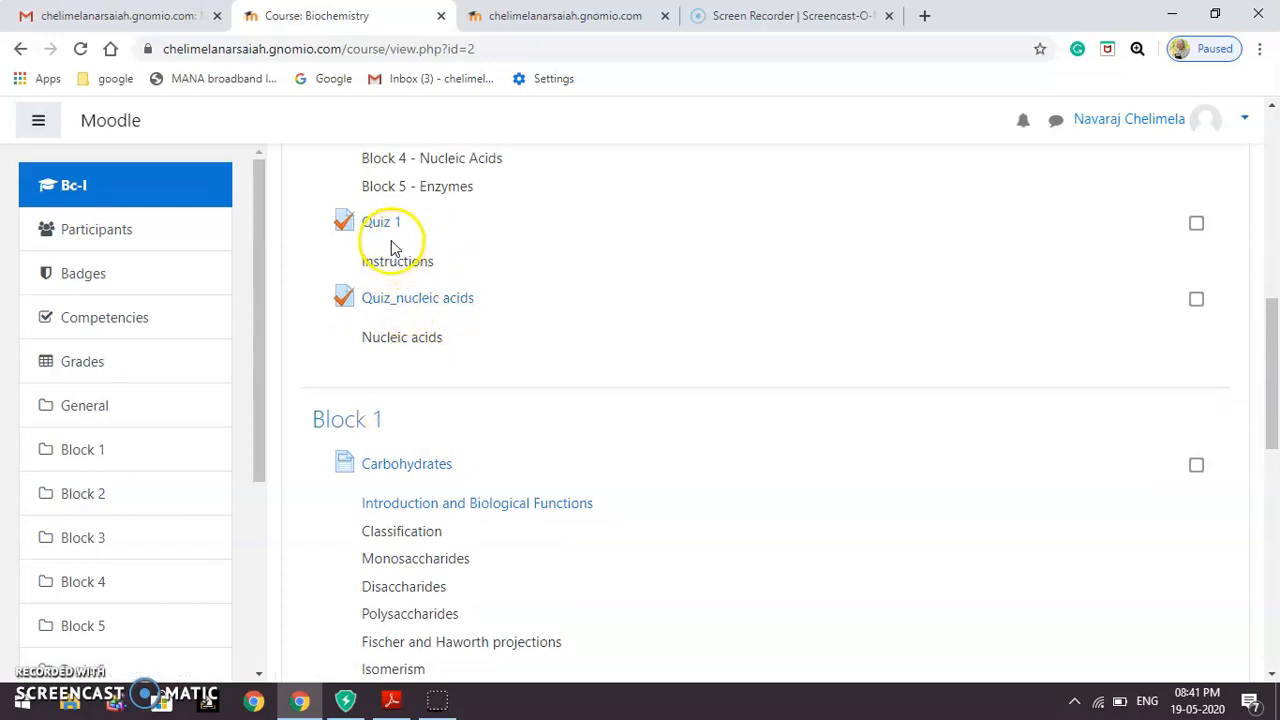
scroll(up, 3)
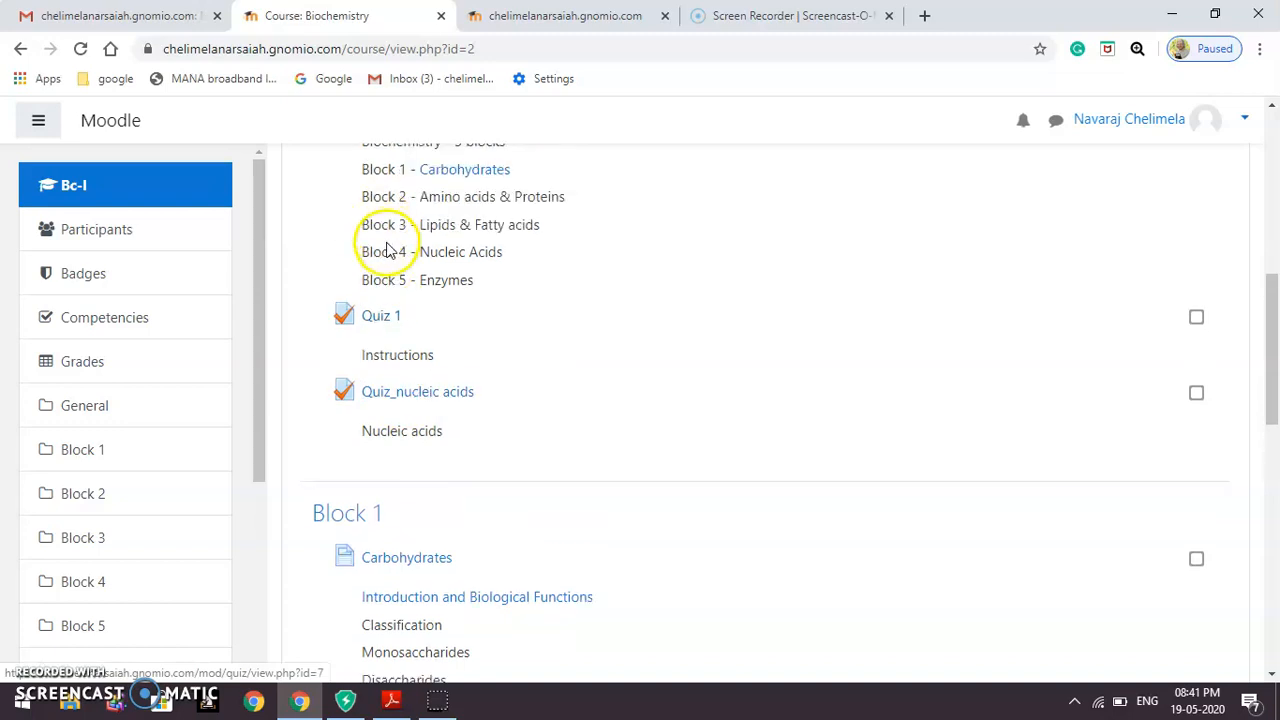
mouse_move(387, 320)
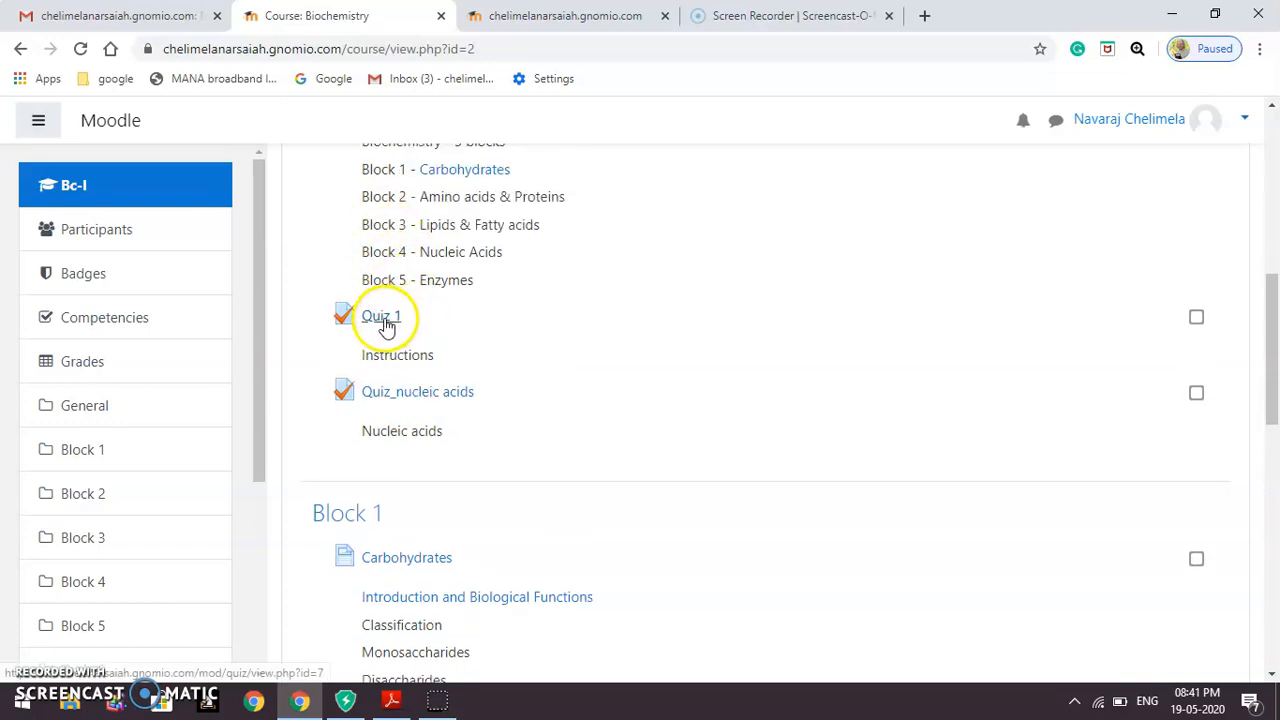
mouse_move(381, 317)
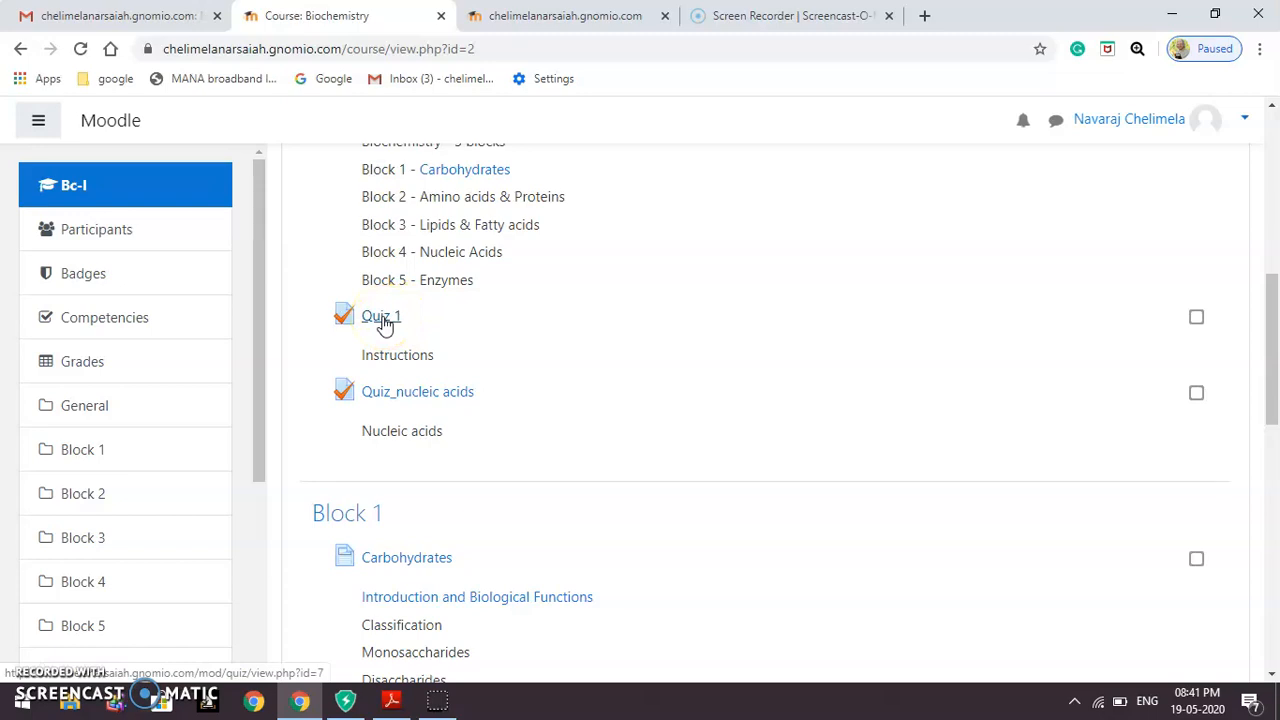
Open Quiz 1, graded by Highest grade, and start a new attempt
click(381, 315)
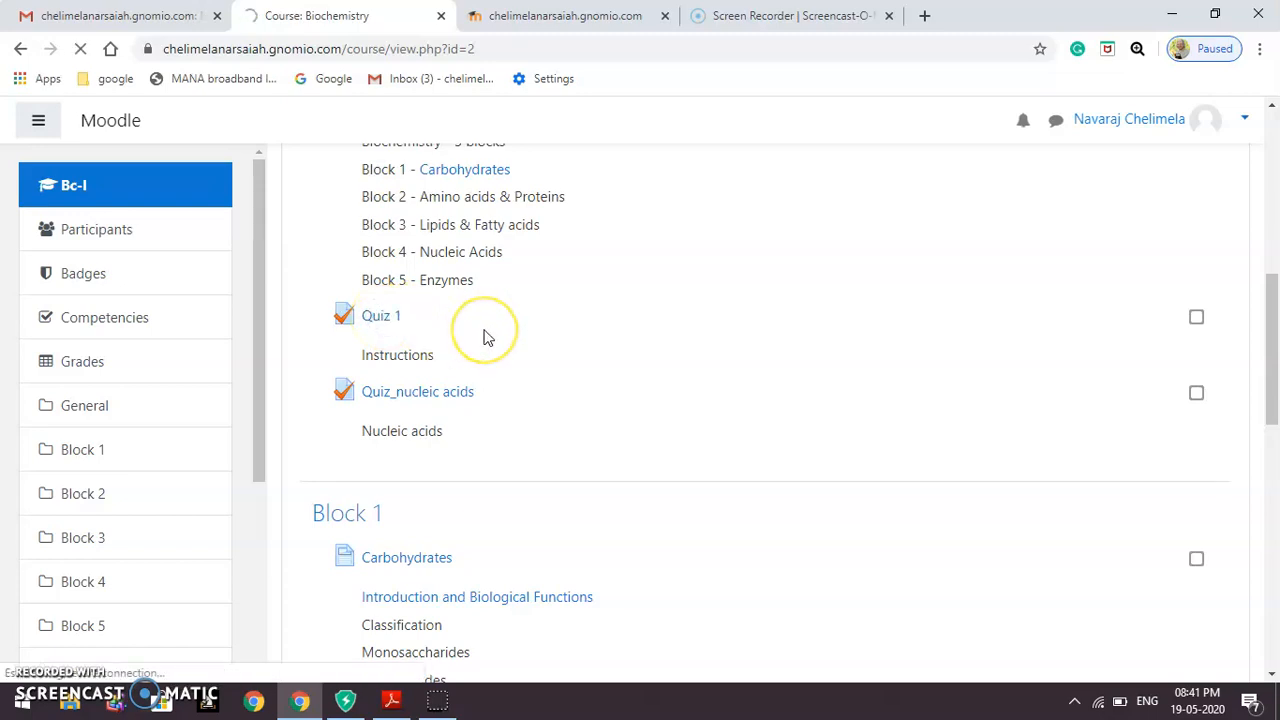
click(381, 315)
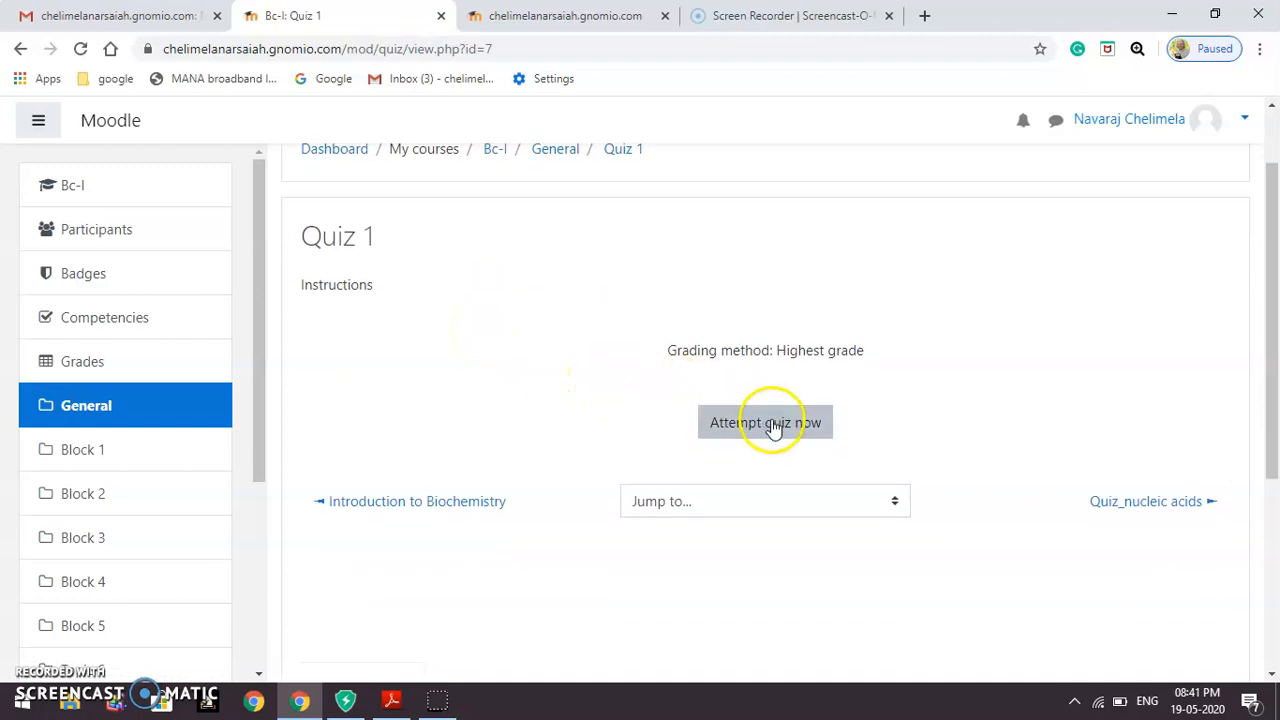
click(765, 422)
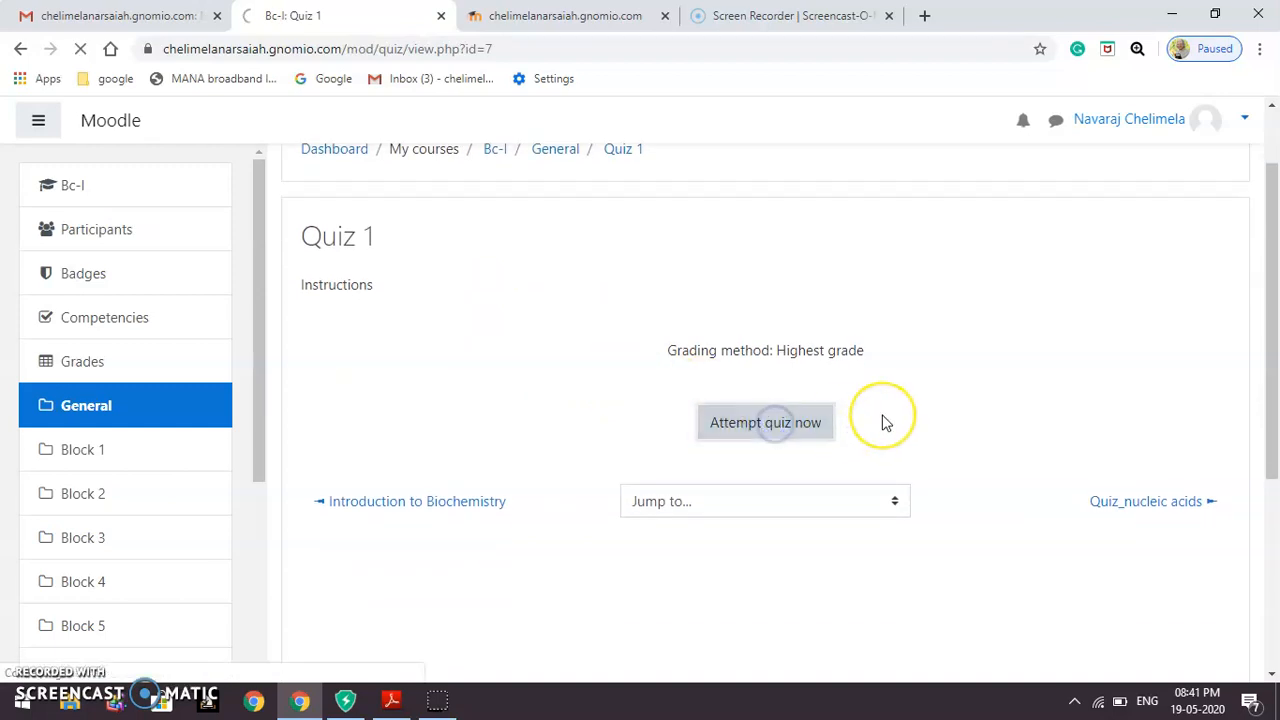
click(765, 422)
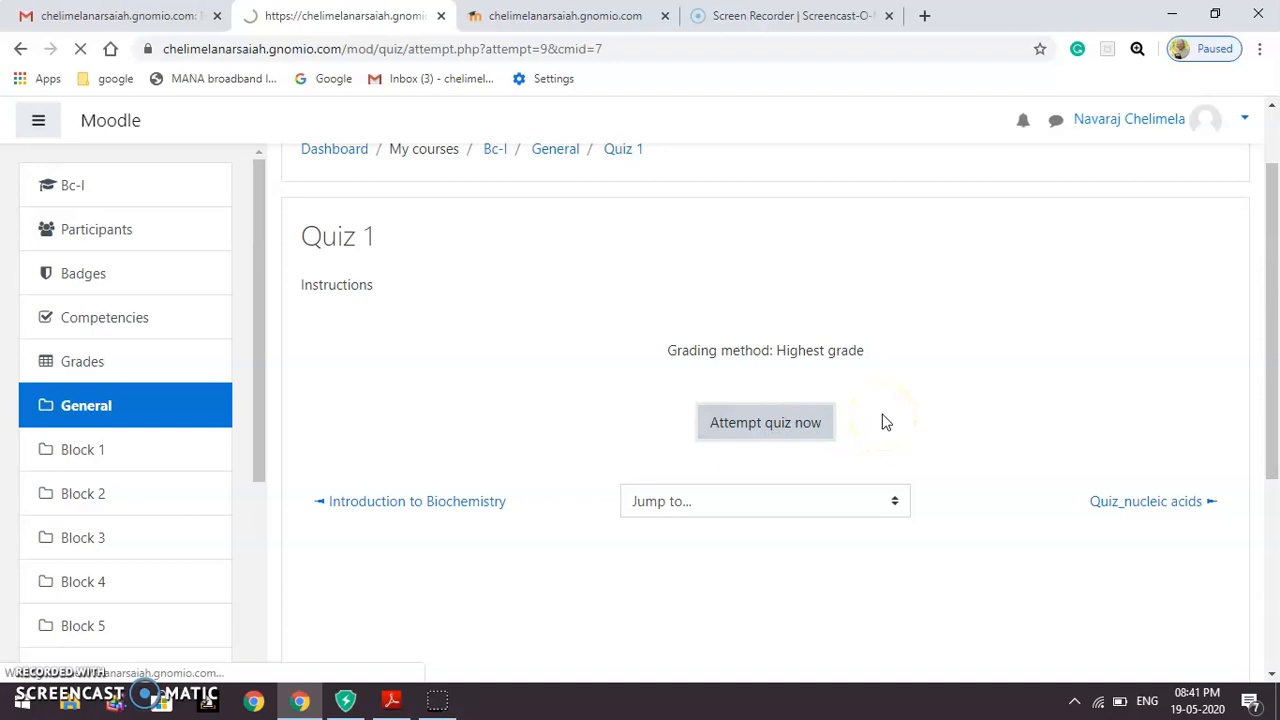
Answer the carbohydrate question with c. Glucose and finish the attempt
click(765, 422)
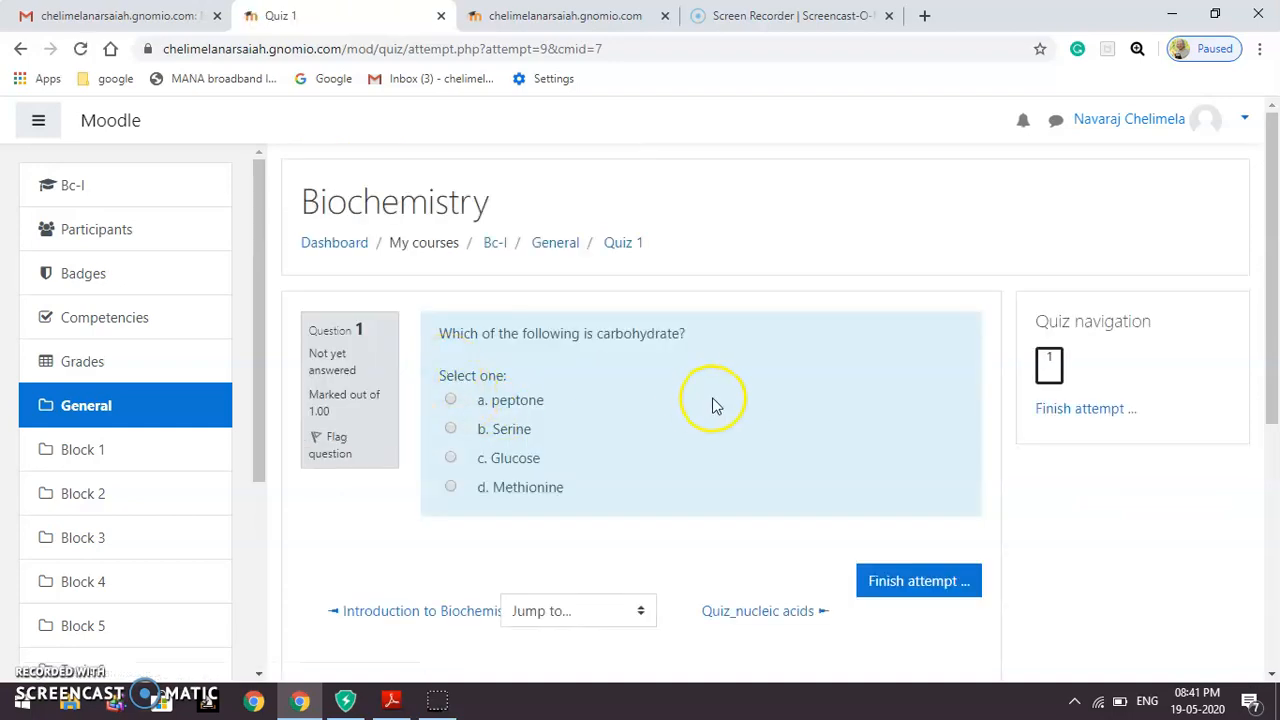
mouse_move(555, 398)
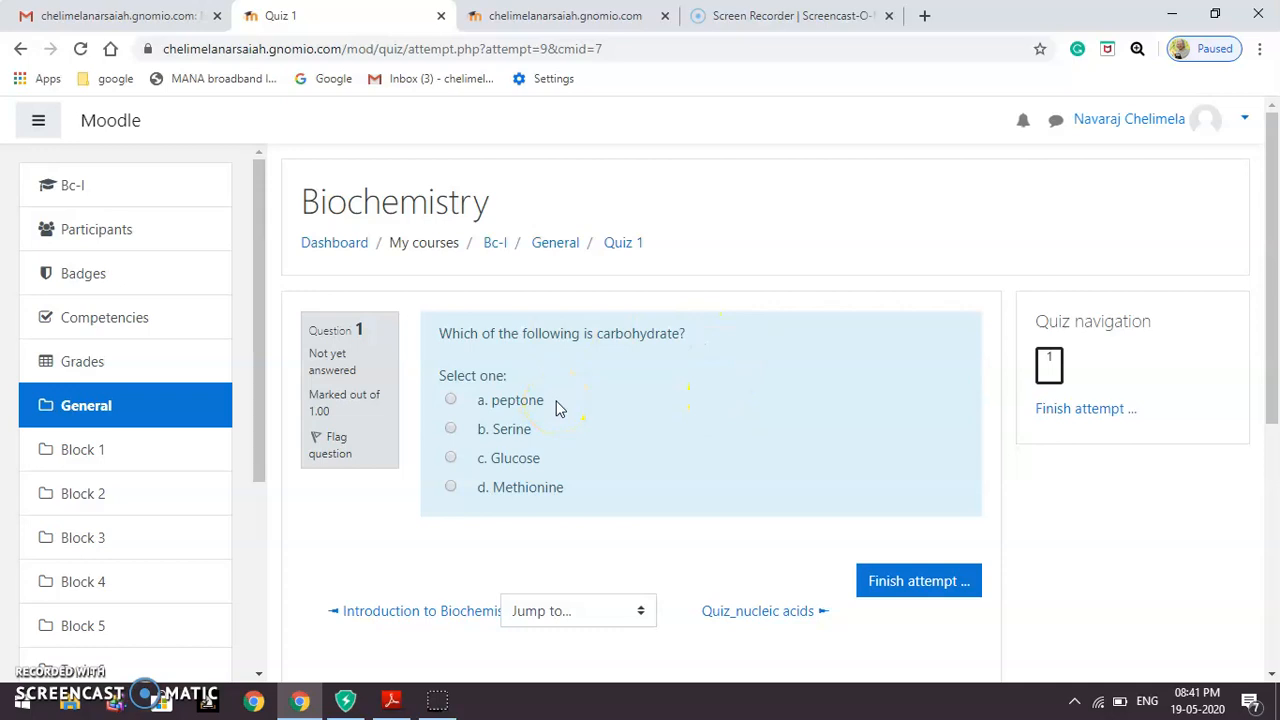
mouse_move(672, 348)
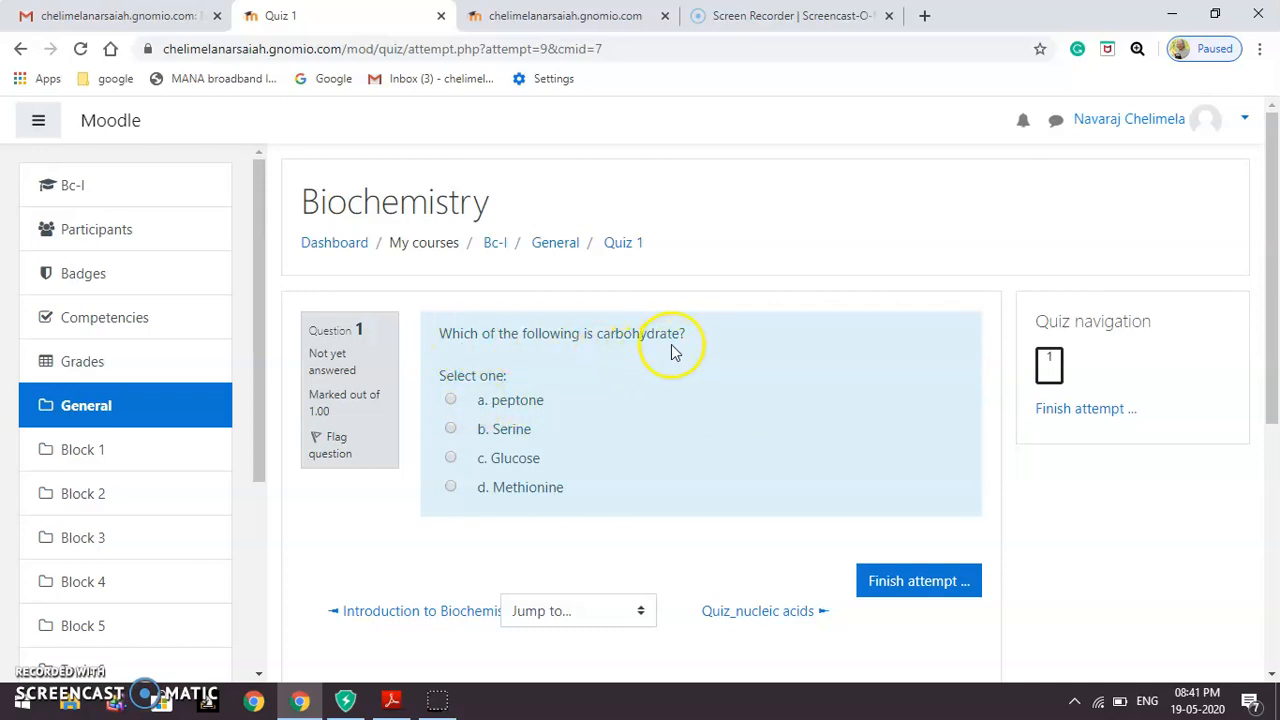
mouse_move(730, 377)
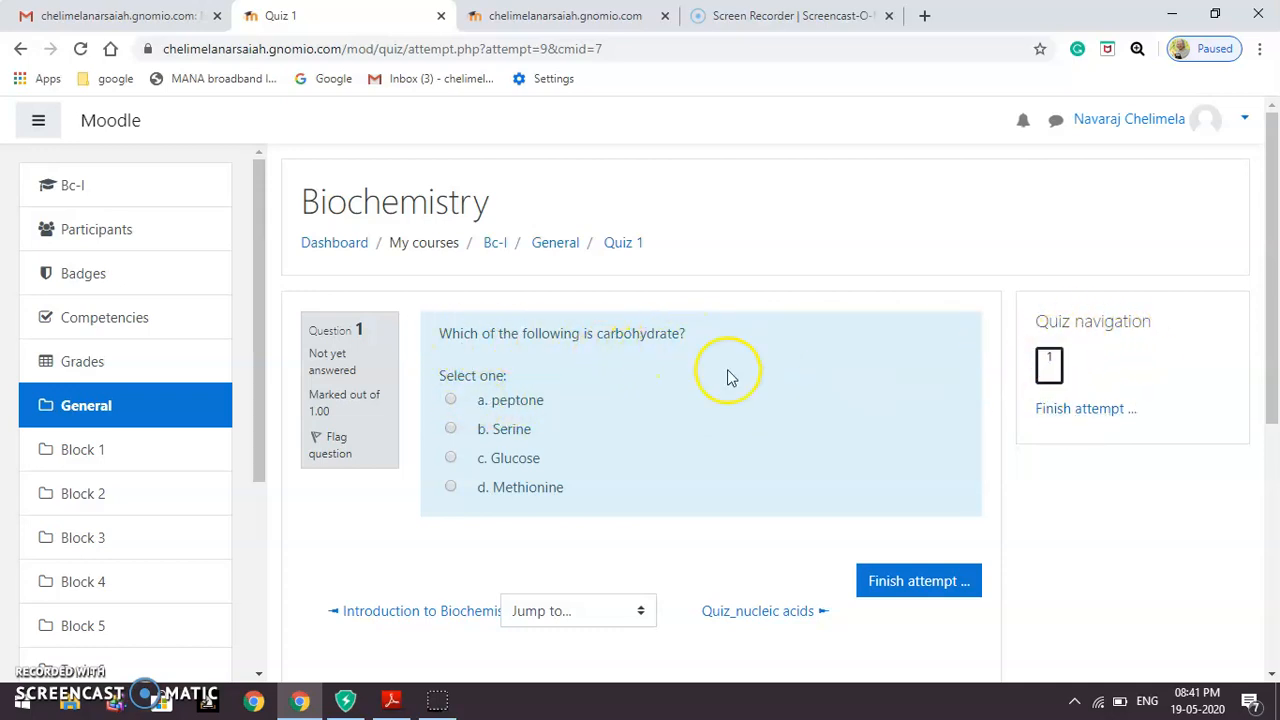
mouse_move(468, 418)
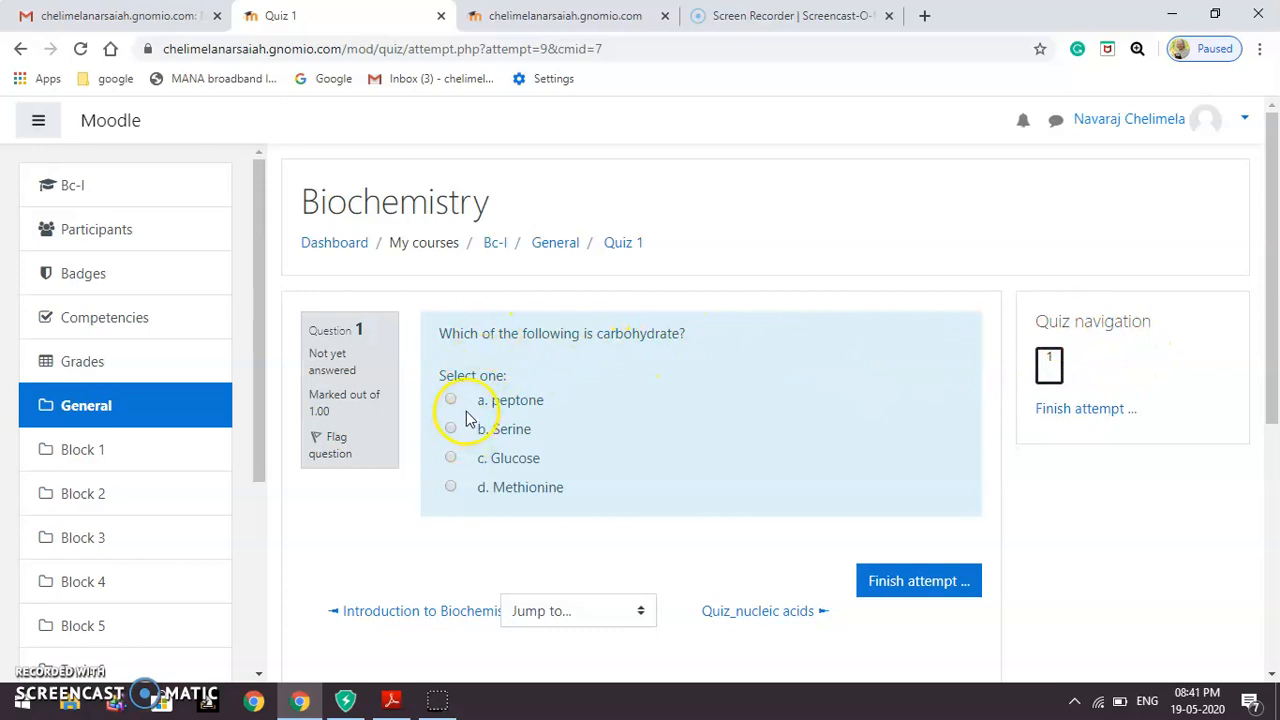
mouse_move(465, 430)
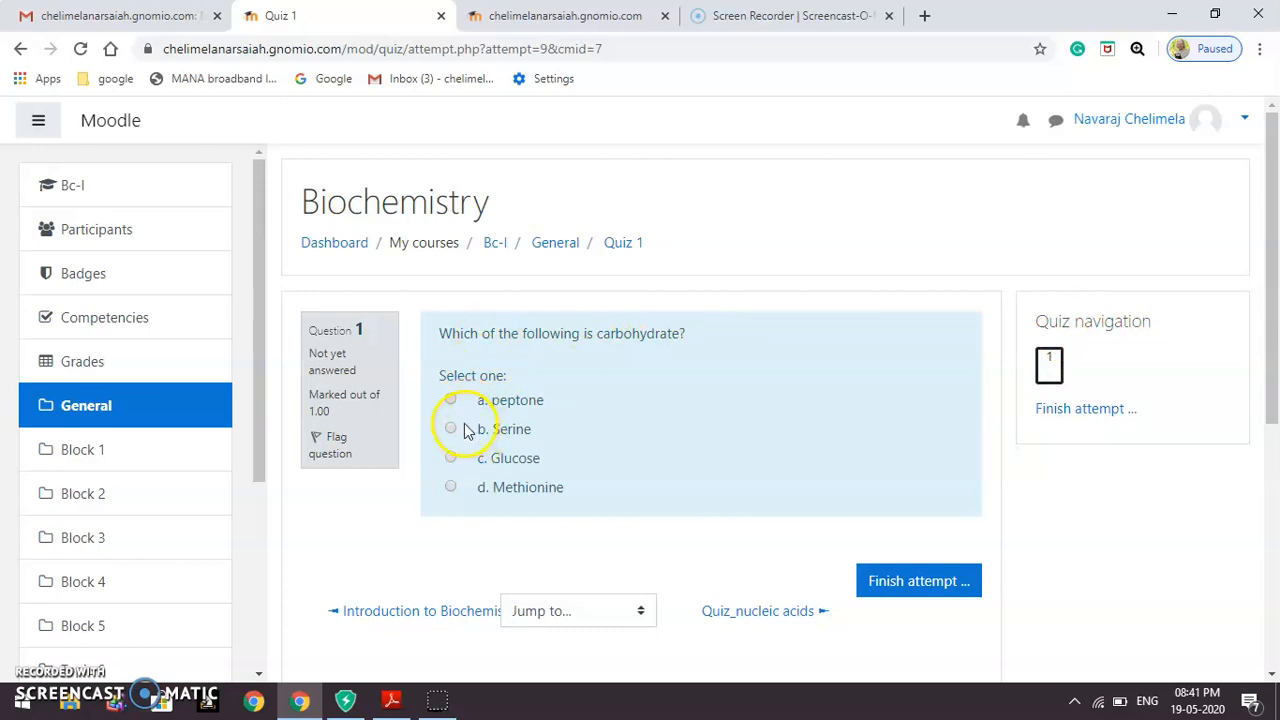
mouse_move(623, 350)
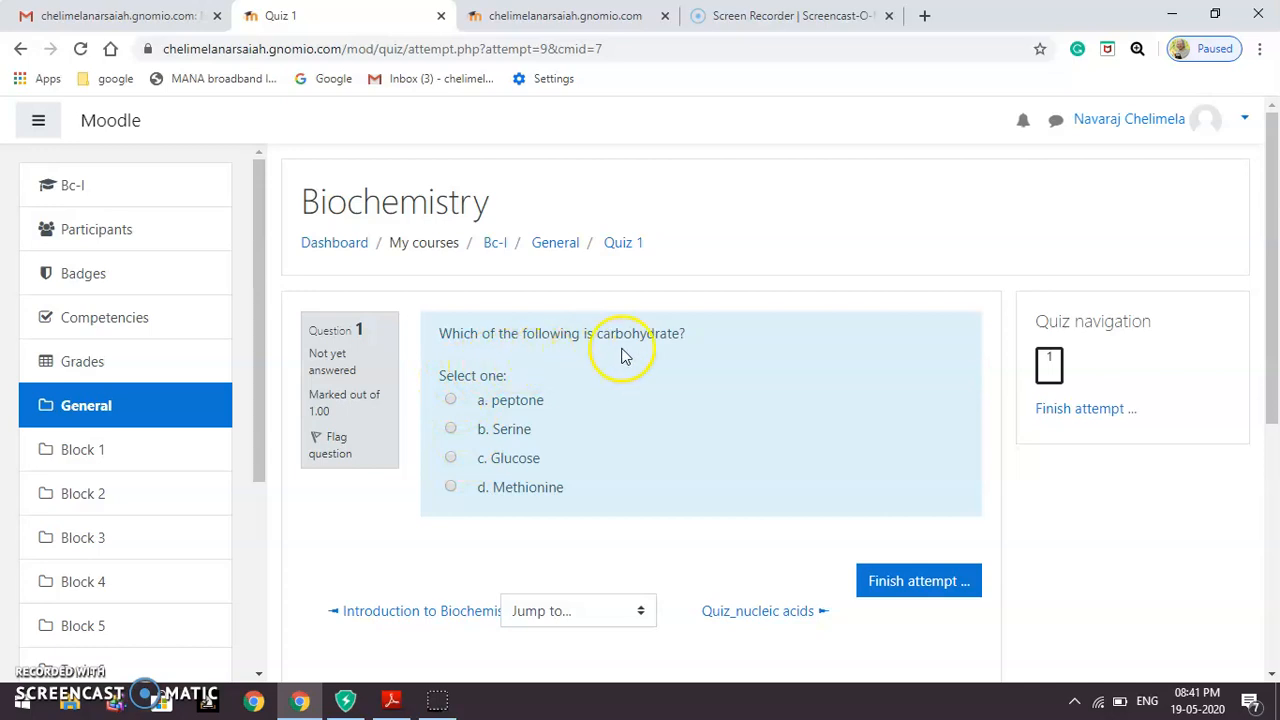
mouse_move(453, 463)
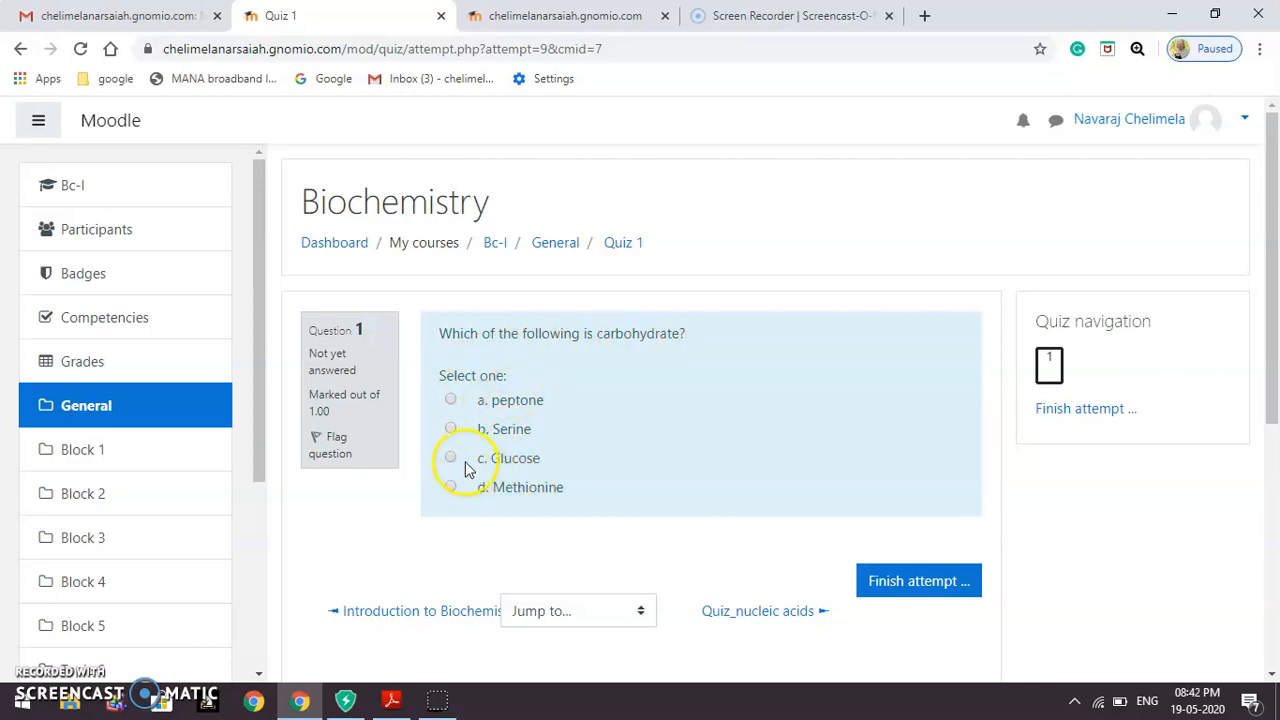
click(450, 458)
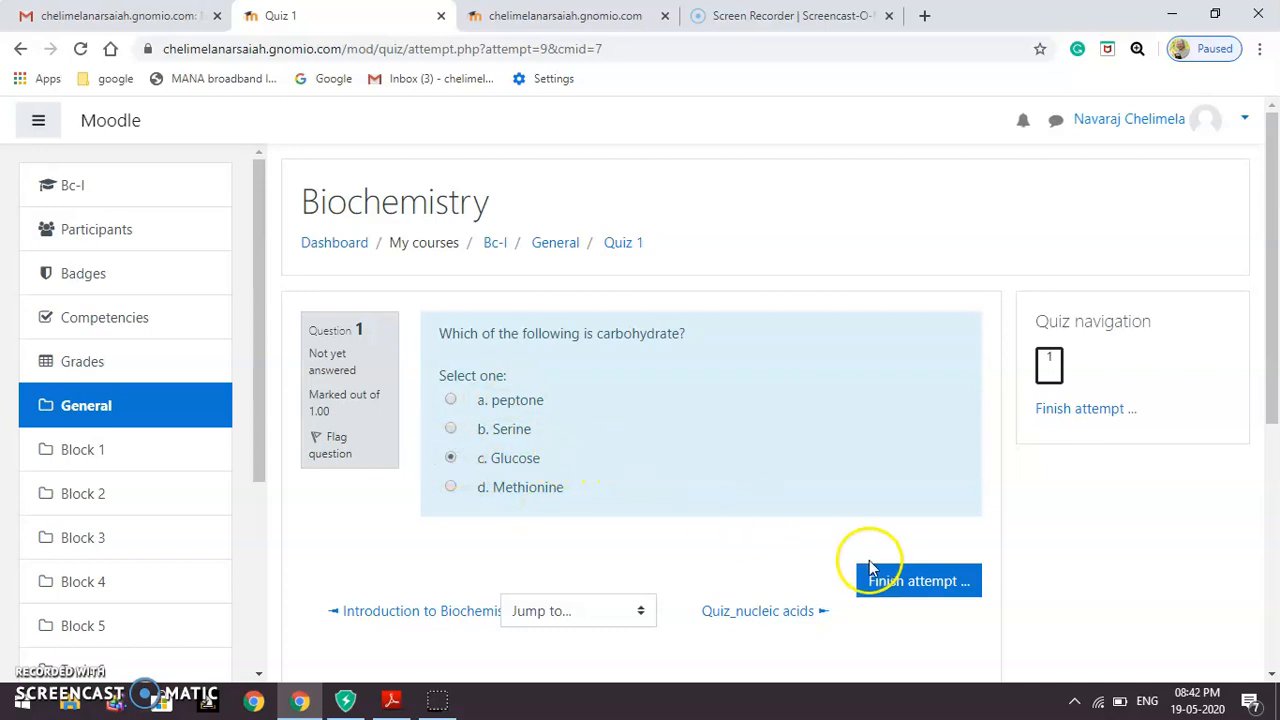
click(918, 580)
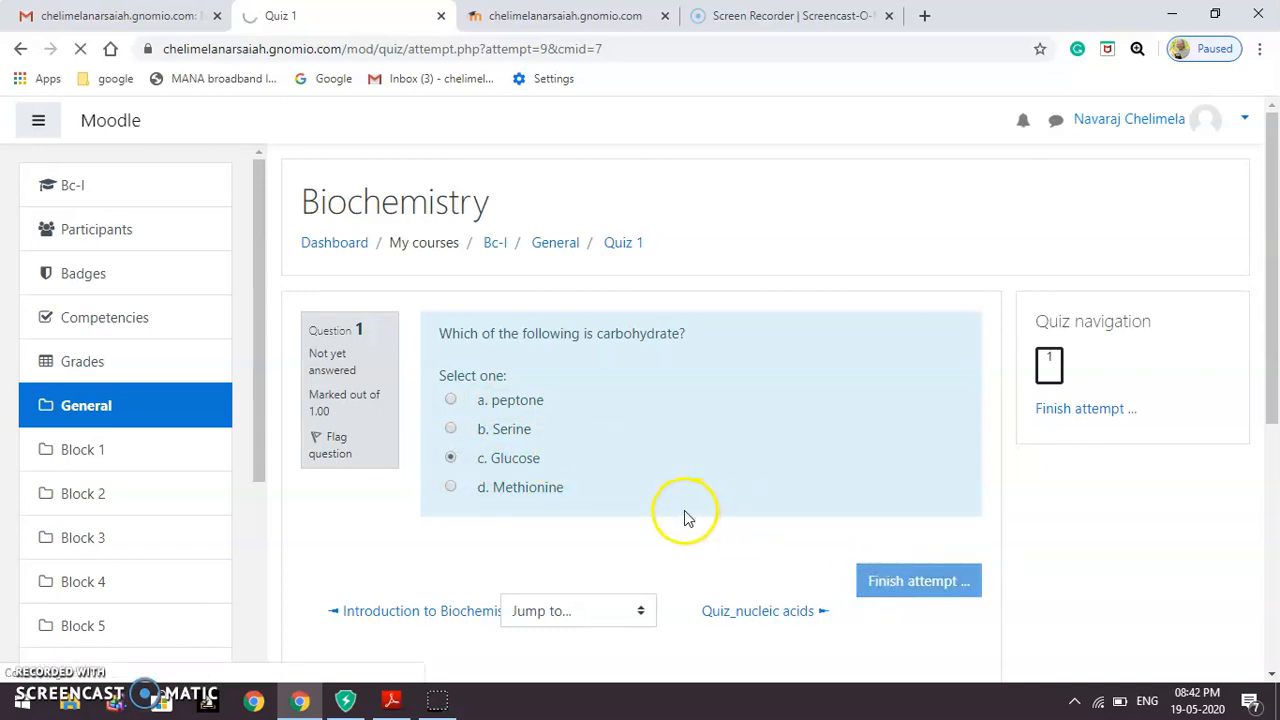
Answer Quiz 1's question, finish the attempt, and confirm submitting all answers
click(917, 581)
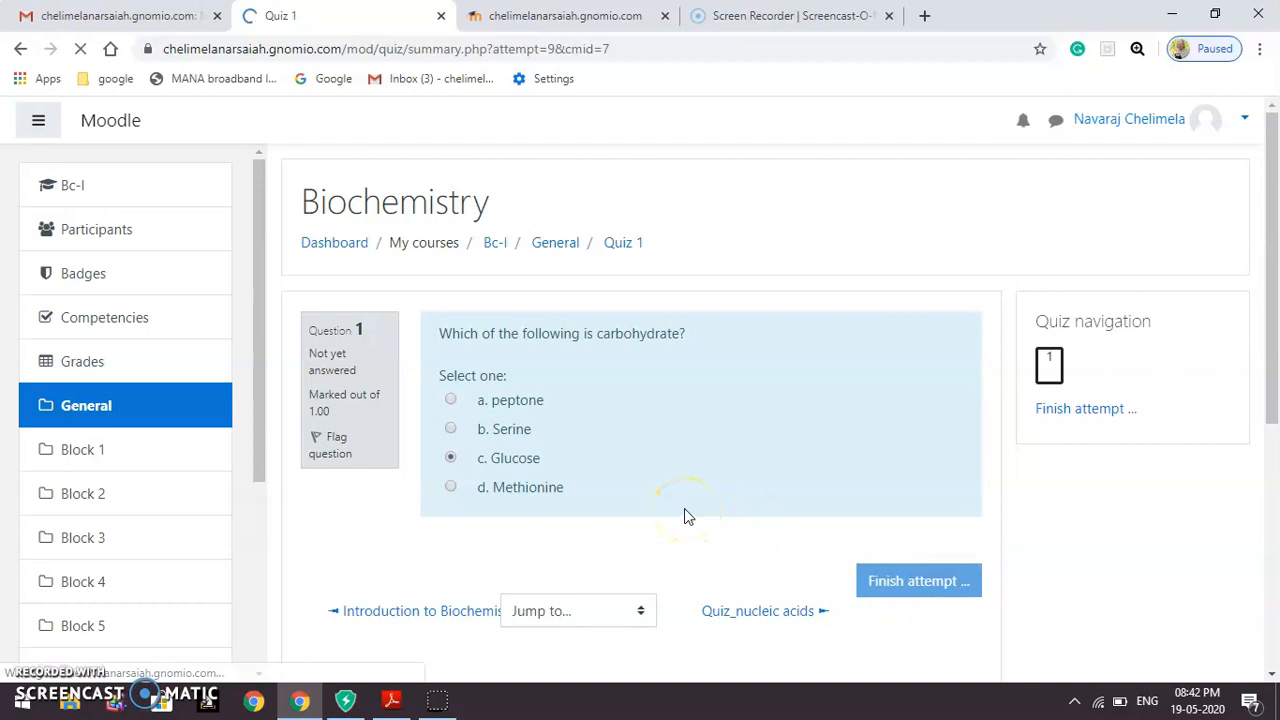
click(918, 581)
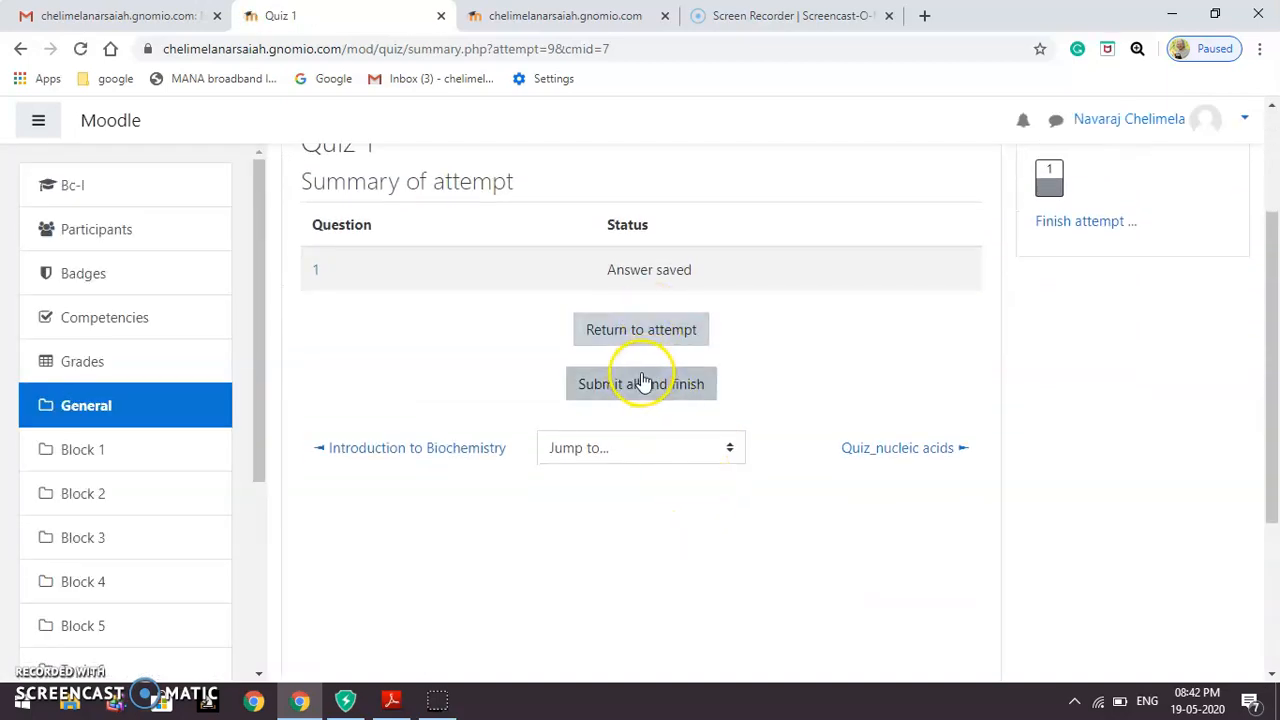
mouse_move(641, 330)
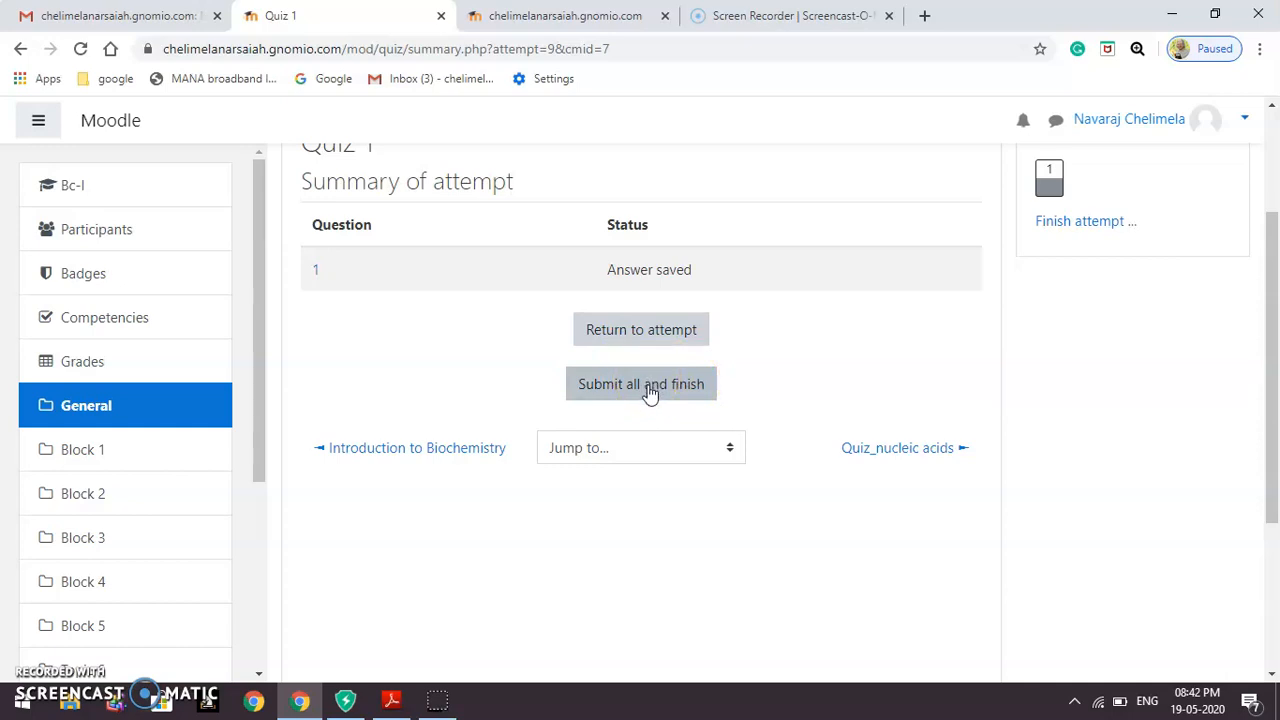
click(641, 384)
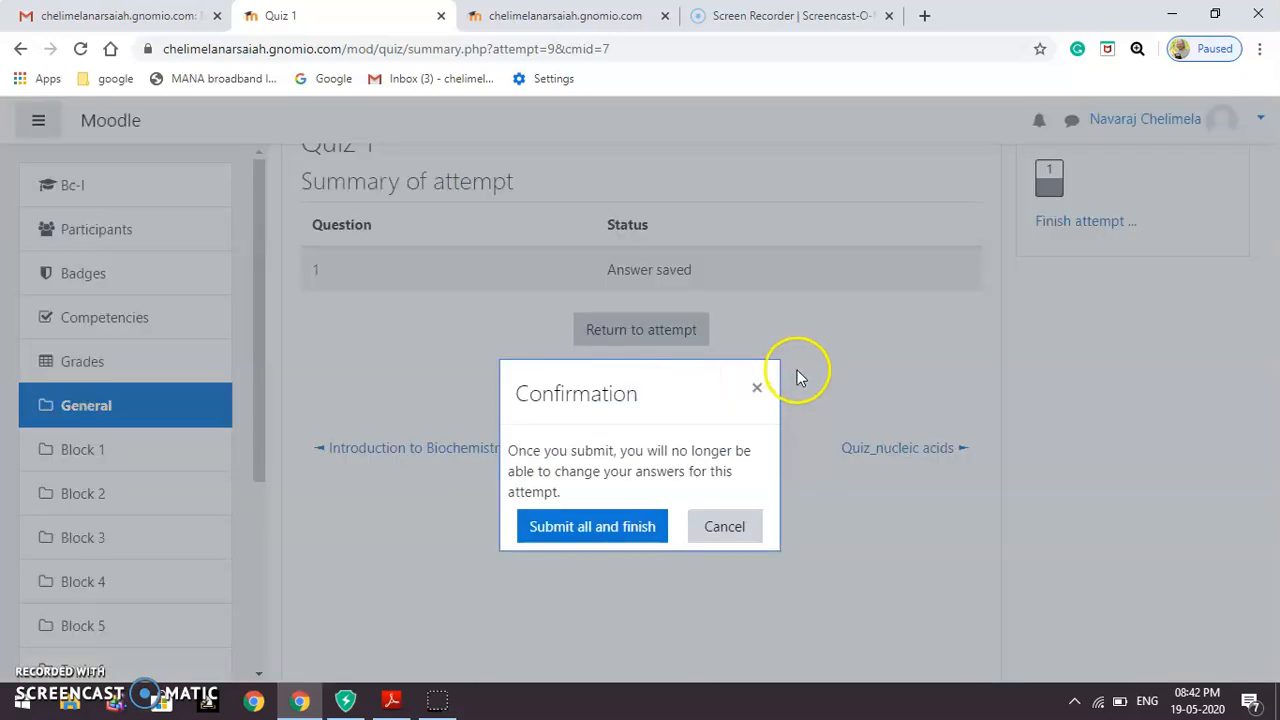
mouse_move(577, 463)
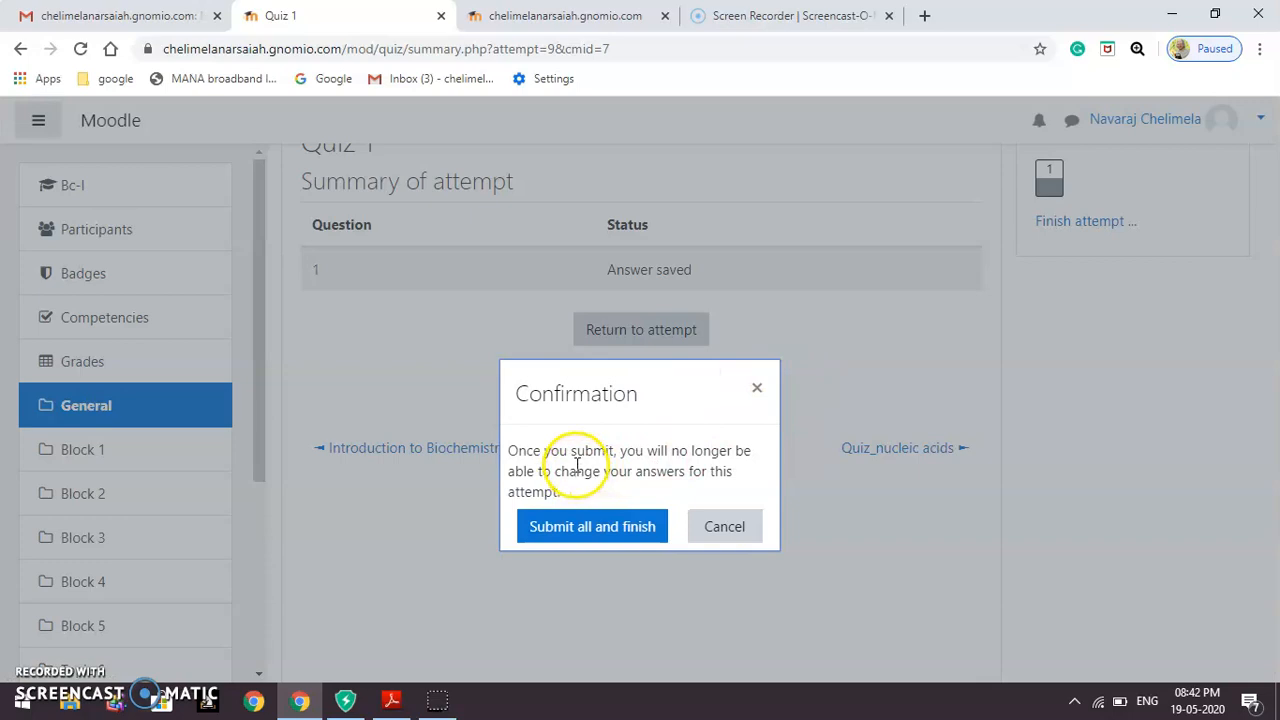
mouse_move(635, 463)
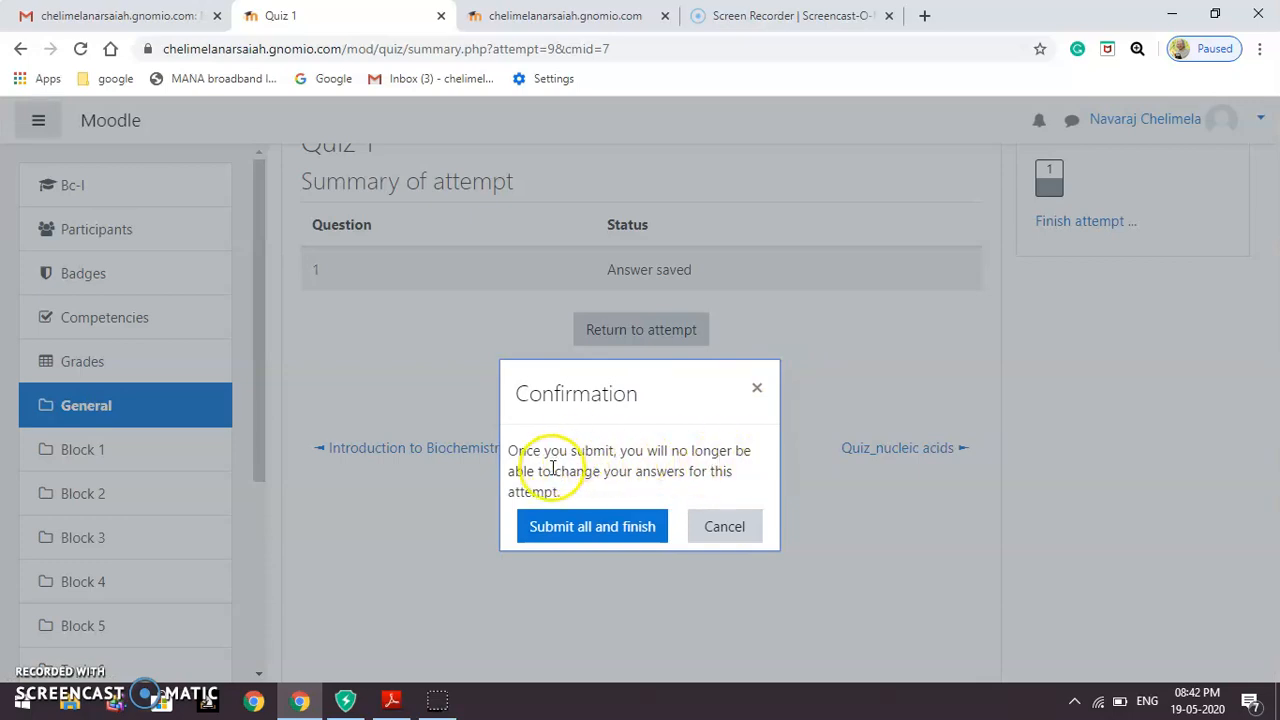
mouse_move(591, 526)
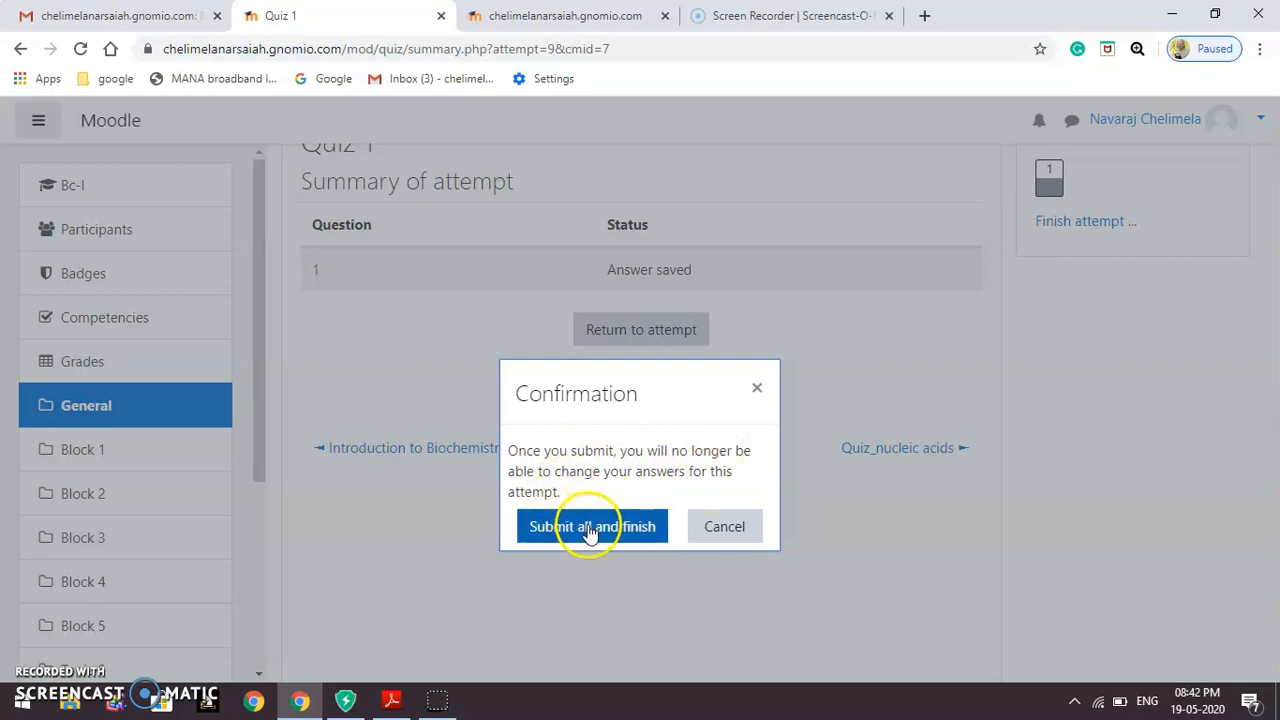
click(591, 526)
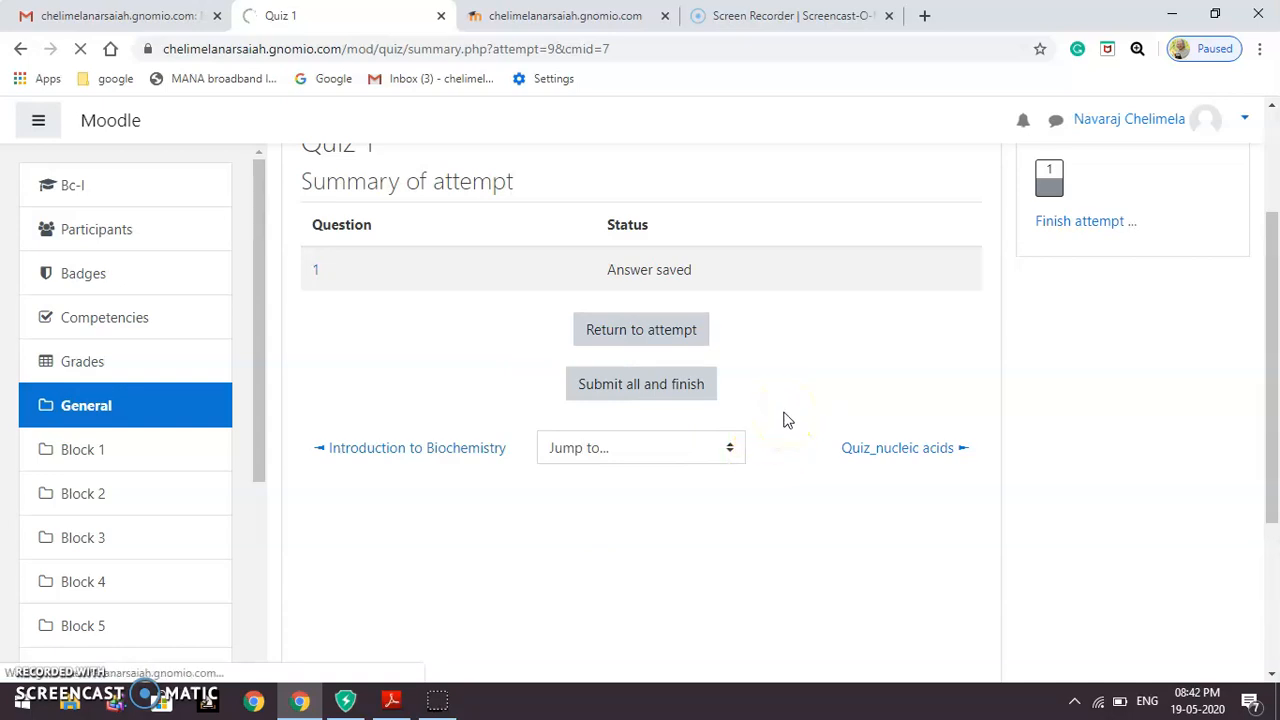
Submit the attempt and review attempt 1's result: 1.00 mark, highest grade 10.00/10.00
click(640, 384)
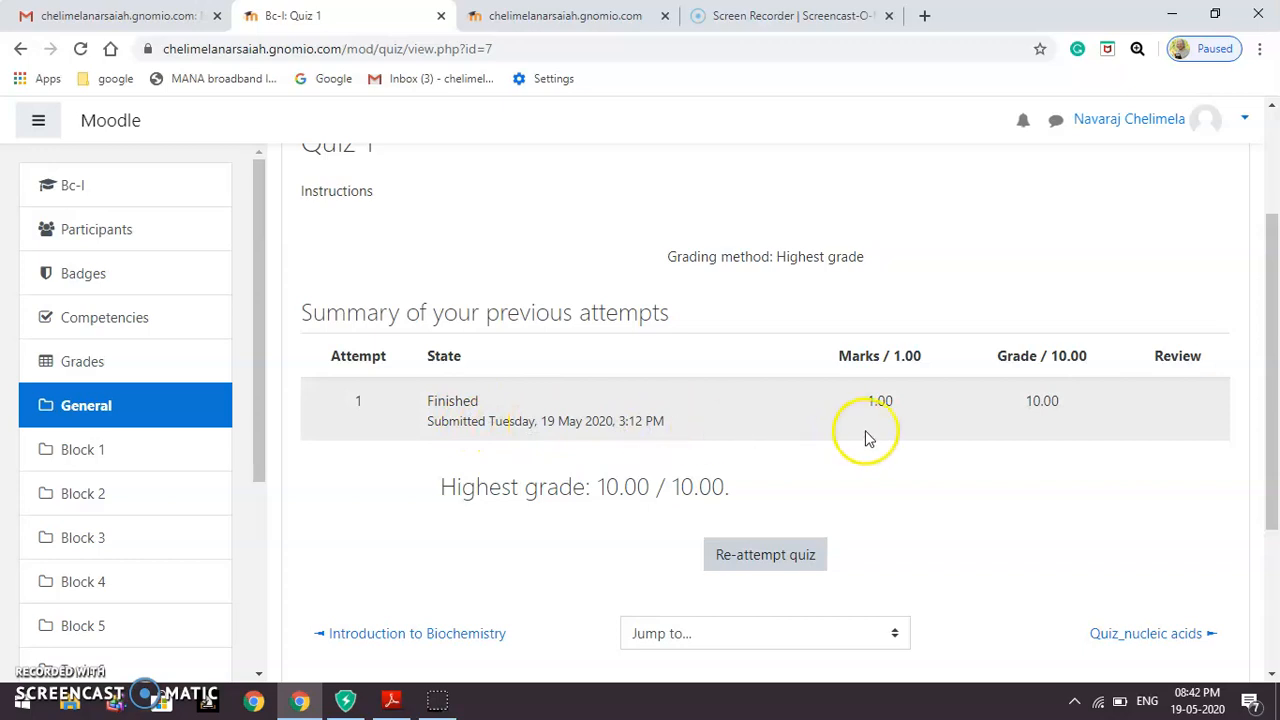
mouse_move(800, 450)
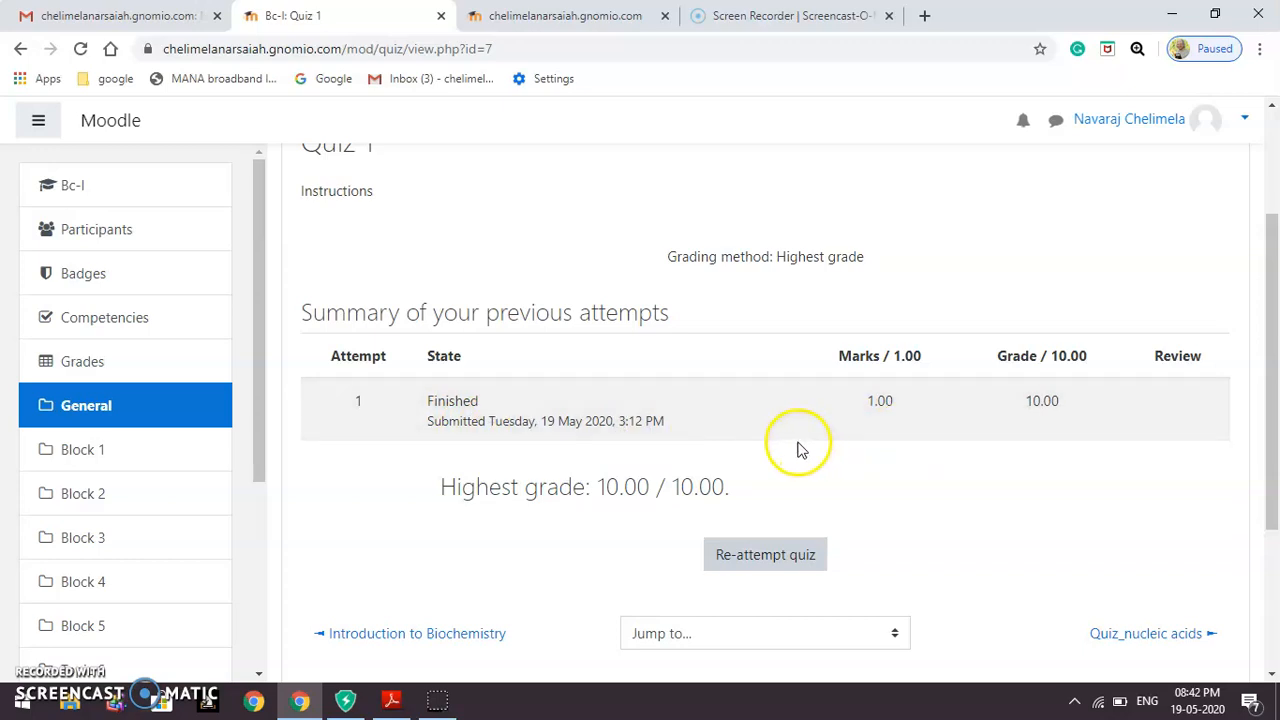
mouse_move(595, 527)
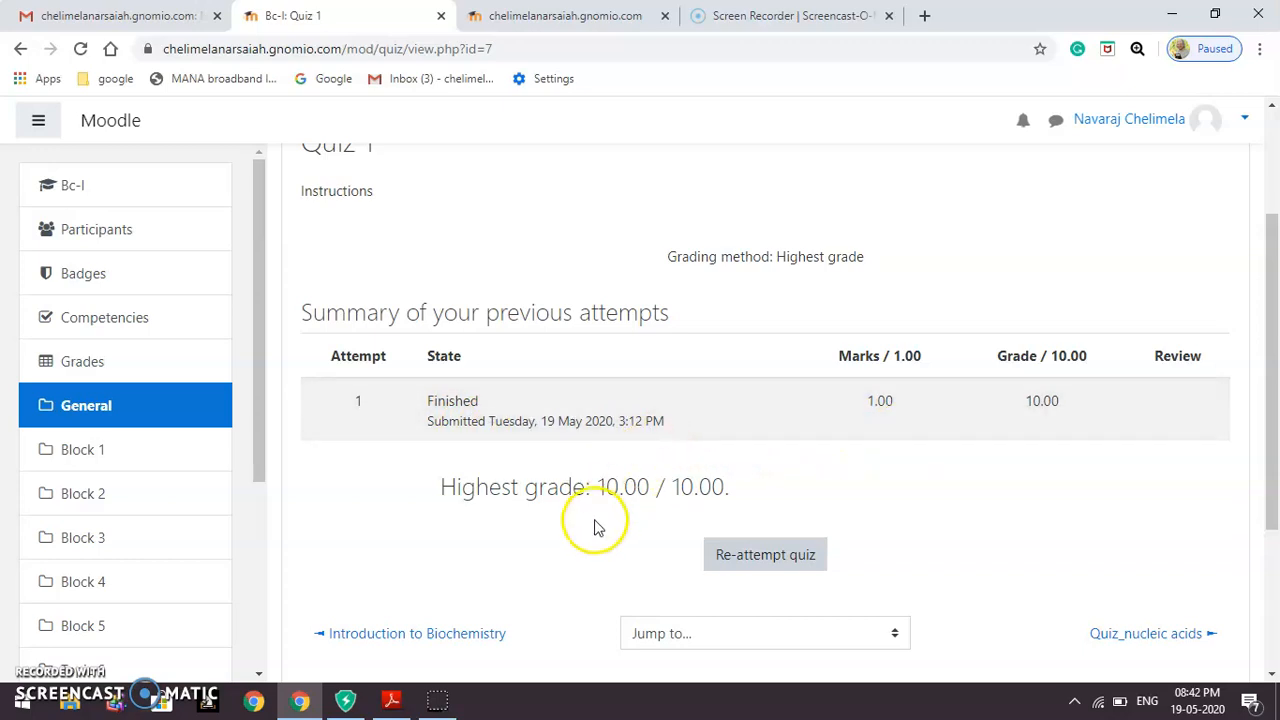
scroll(down, 3)
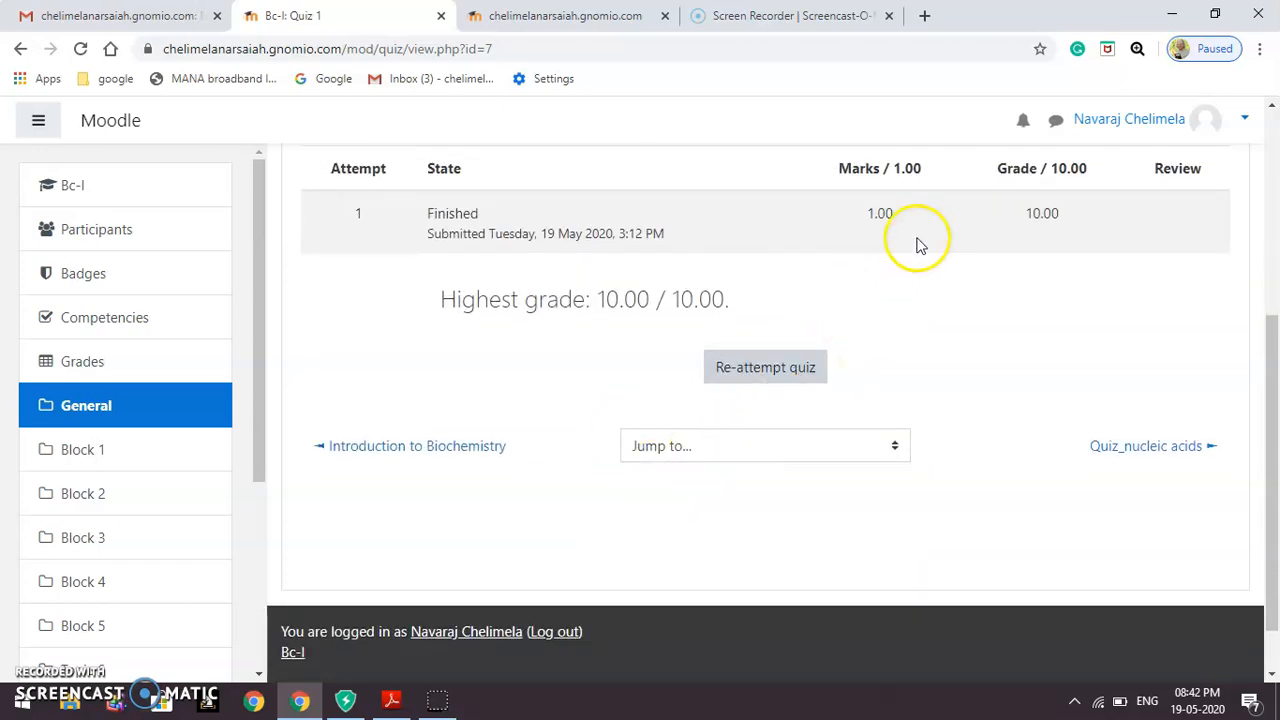
mouse_move(645, 307)
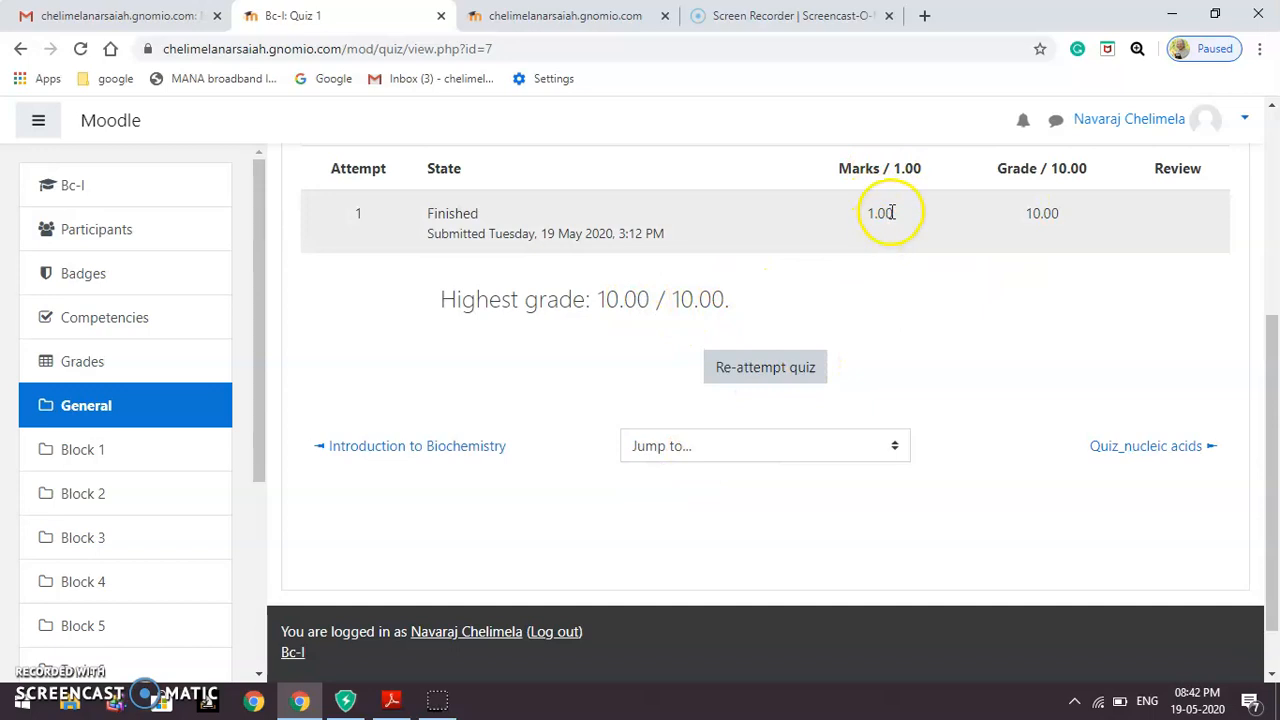
mouse_move(742, 322)
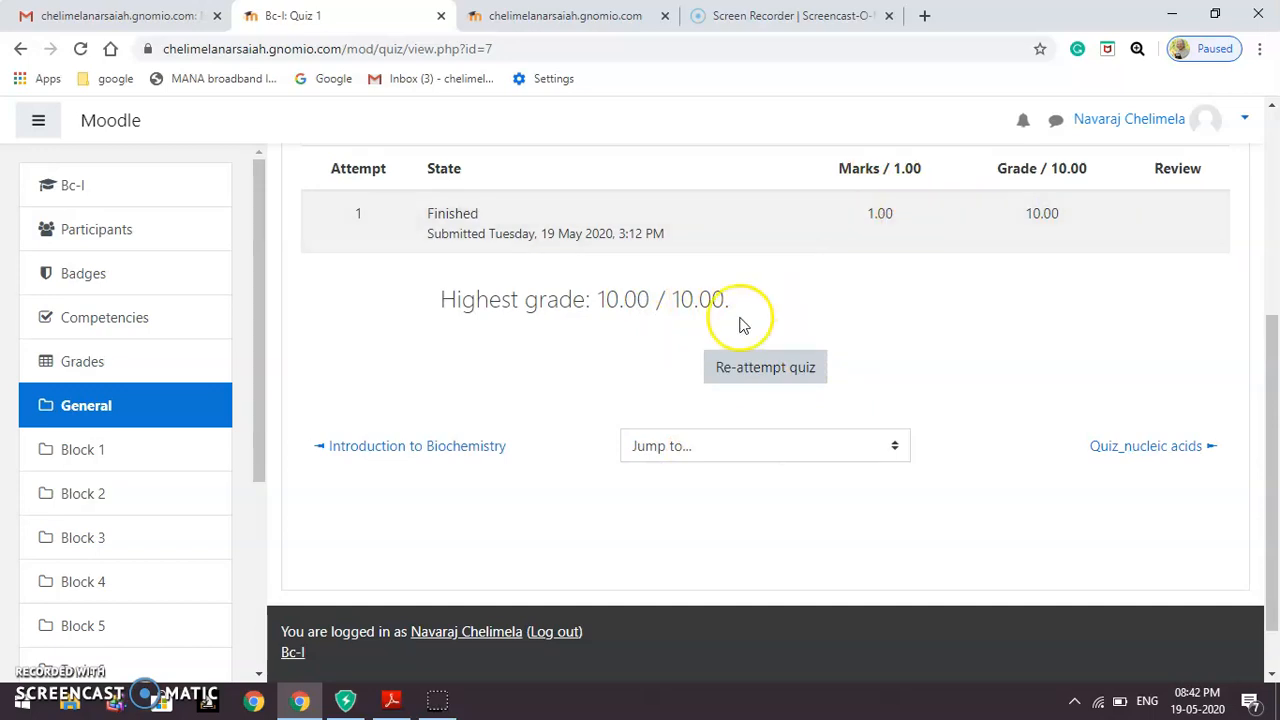
scroll(up, 3)
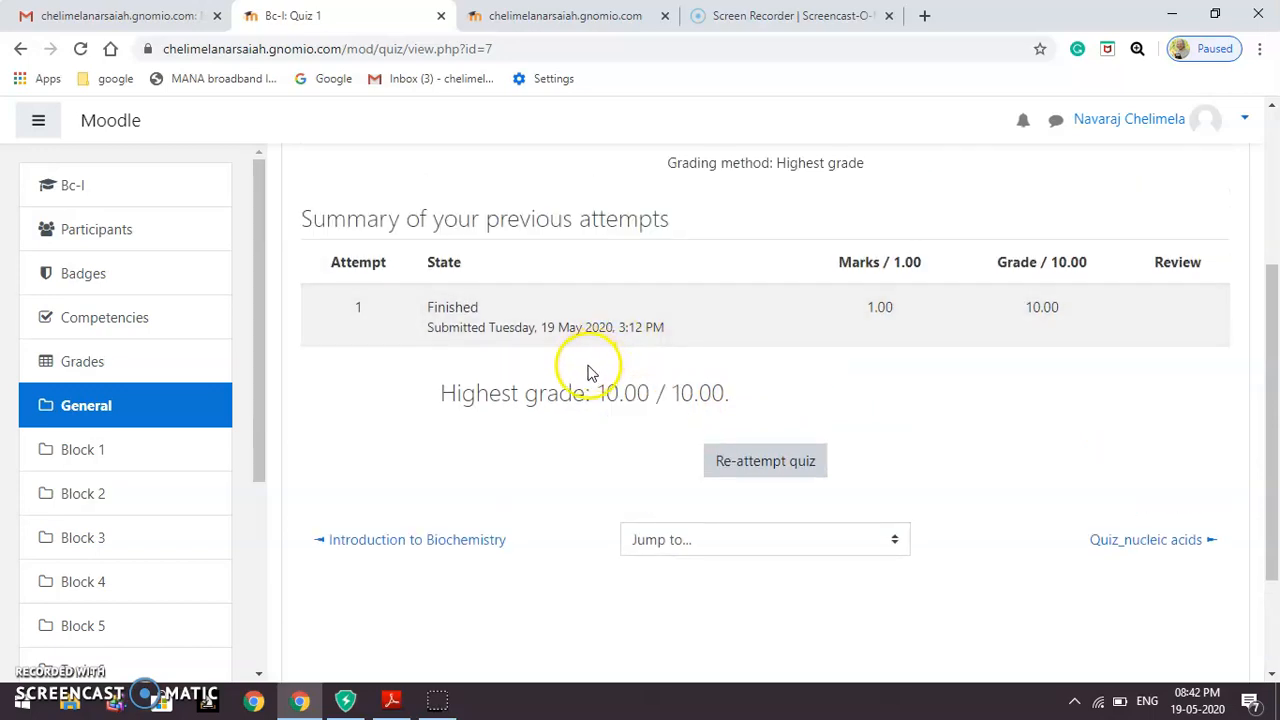
mouse_move(935, 362)
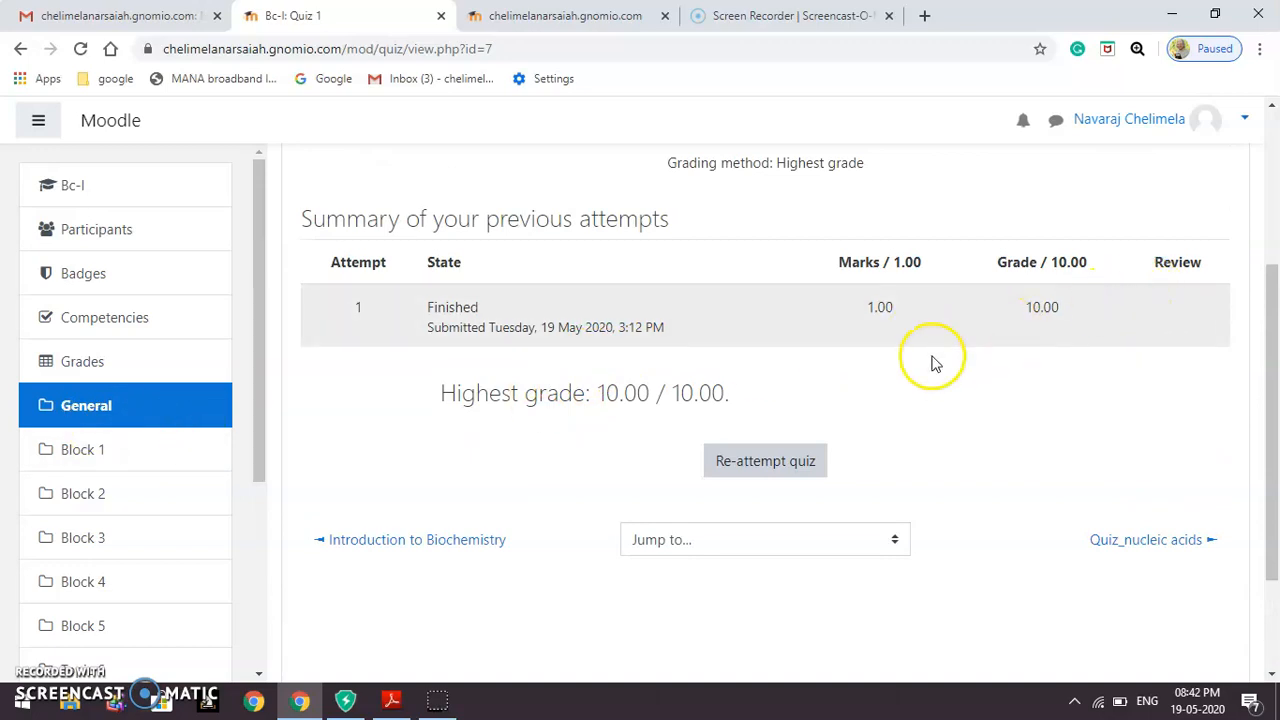
scroll(up, 3)
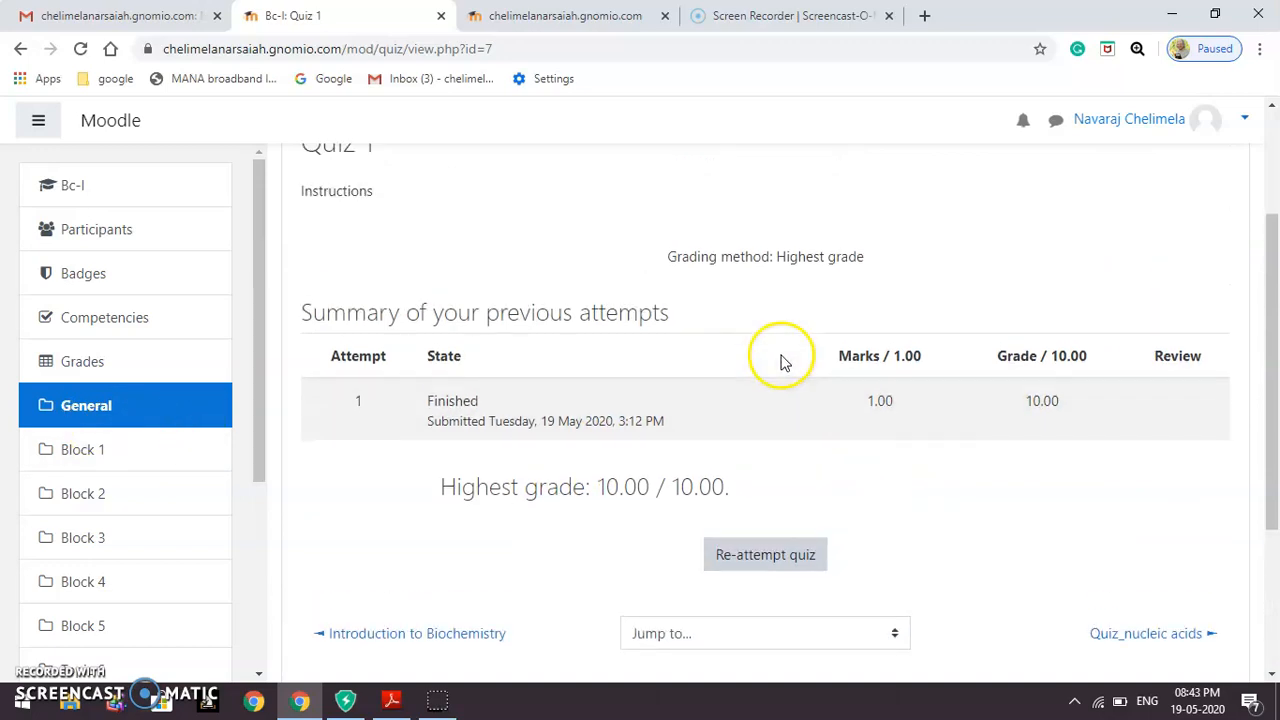
mouse_move(482, 450)
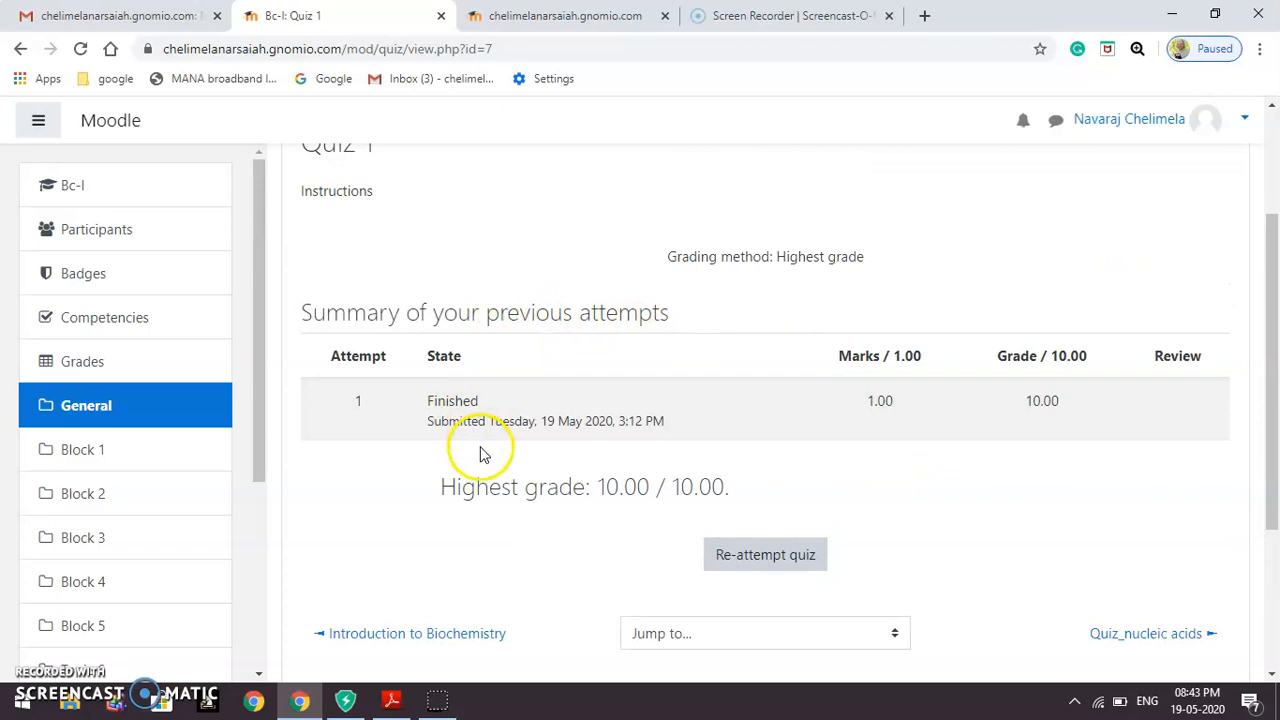
mouse_move(585, 425)
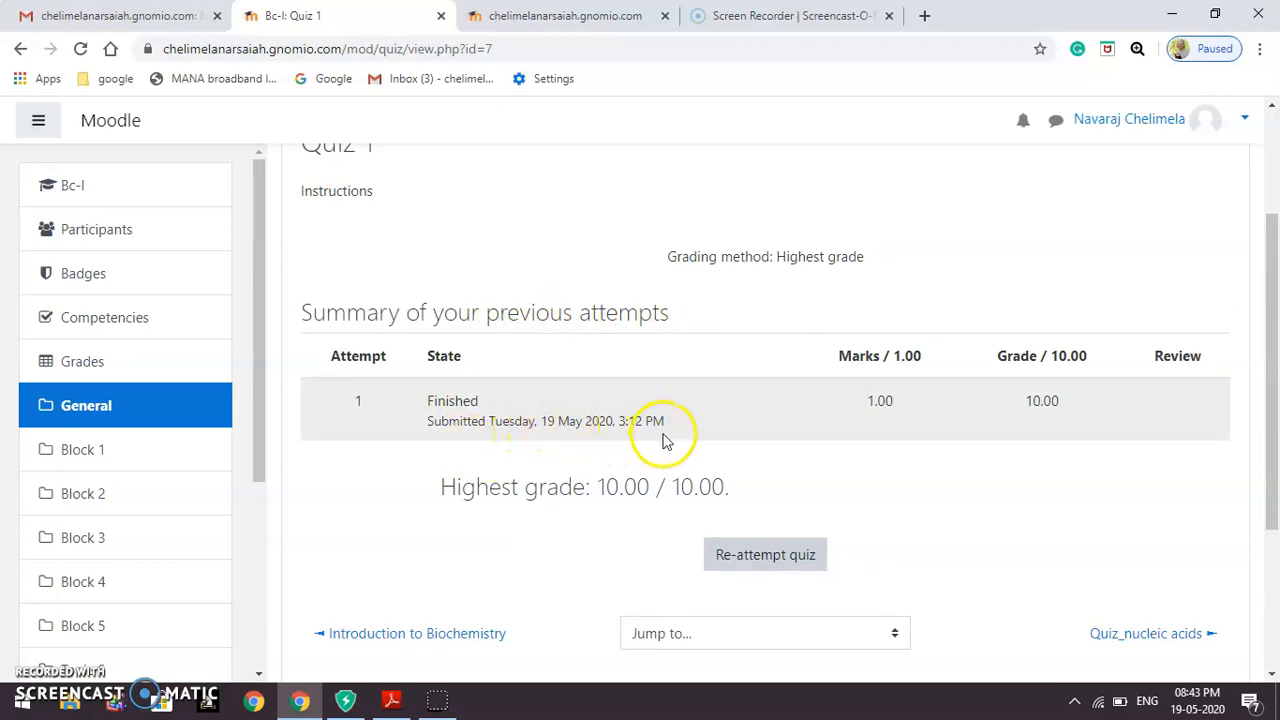
mouse_move(668, 435)
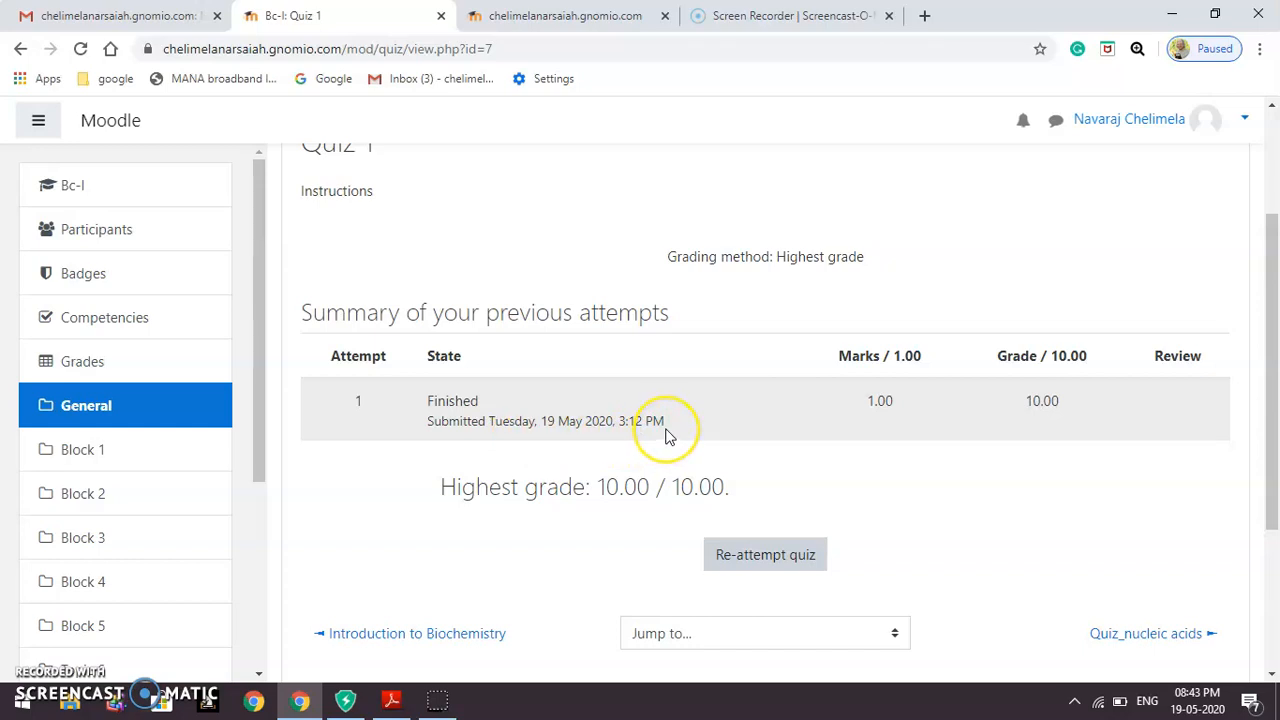
mouse_move(765, 405)
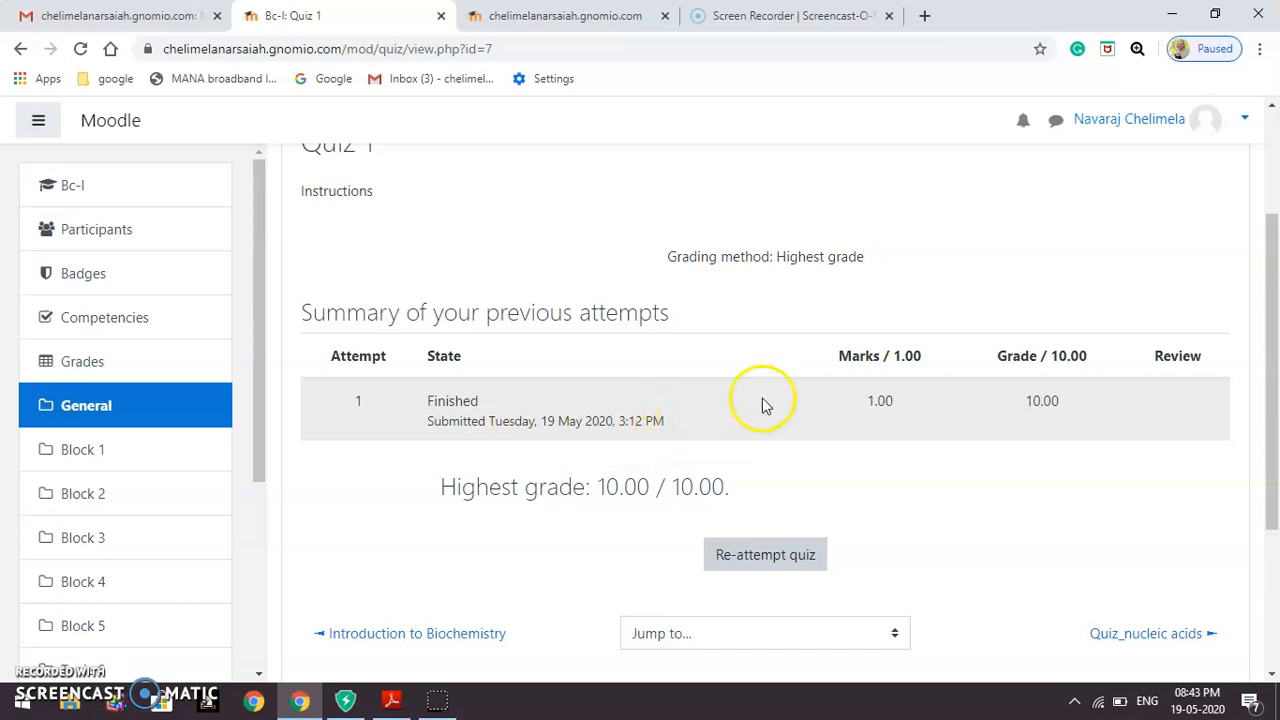
mouse_move(785, 400)
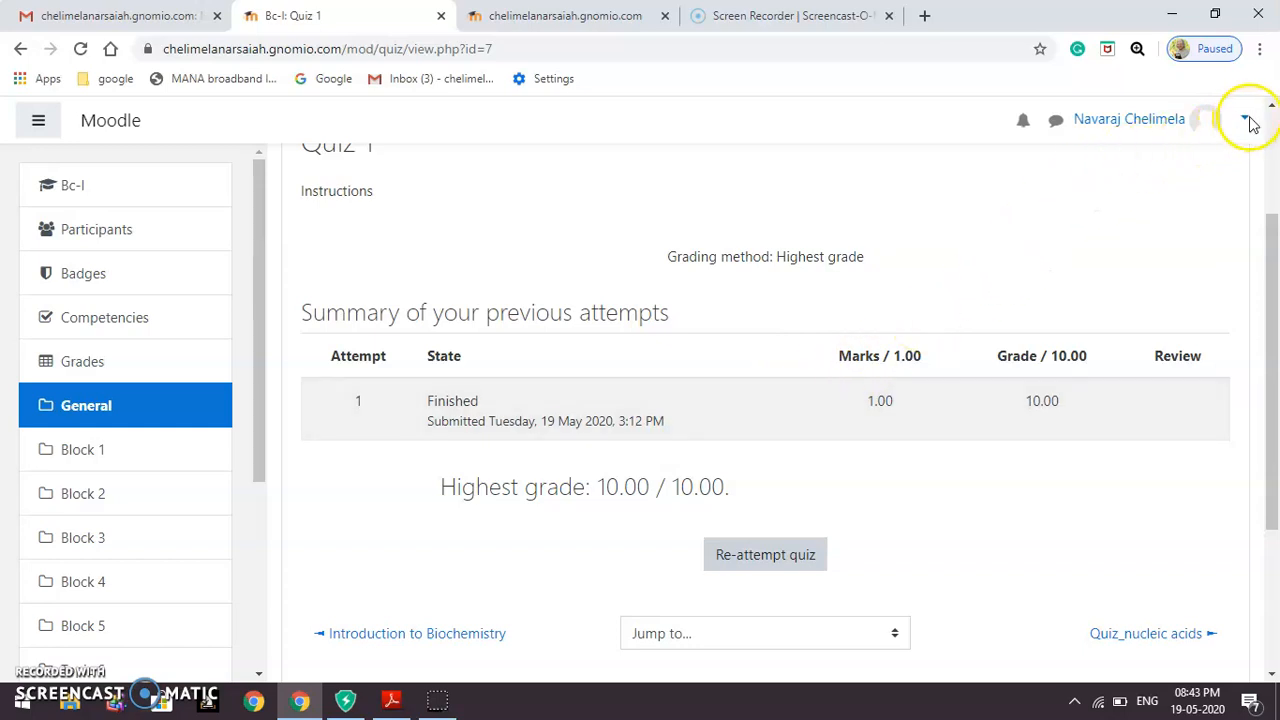
Log out from the account menu, go to the login page and enter 'admin'
click(1244, 120)
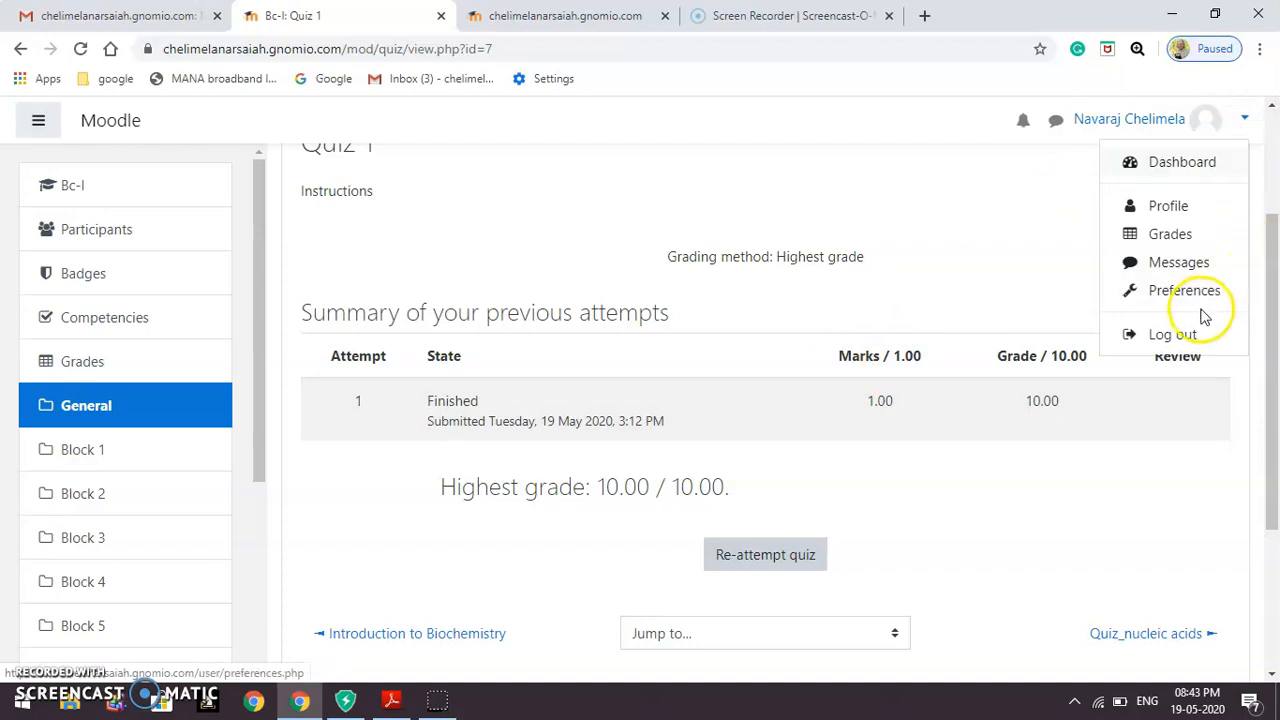
click(1185, 290)
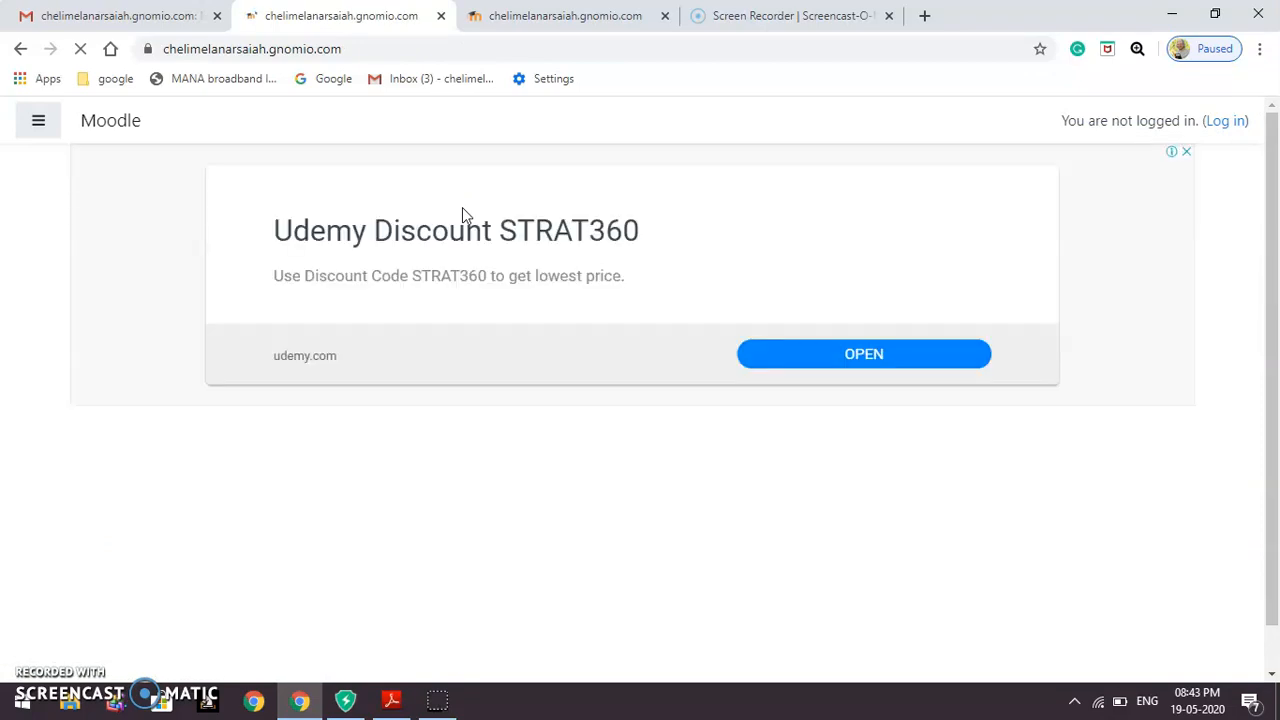
scroll(down, 3)
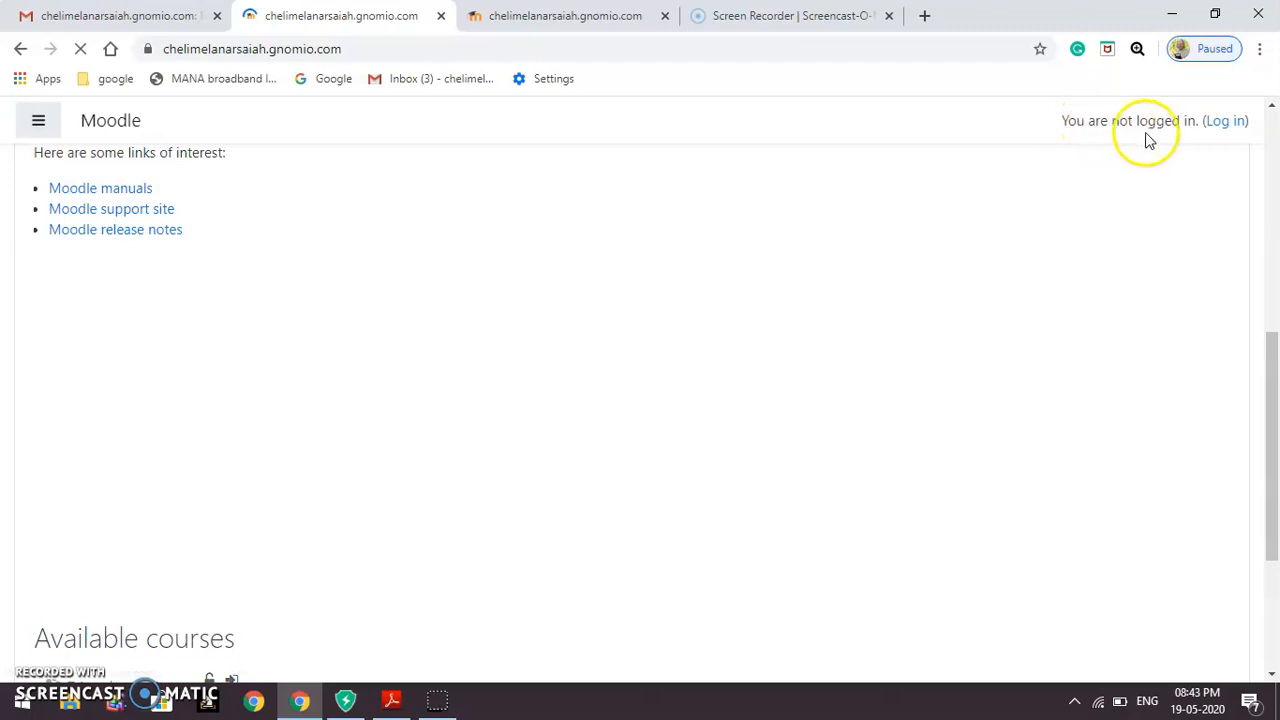
mouse_move(912, 235)
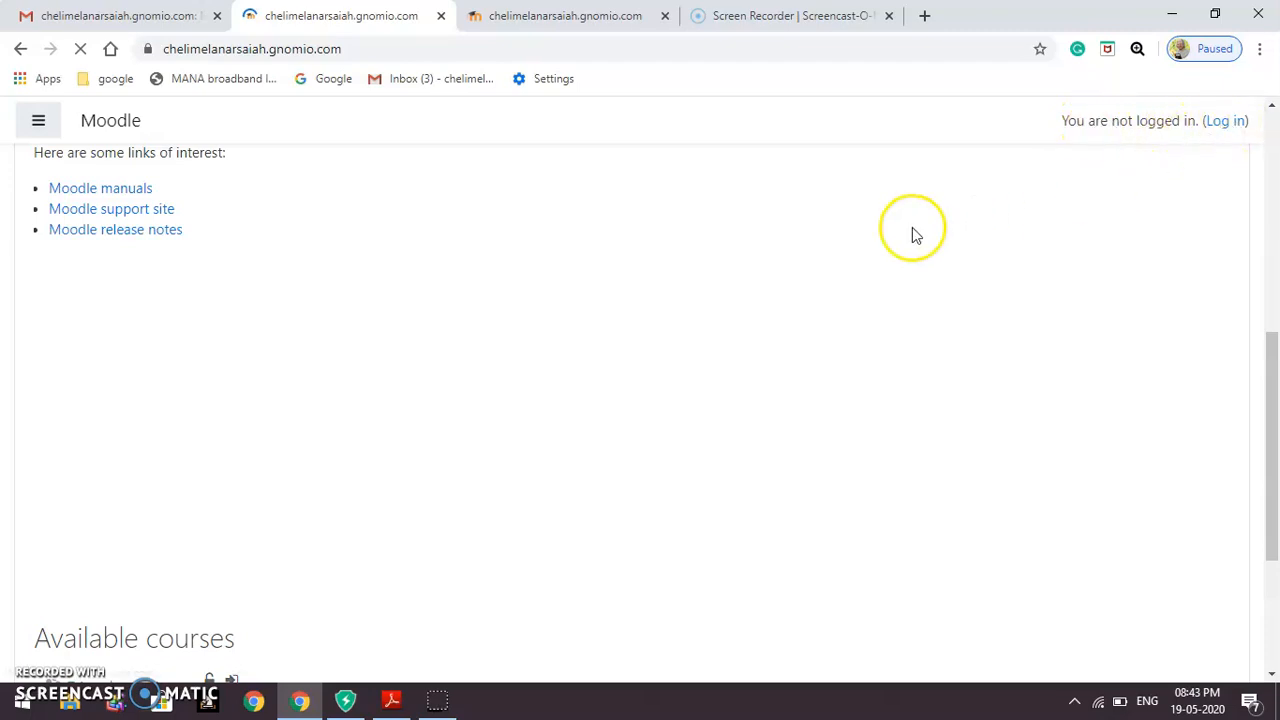
mouse_move(1108, 210)
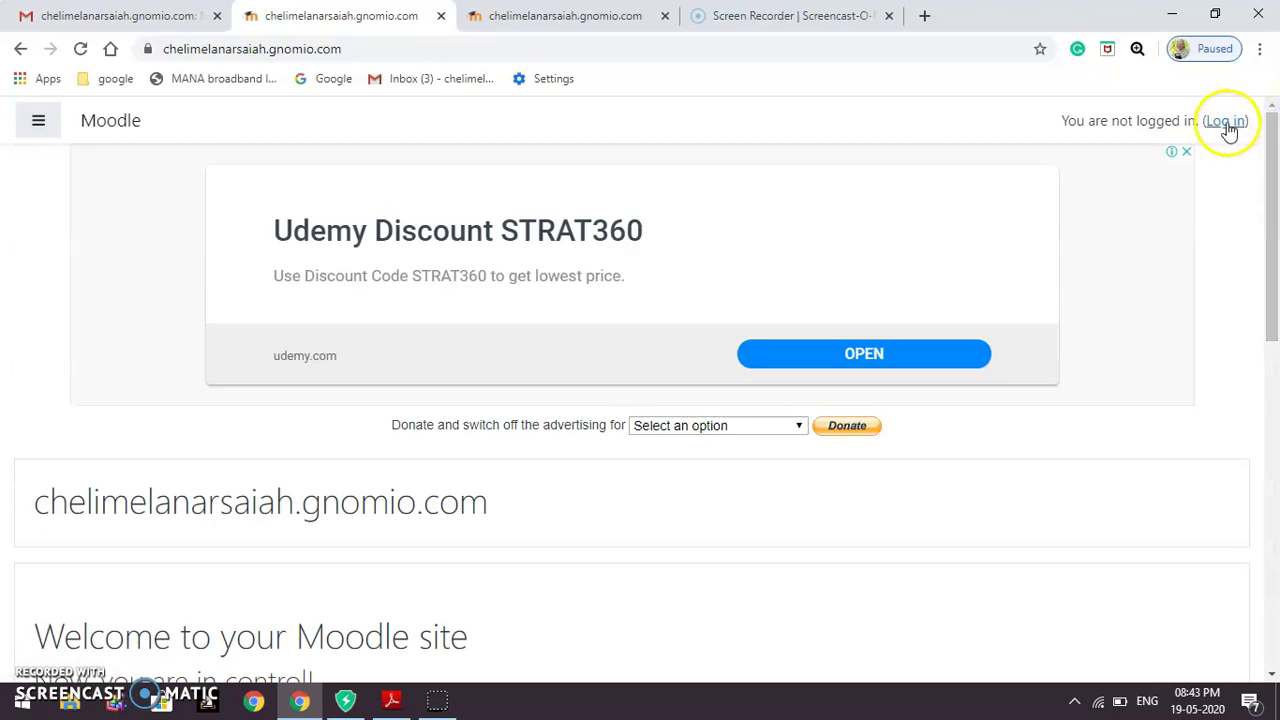
click(1225, 120)
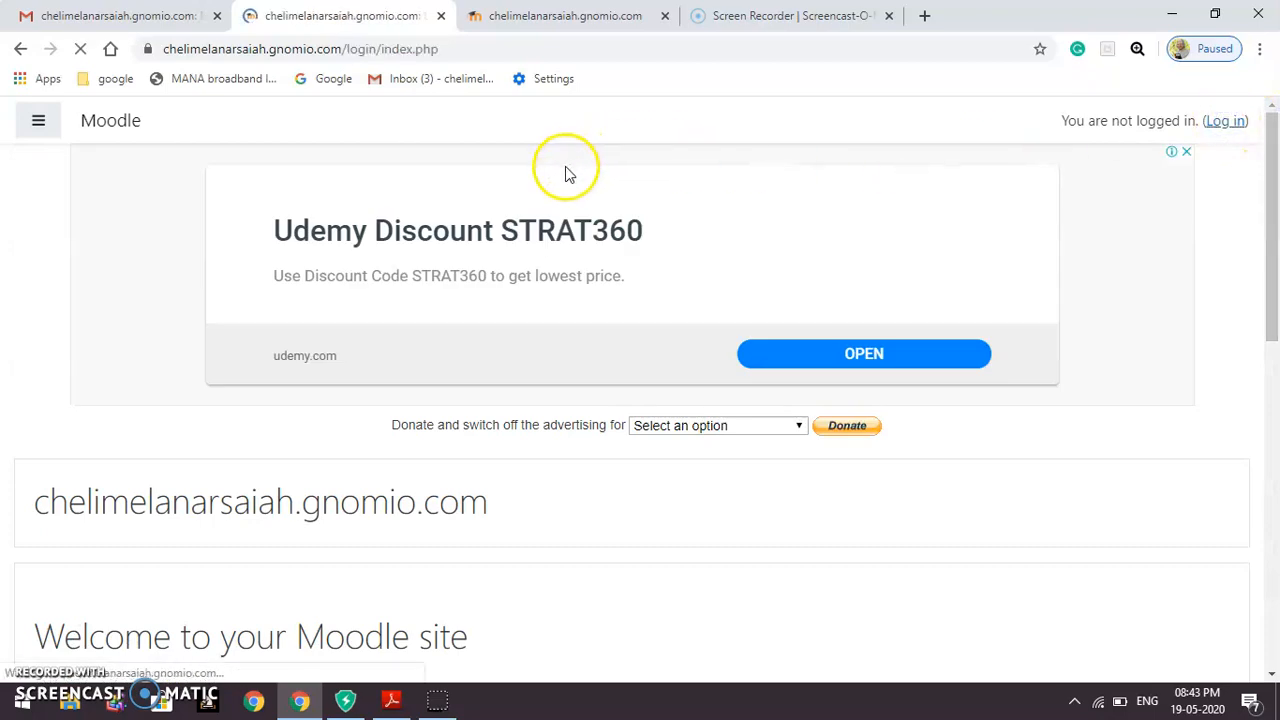
text(admin)
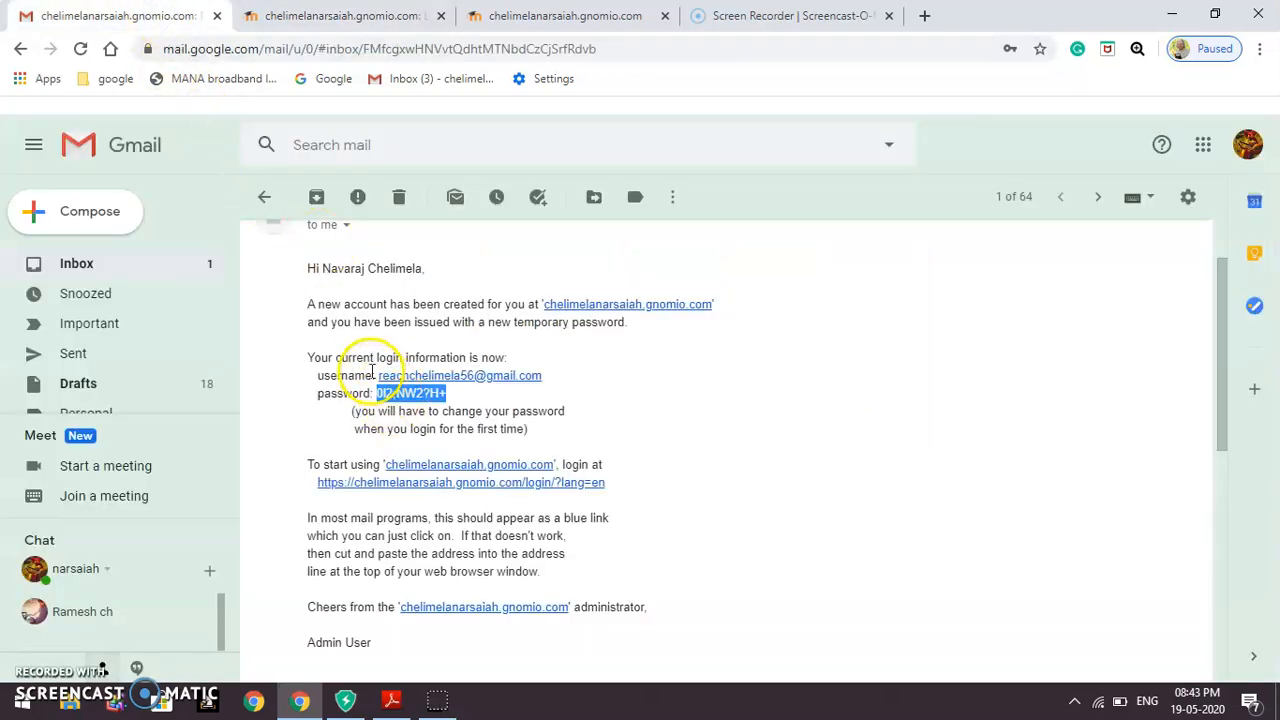
In Gmail, close the accidental draft and select the username in the account-creation email
click(75, 211)
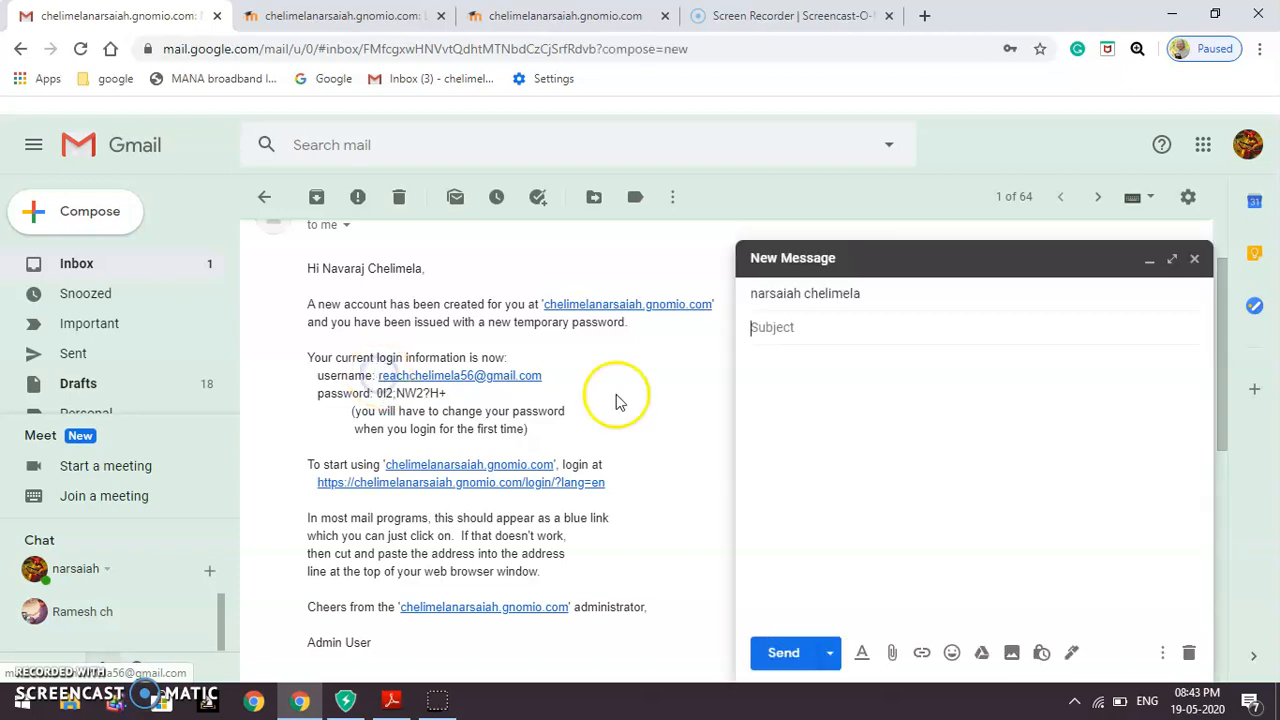
click(1194, 258)
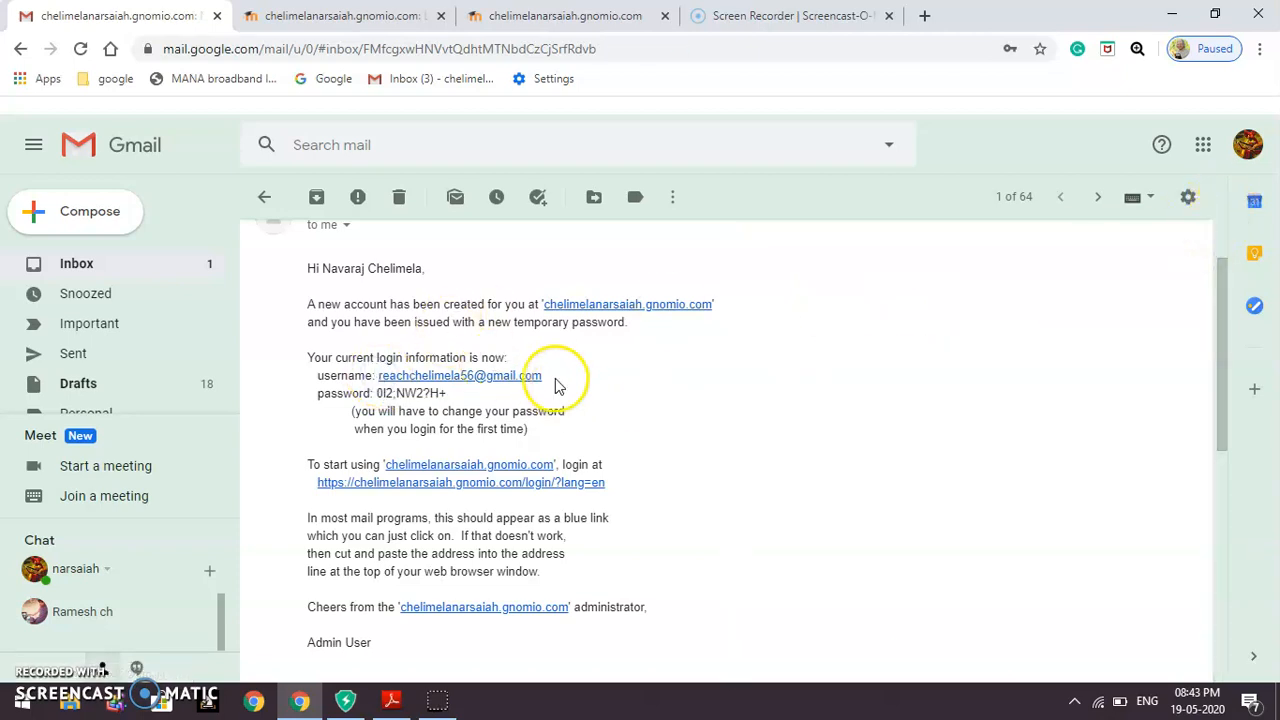
mouse_move(377, 375)
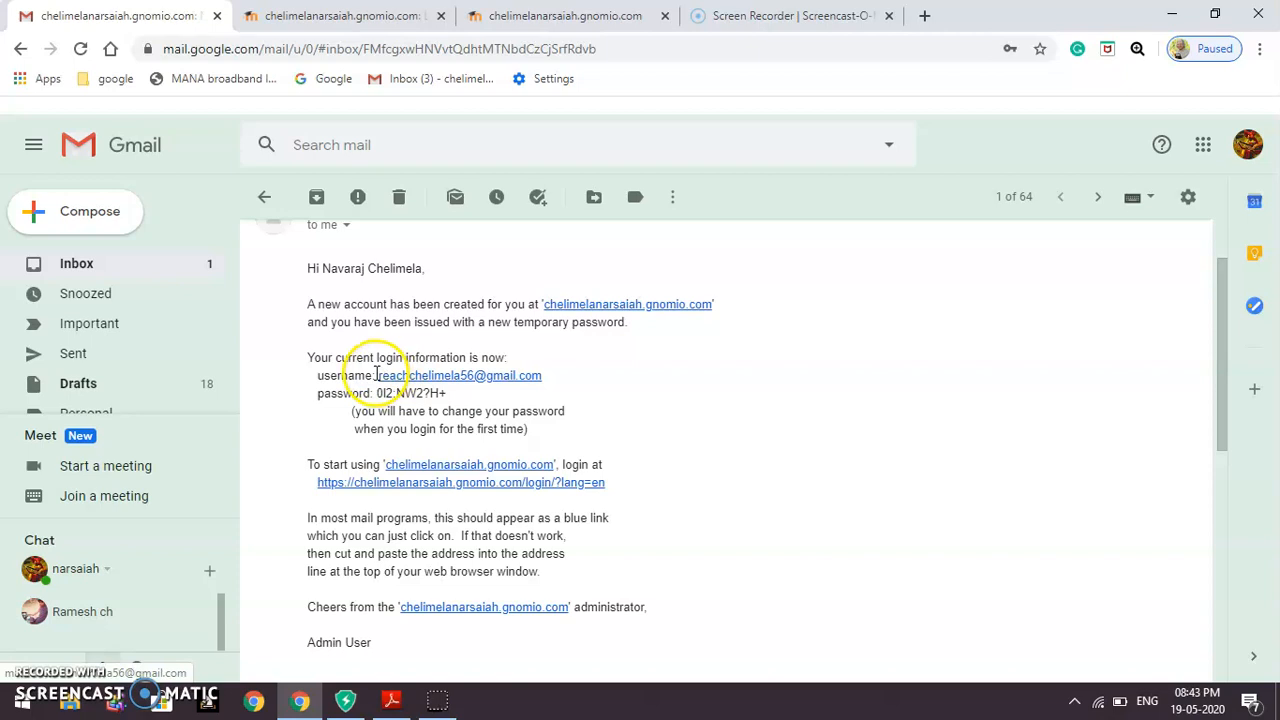
double_click(455, 375)
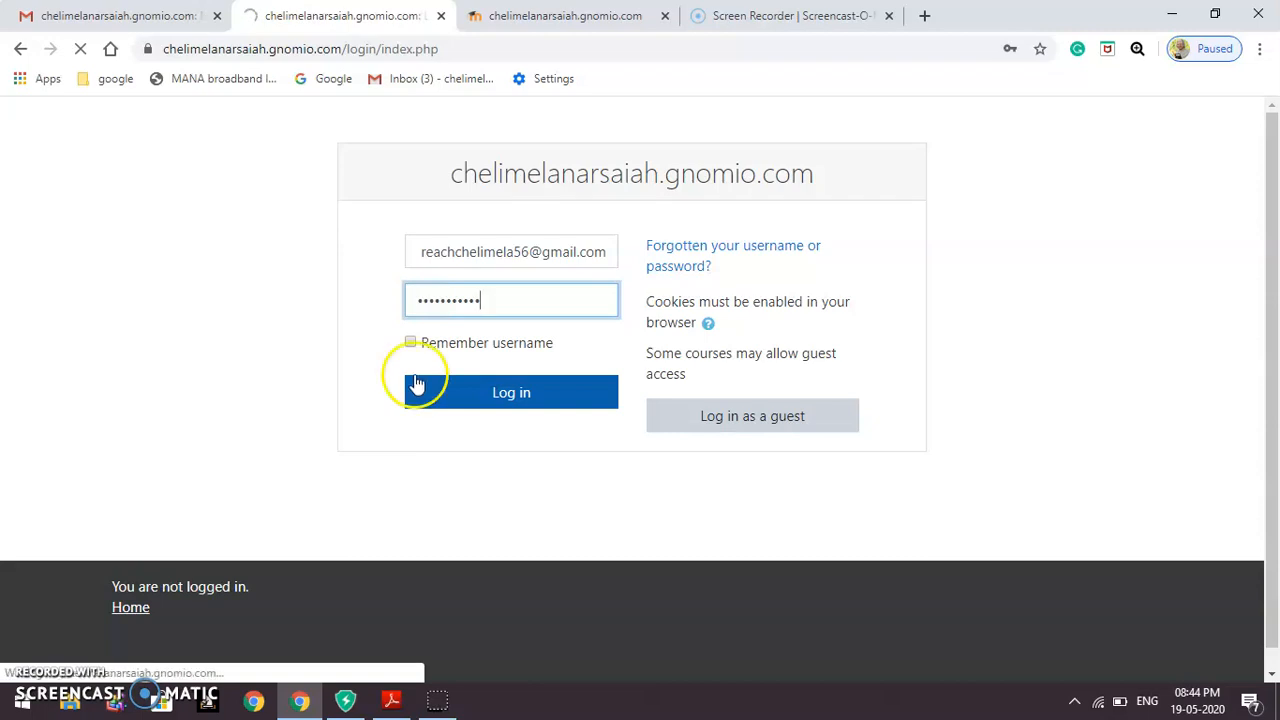
Submit the login form with the copied credentials to reach the Dashboard
click(511, 392)
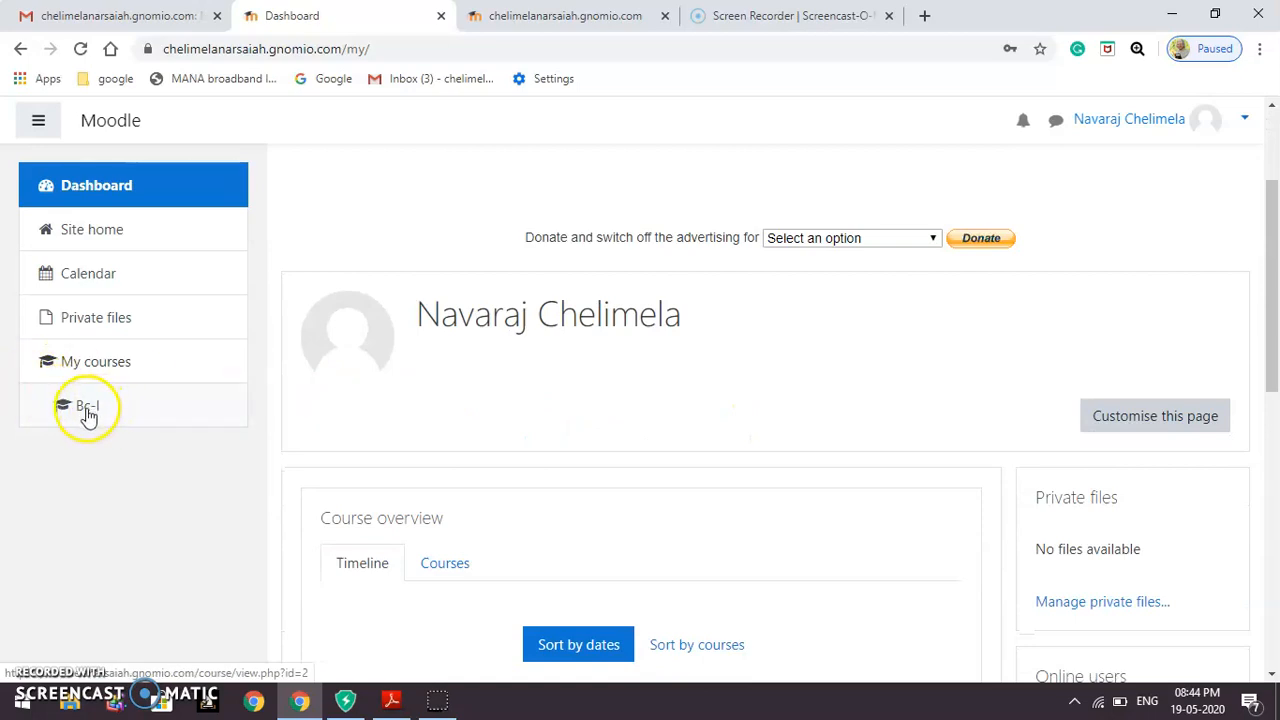
Open the Bc-I Biochemistry course, browse its sections, and open Block 1 Carbohydrates
click(88, 405)
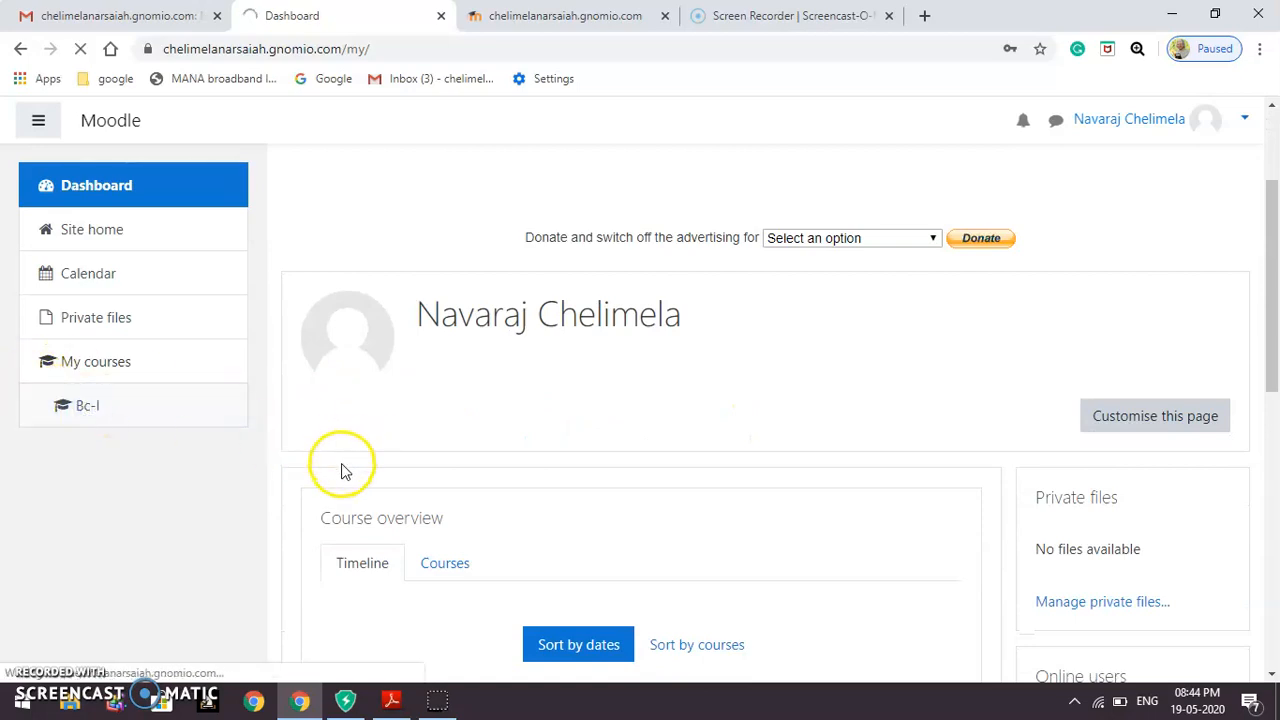
click(88, 405)
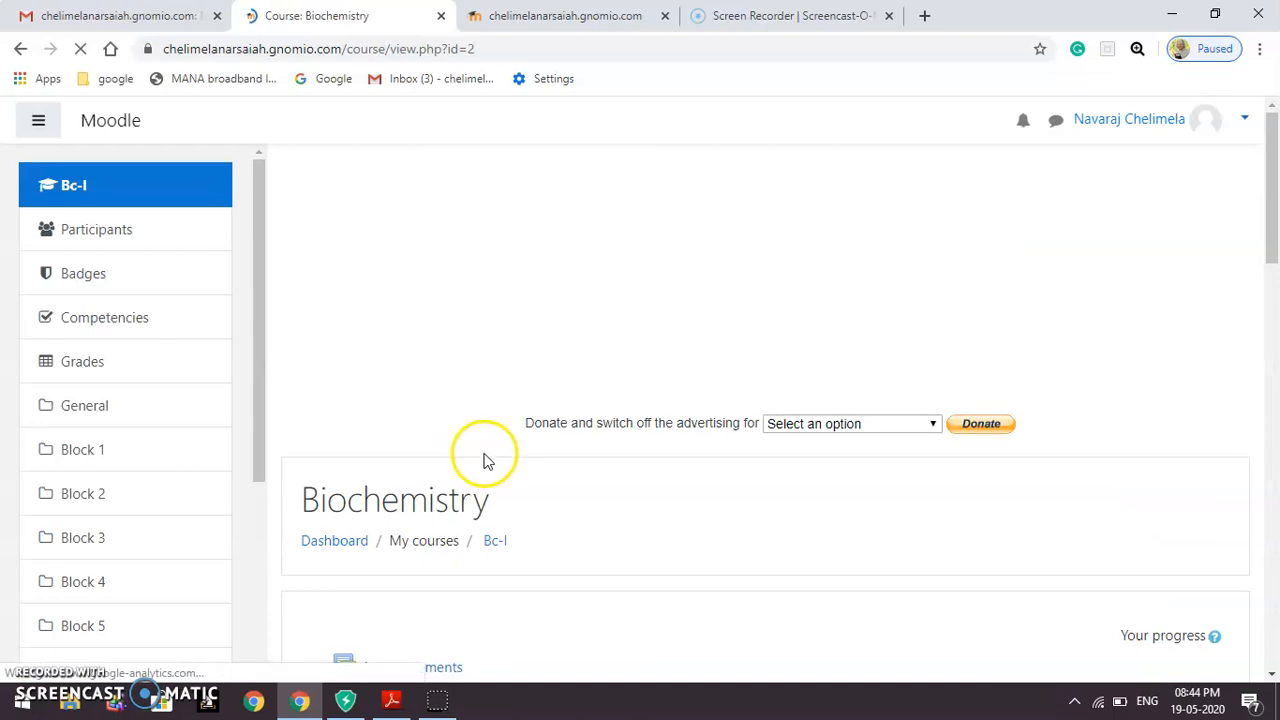
scroll(down, 3)
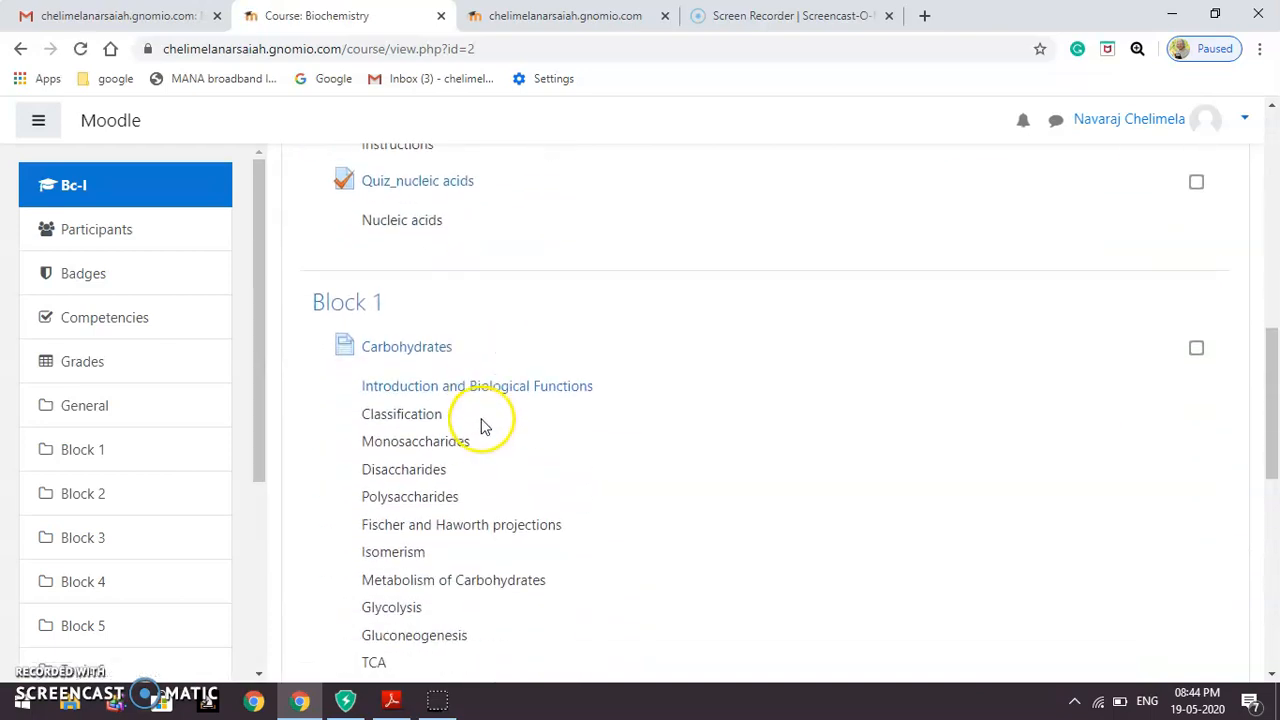
scroll(up, 3)
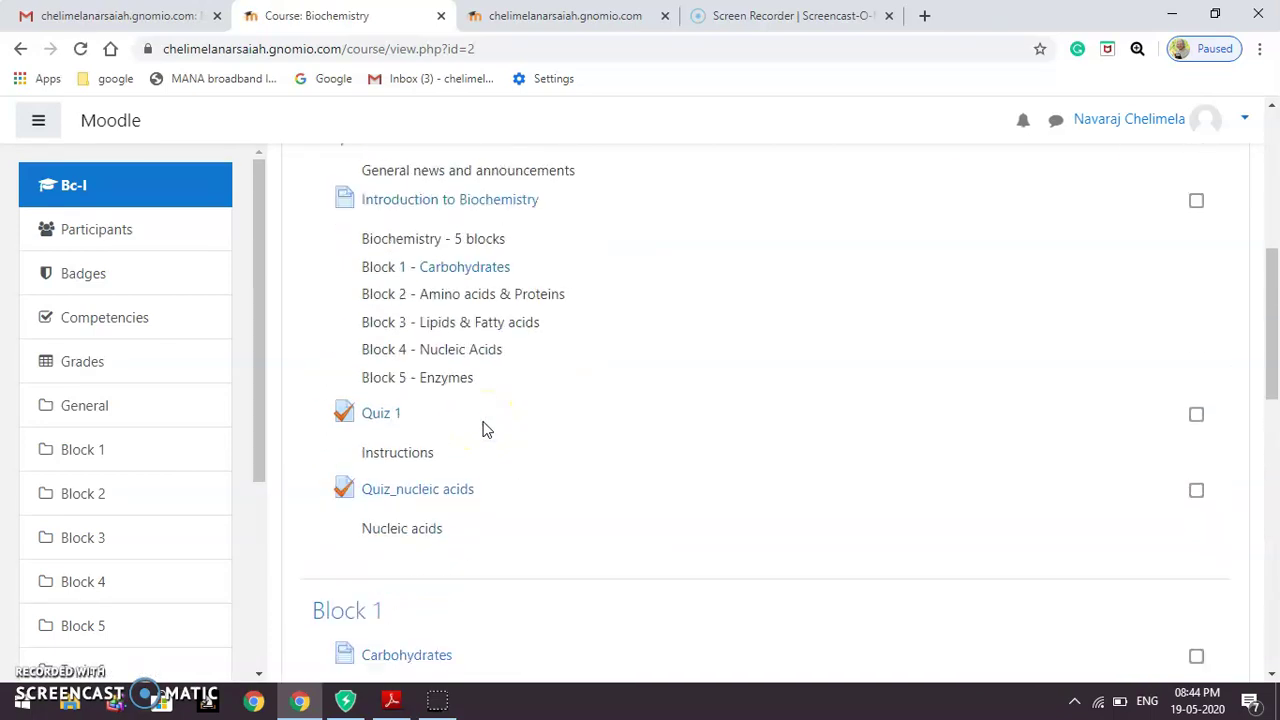
scroll(up, 3)
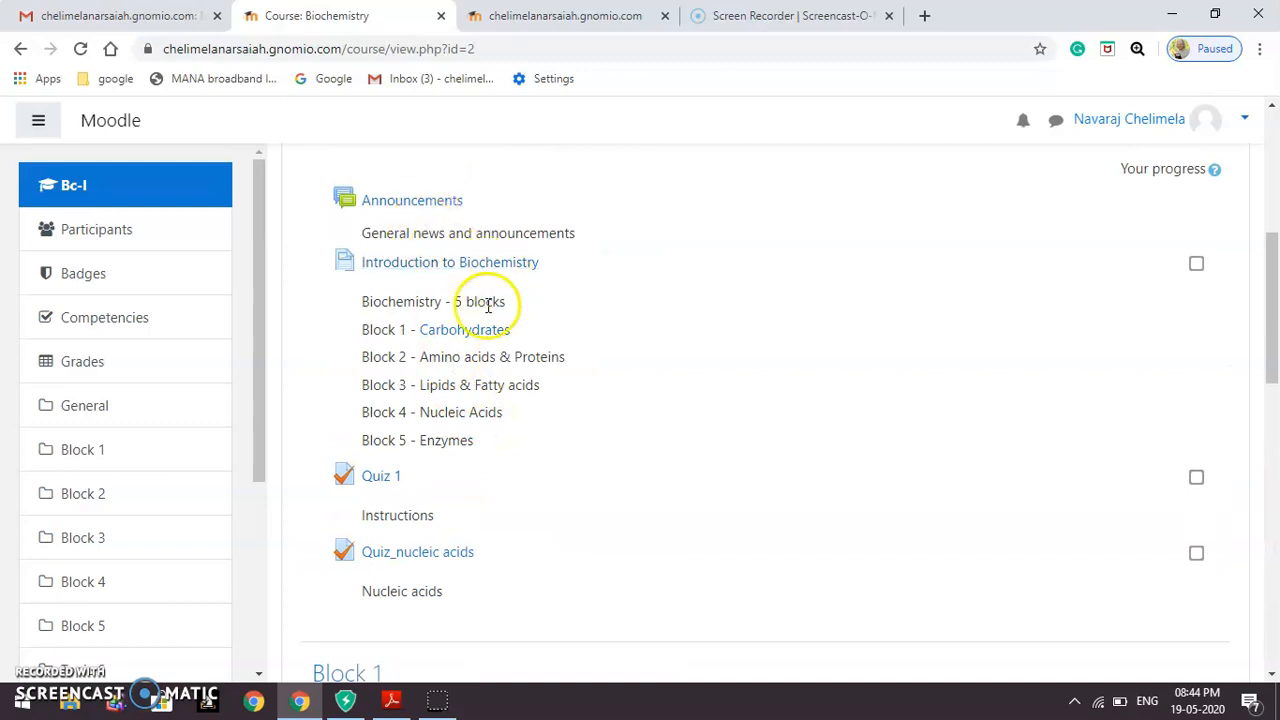
mouse_move(465, 330)
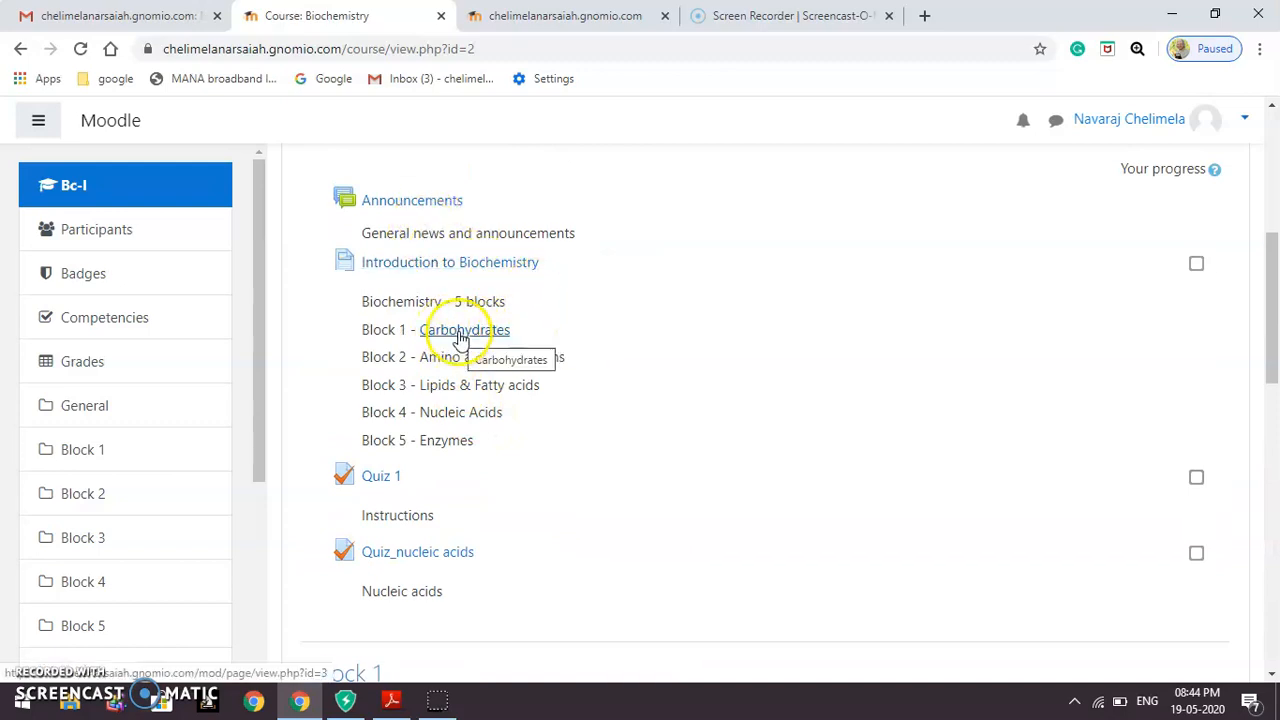
click(464, 329)
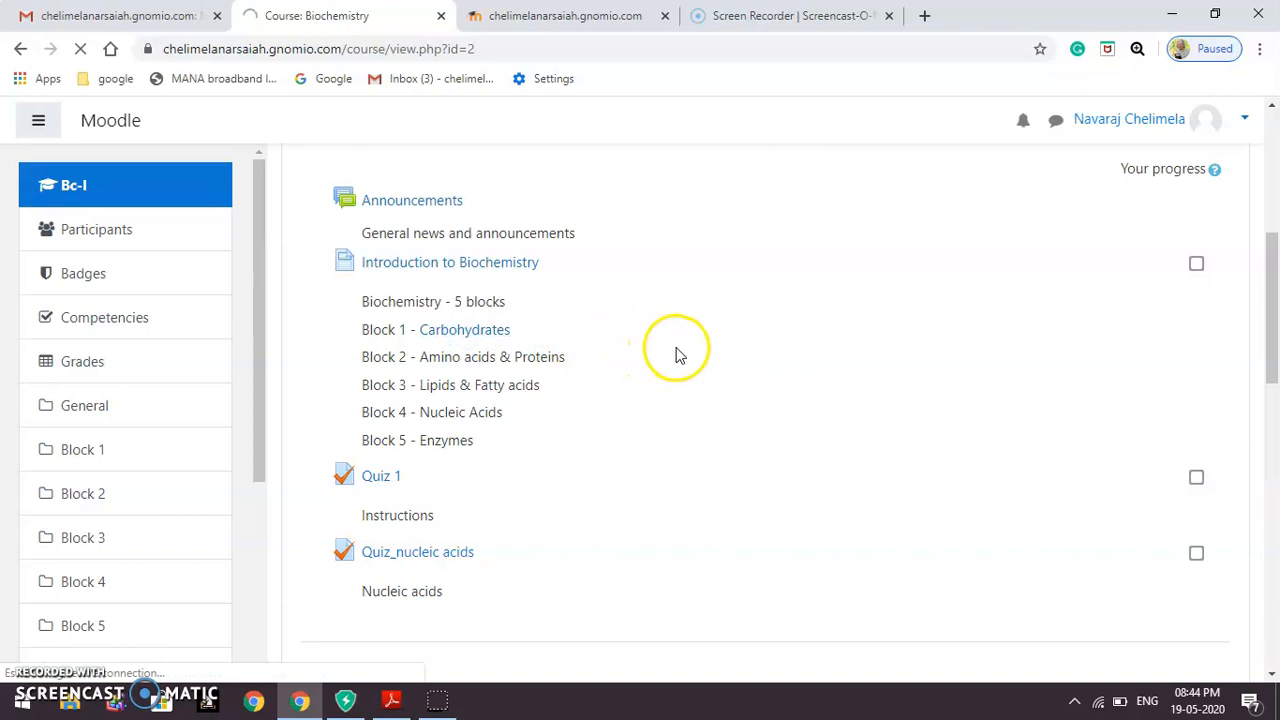
Browse the Carbohydrates topic list and open Introduction and Biological Functions
click(464, 329)
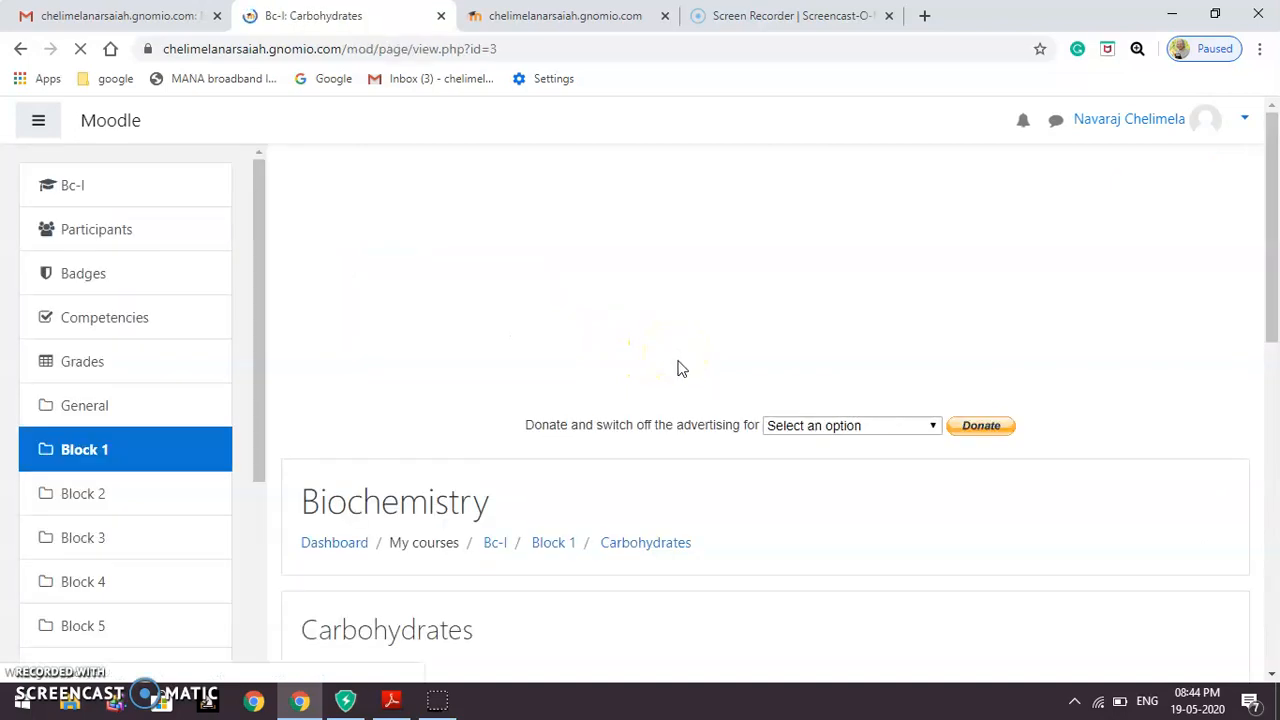
scroll(down, 3)
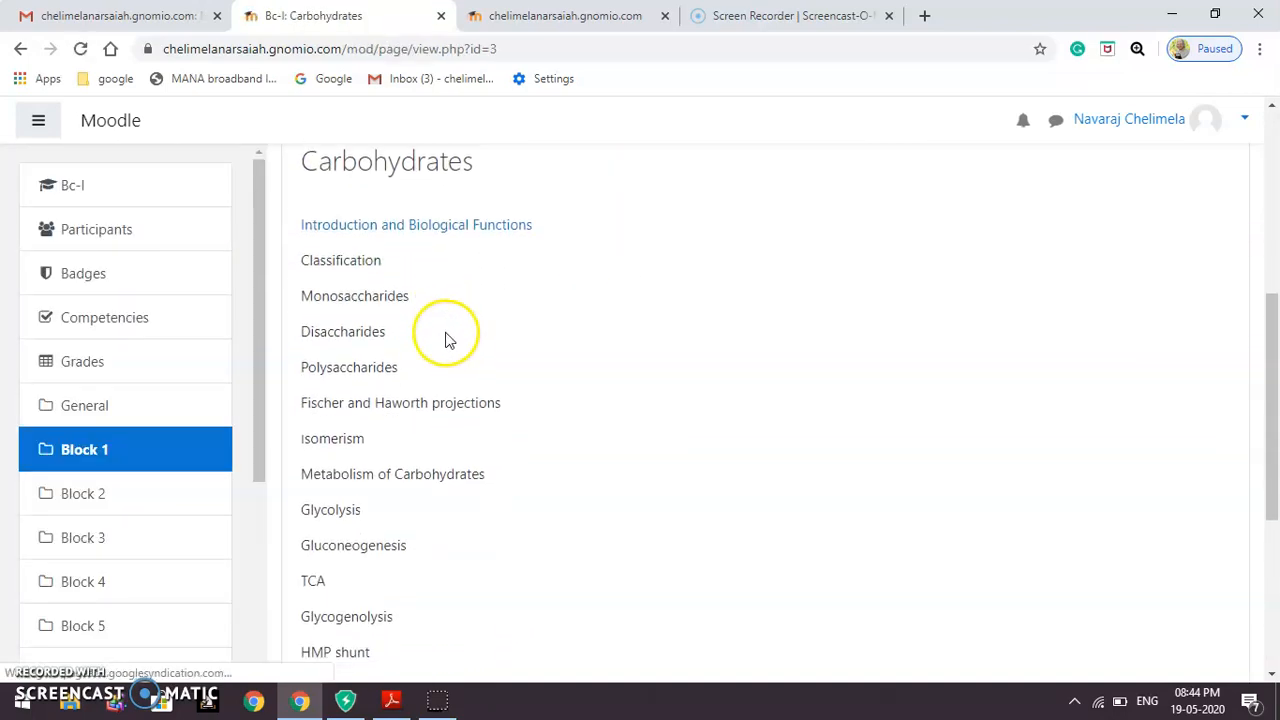
mouse_move(350, 290)
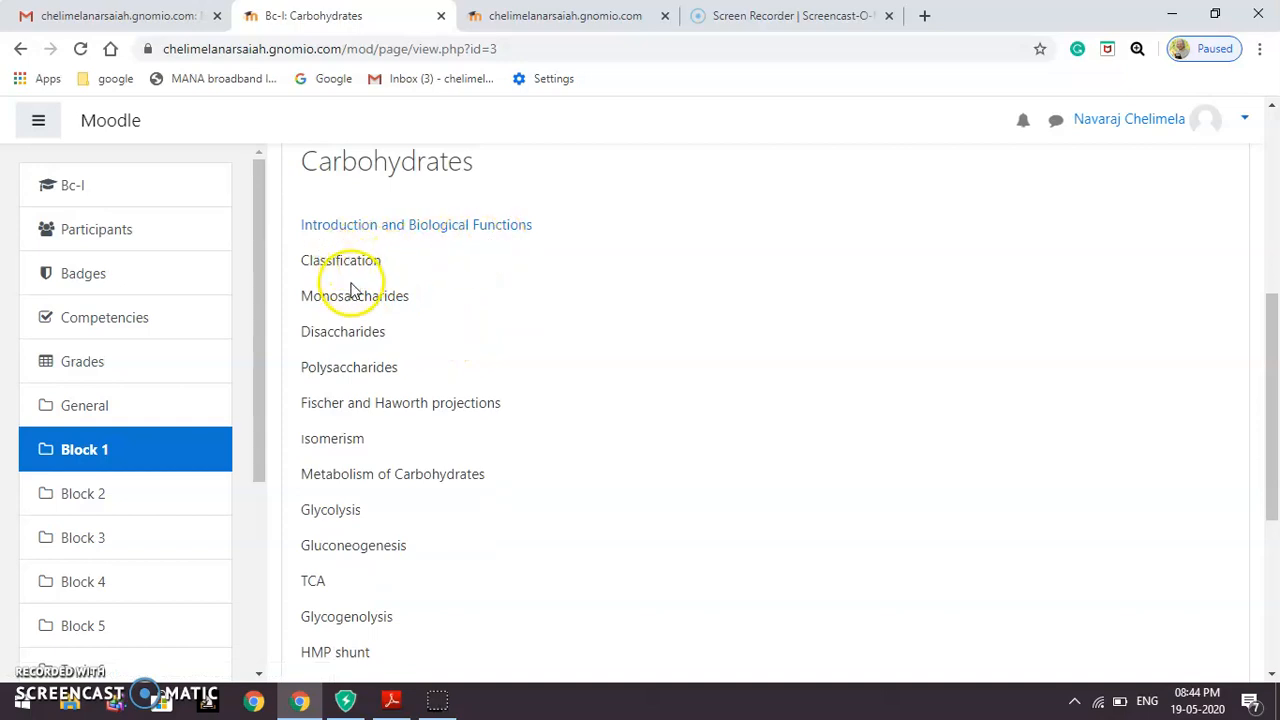
scroll(down, 3)
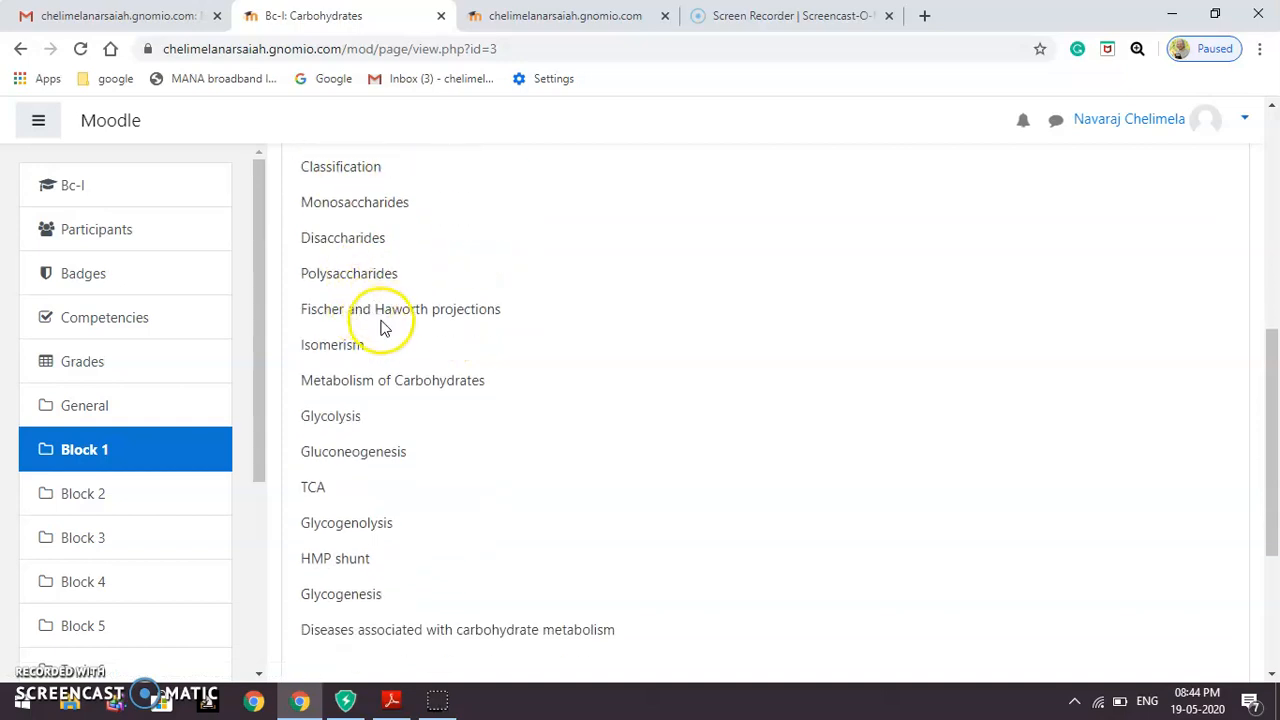
mouse_move(355, 365)
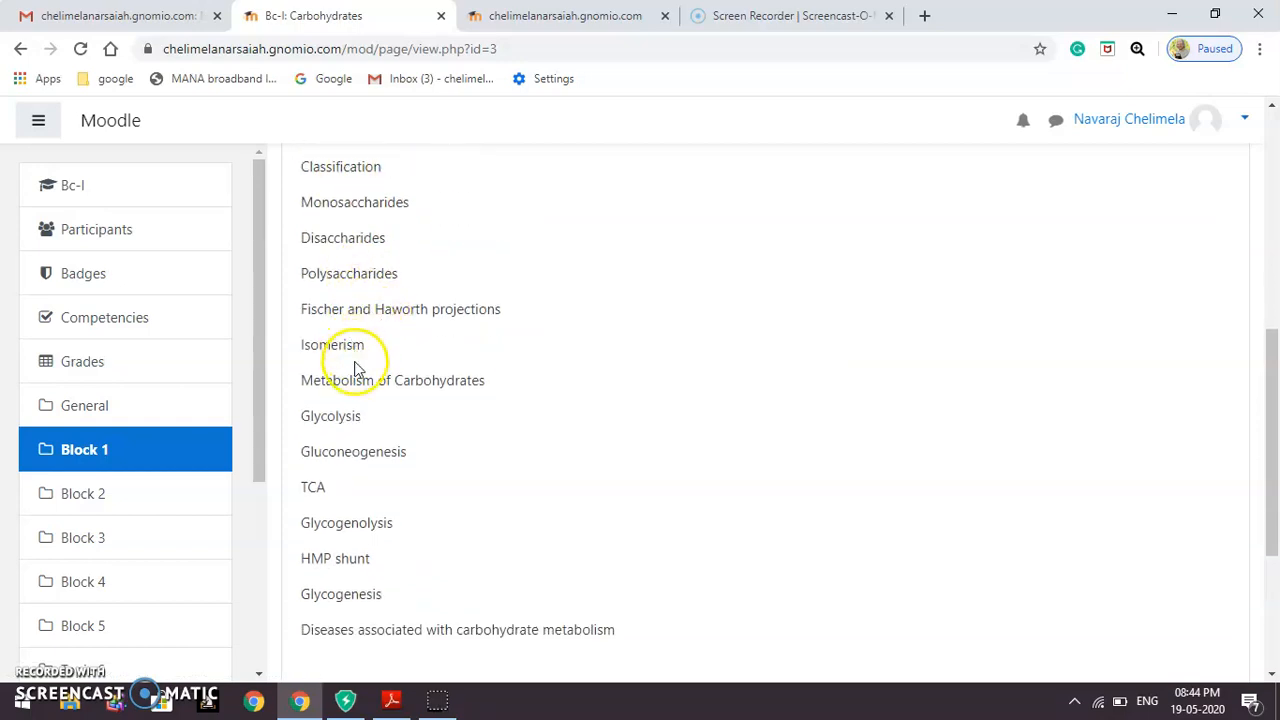
mouse_move(402, 404)
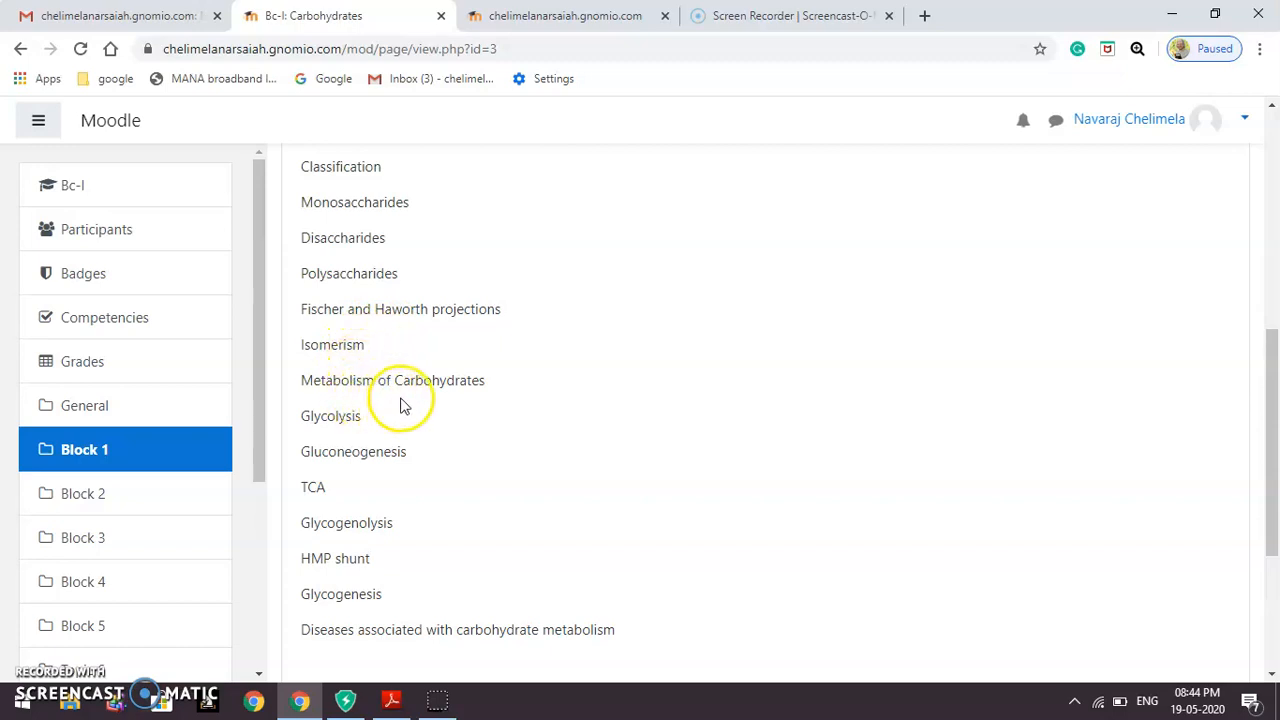
mouse_move(368, 460)
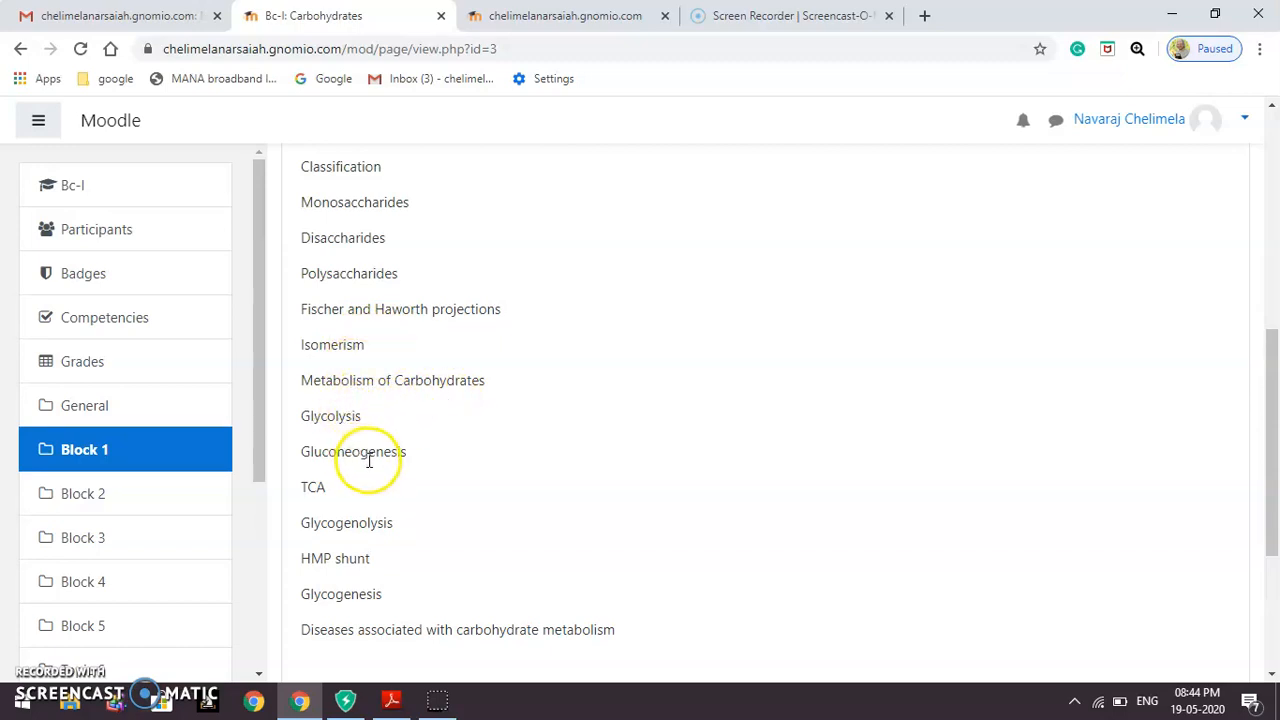
mouse_move(370, 460)
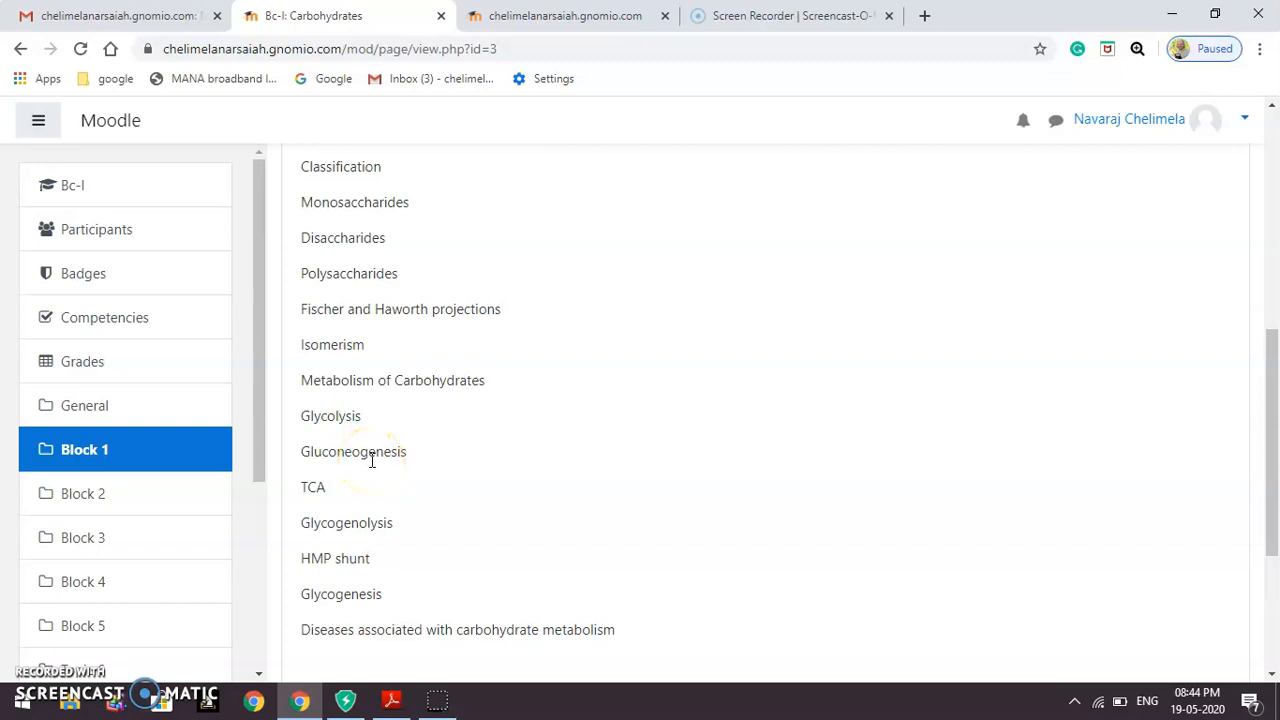
mouse_move(350, 523)
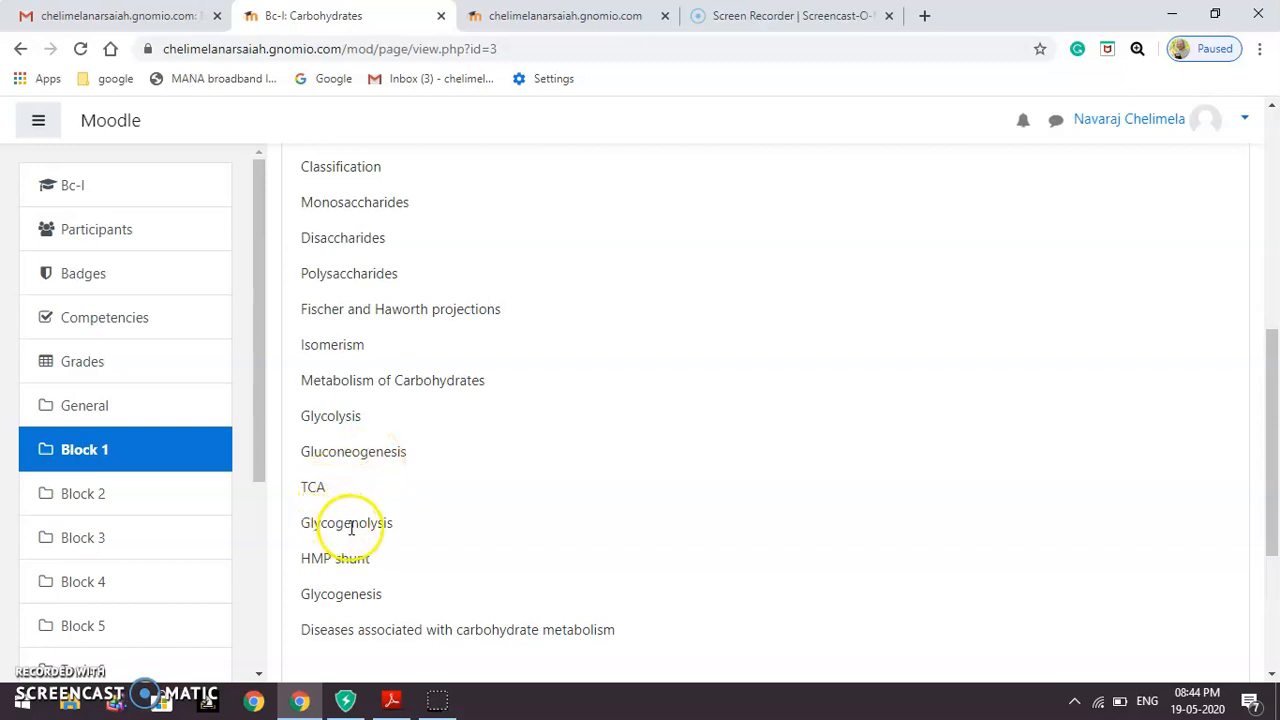
mouse_move(349, 591)
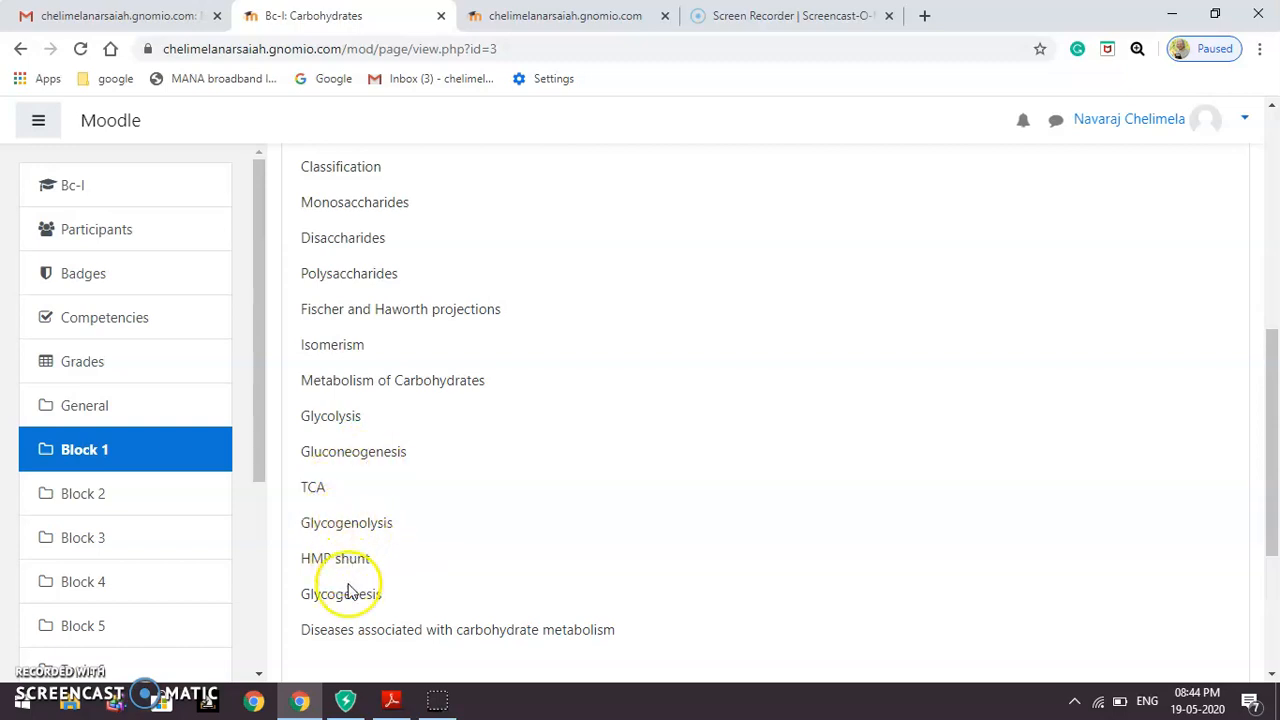
mouse_move(455, 651)
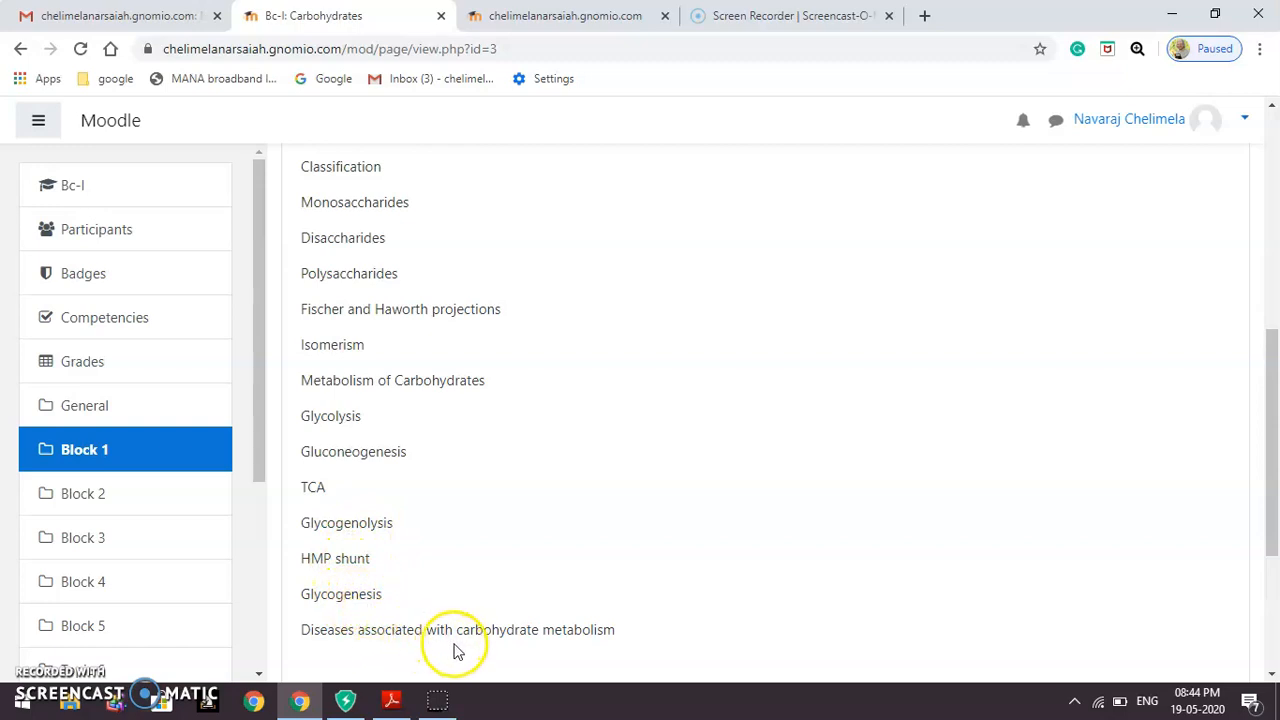
mouse_move(565, 583)
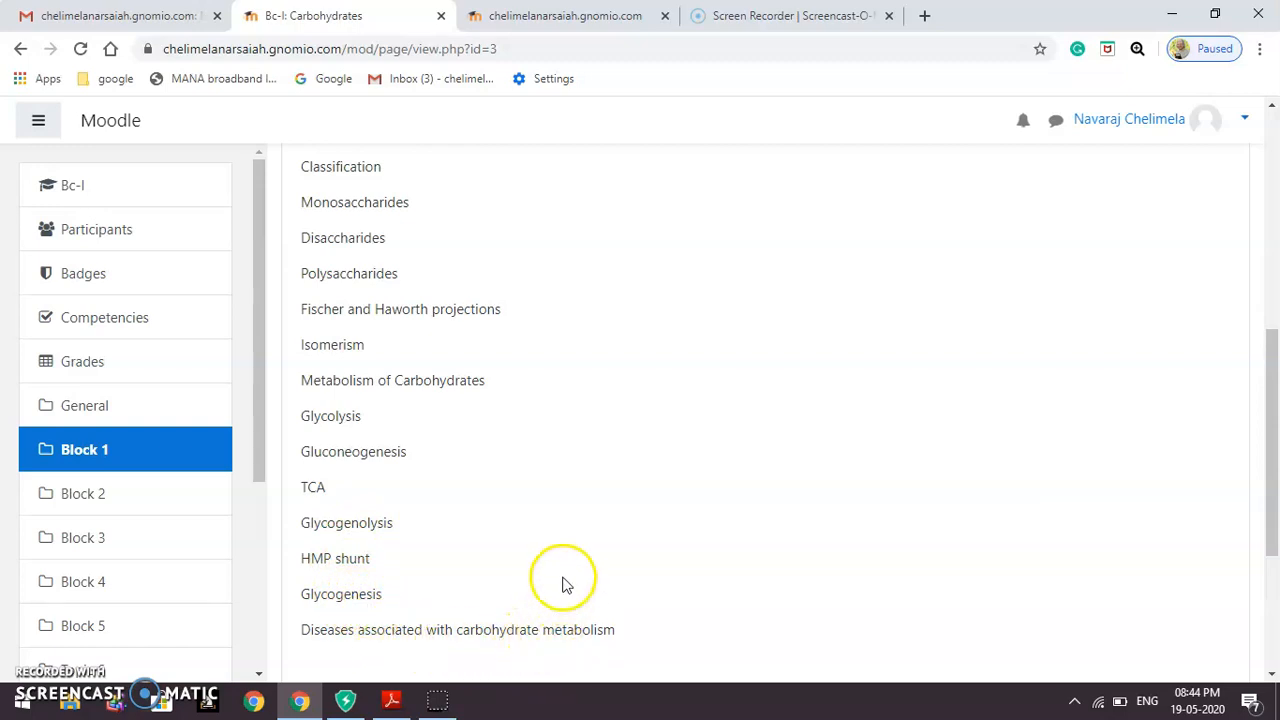
scroll(up, 3)
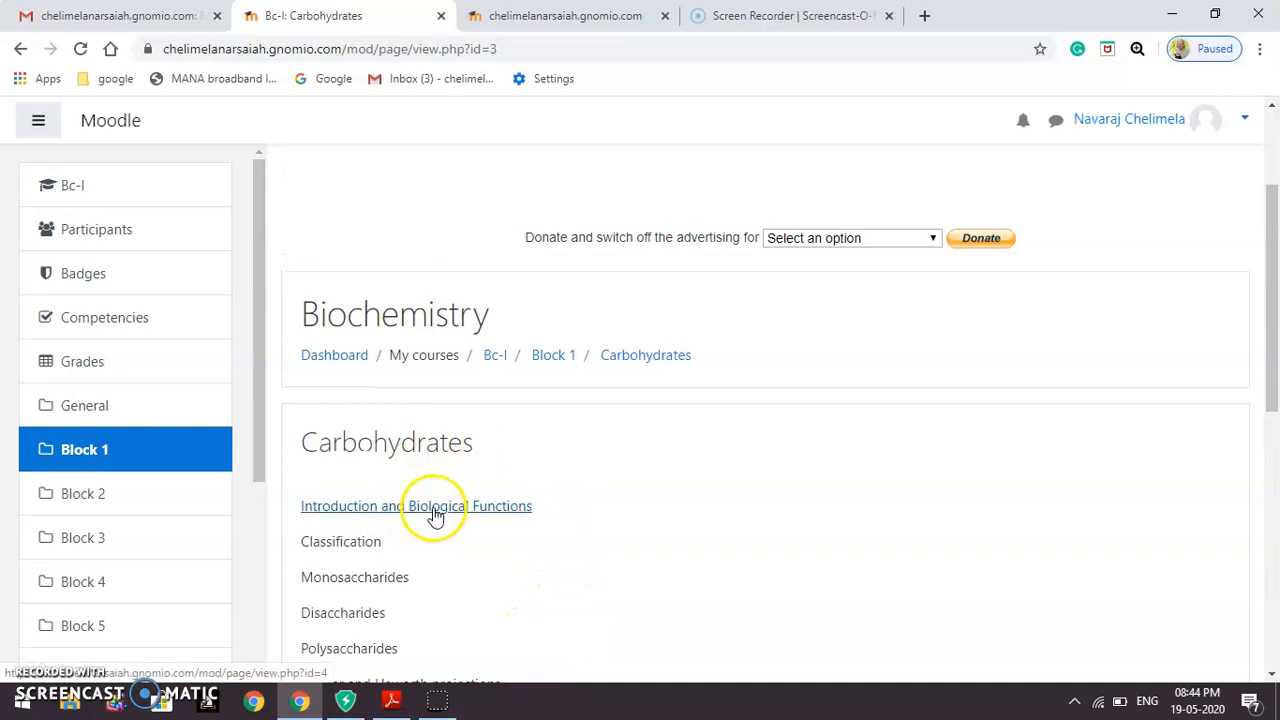
click(416, 505)
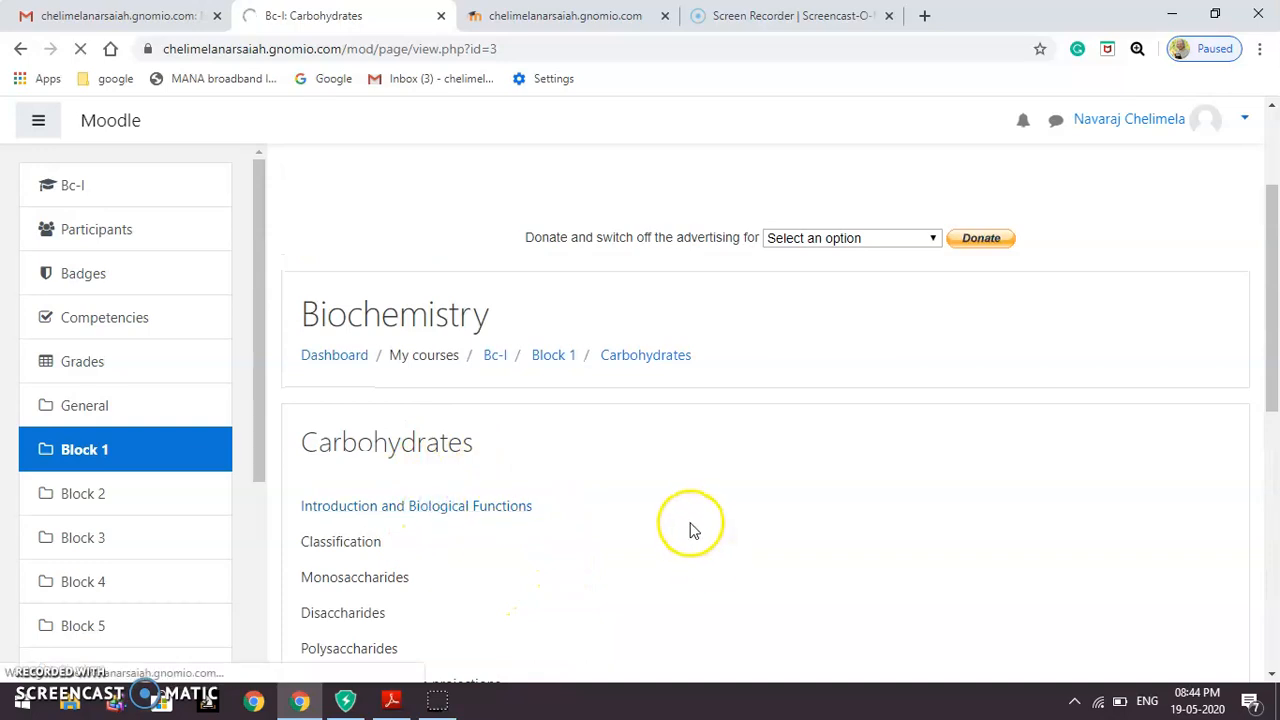
Read the page defining carbohydrates as polyhydroxy aldehydes or ketones, then open the account menu
click(416, 505)
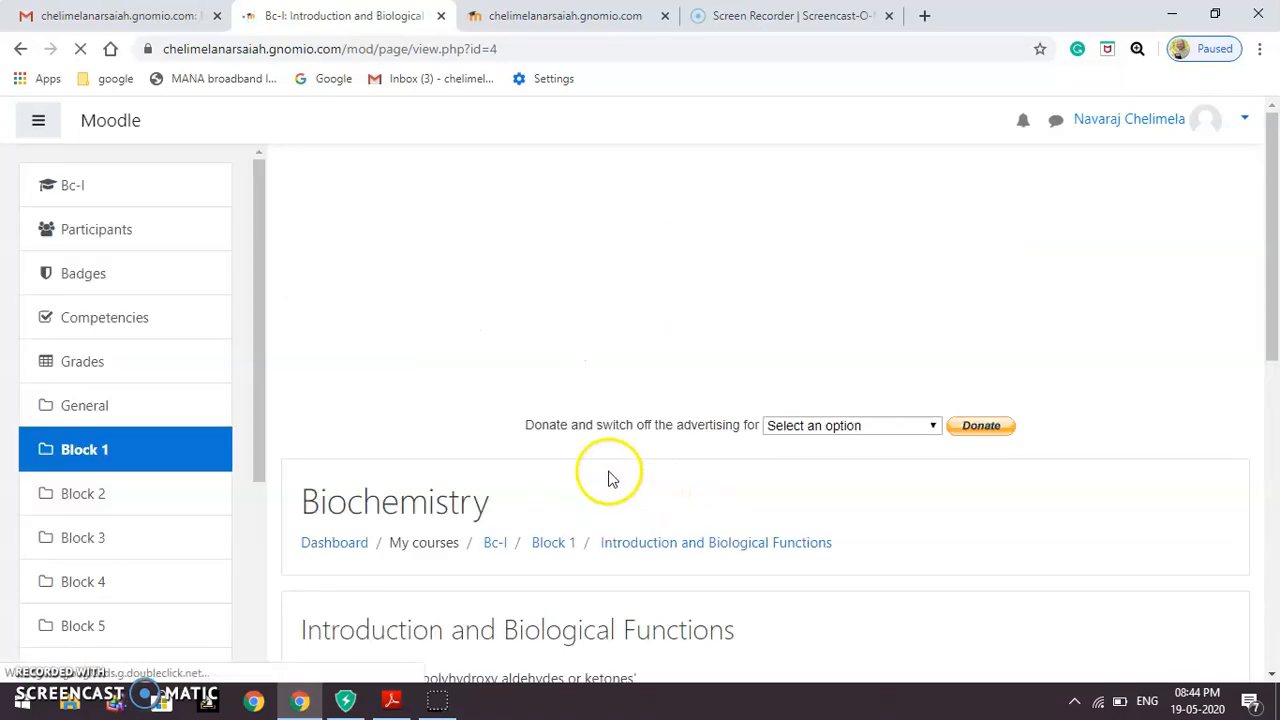
scroll(down, 3)
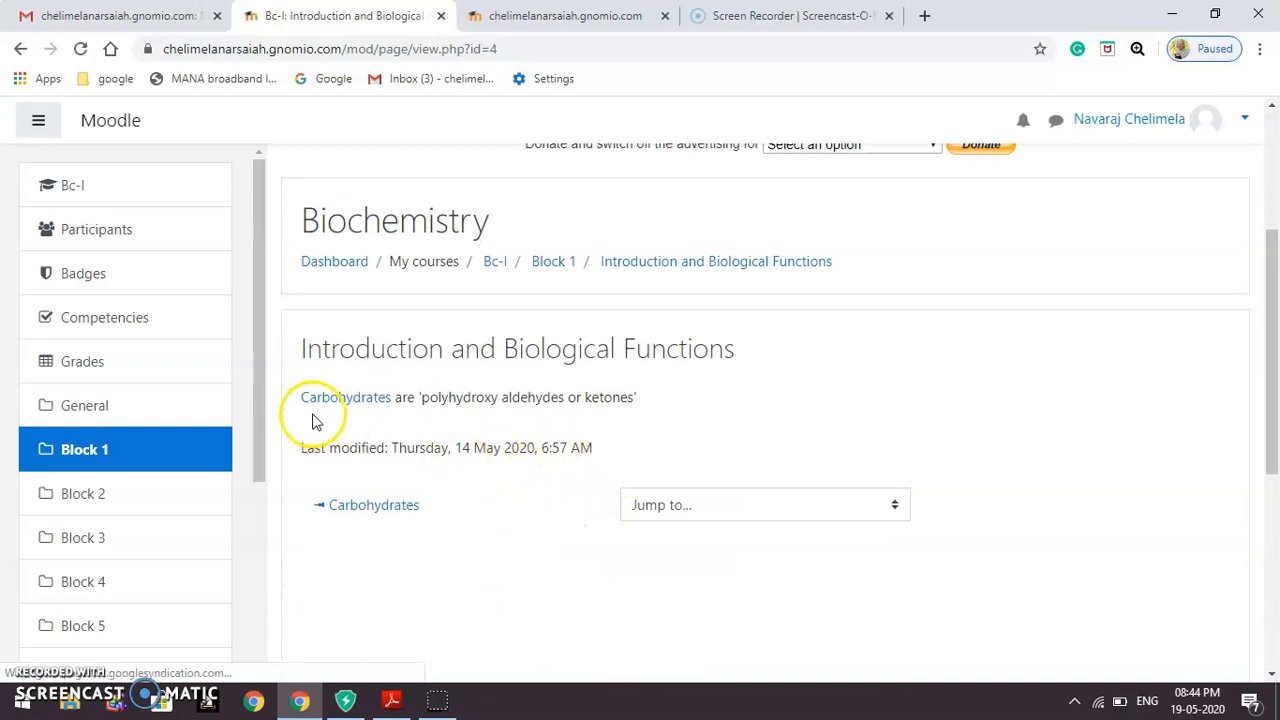
mouse_move(332, 423)
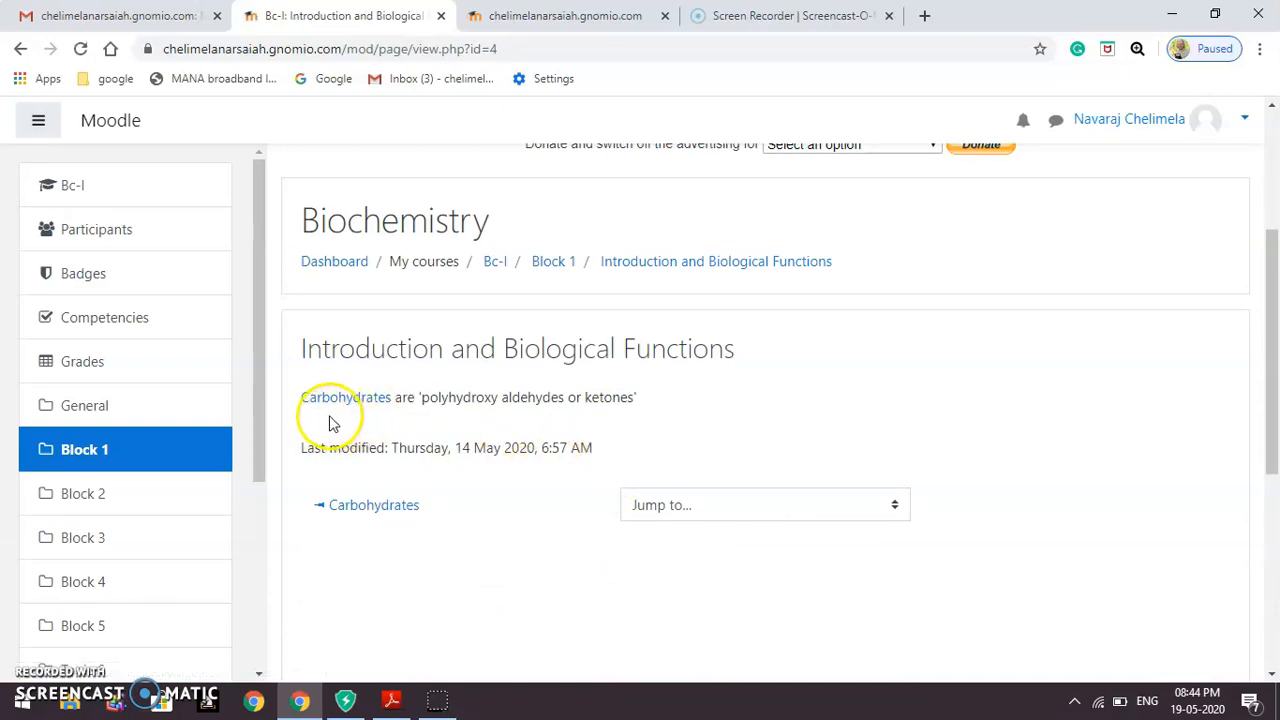
mouse_move(405, 420)
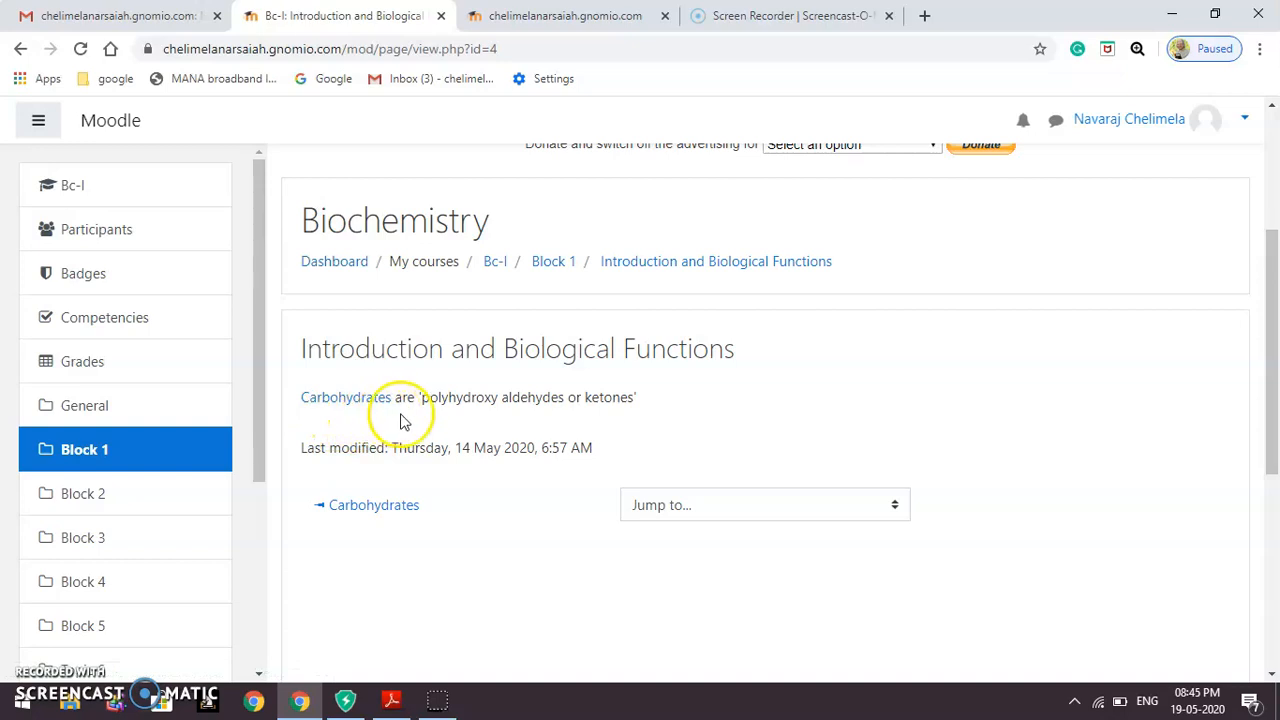
mouse_move(370, 415)
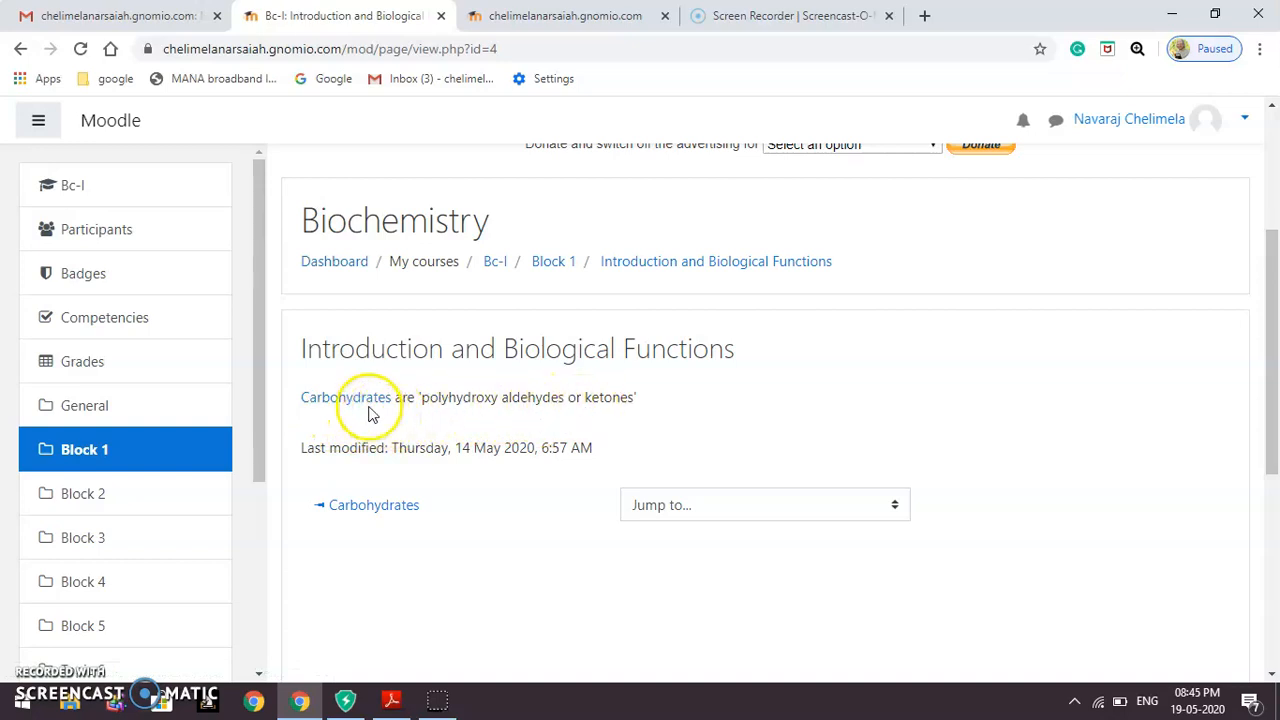
scroll(up, 3)
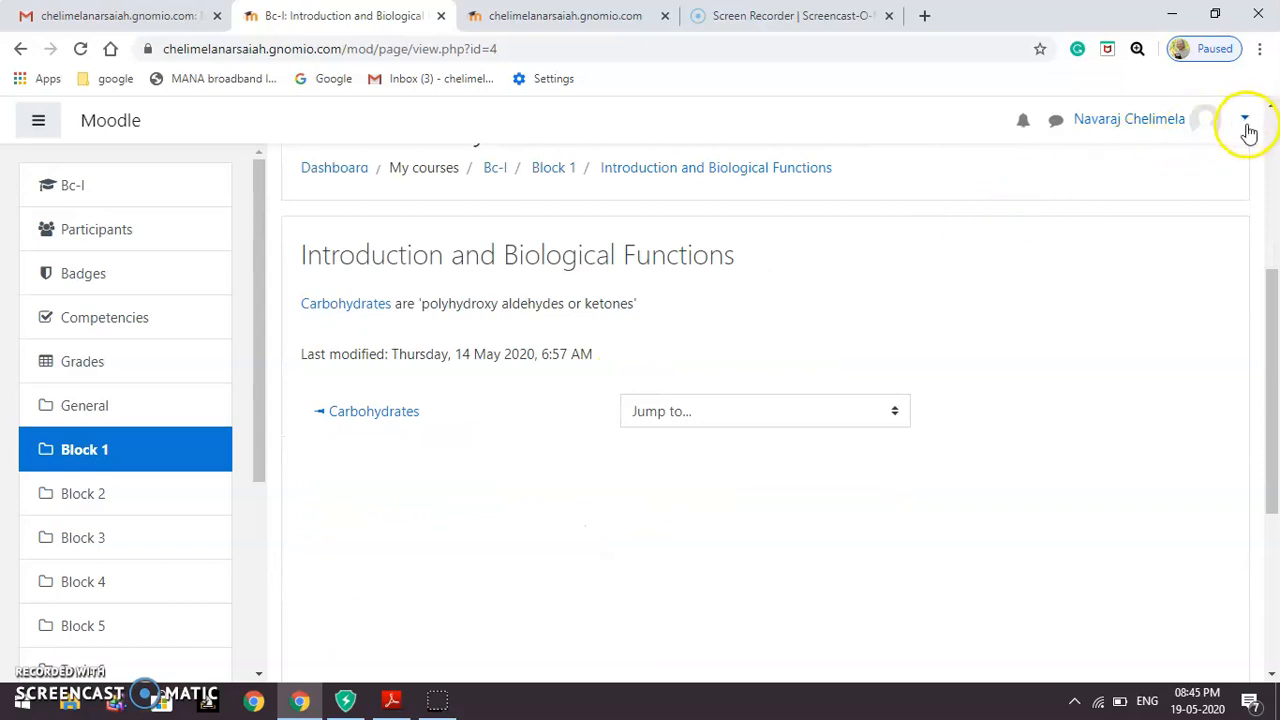
click(1245, 120)
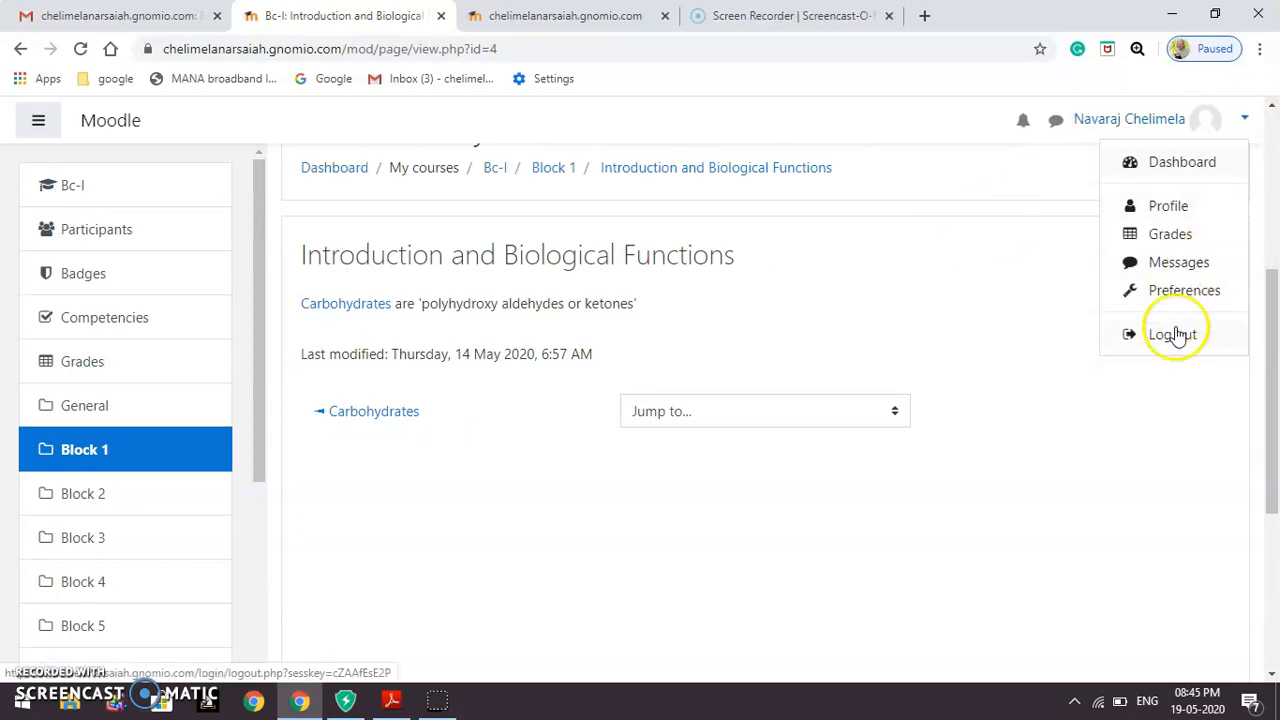